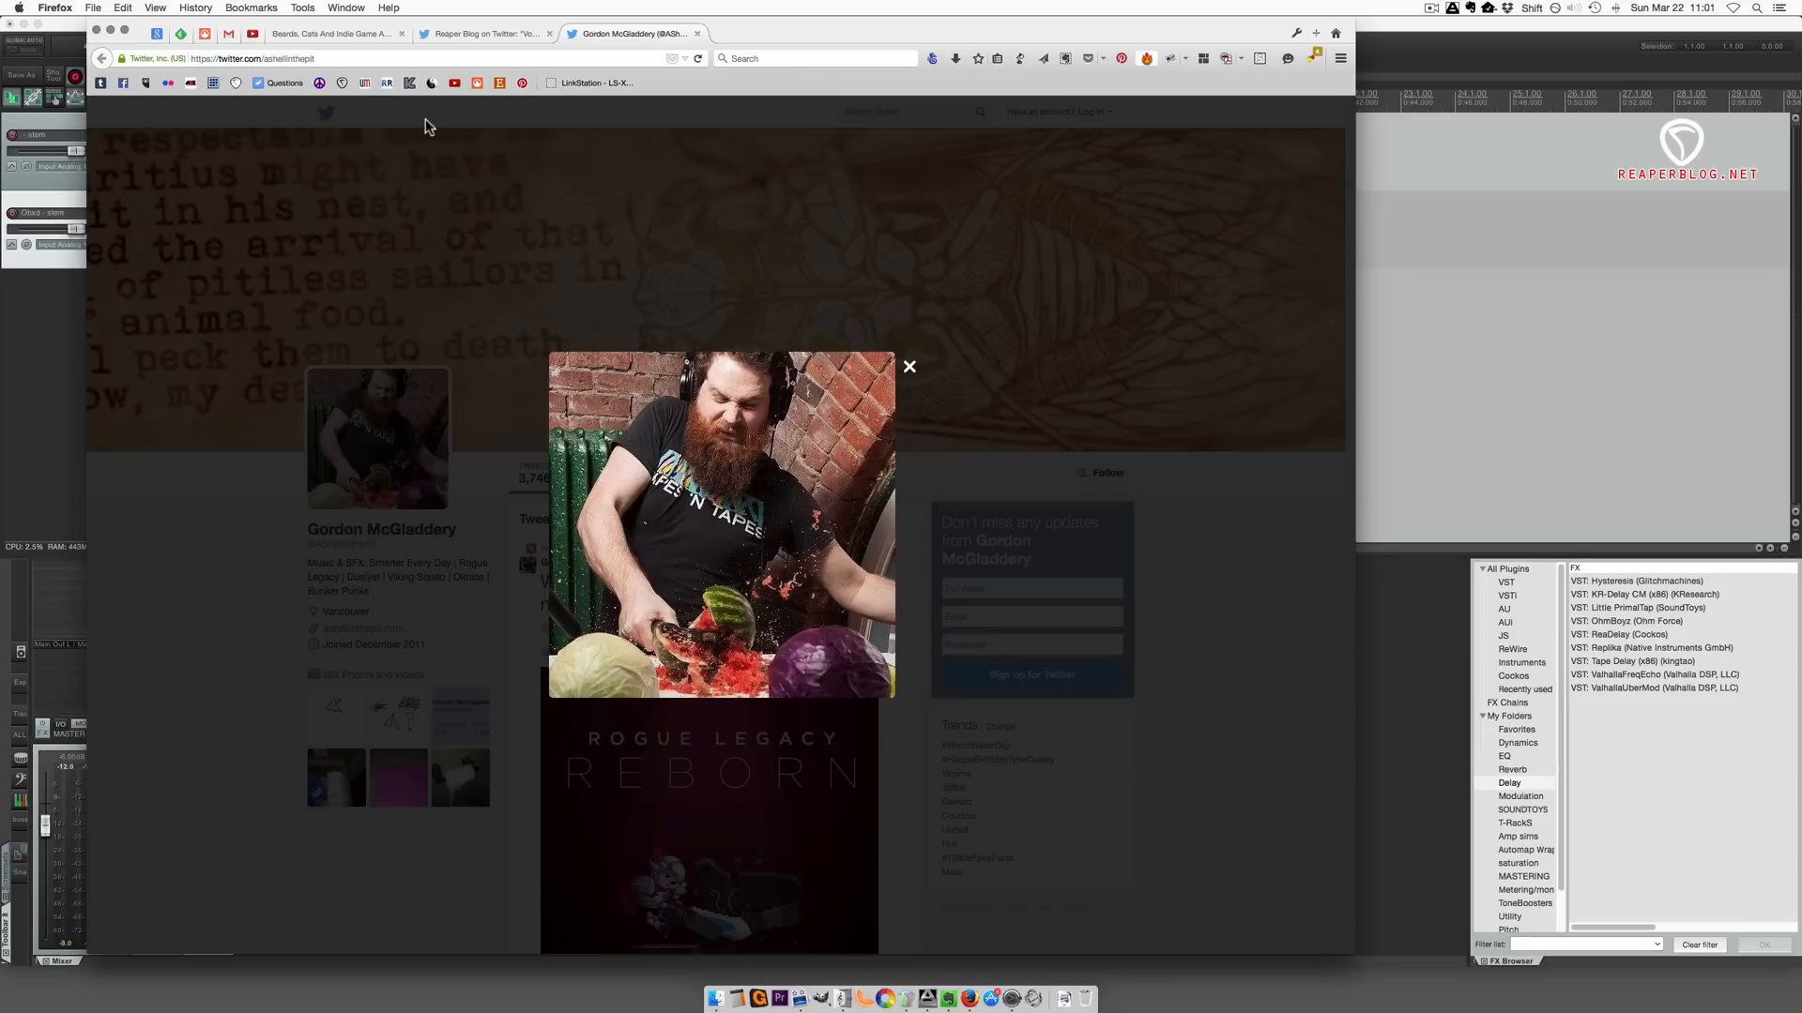
- Switch Firefox to the Beards, Cats And Indie Game Audio blog's Episode 14 post
{"action": "left_click", "coordinate": [328, 33]}
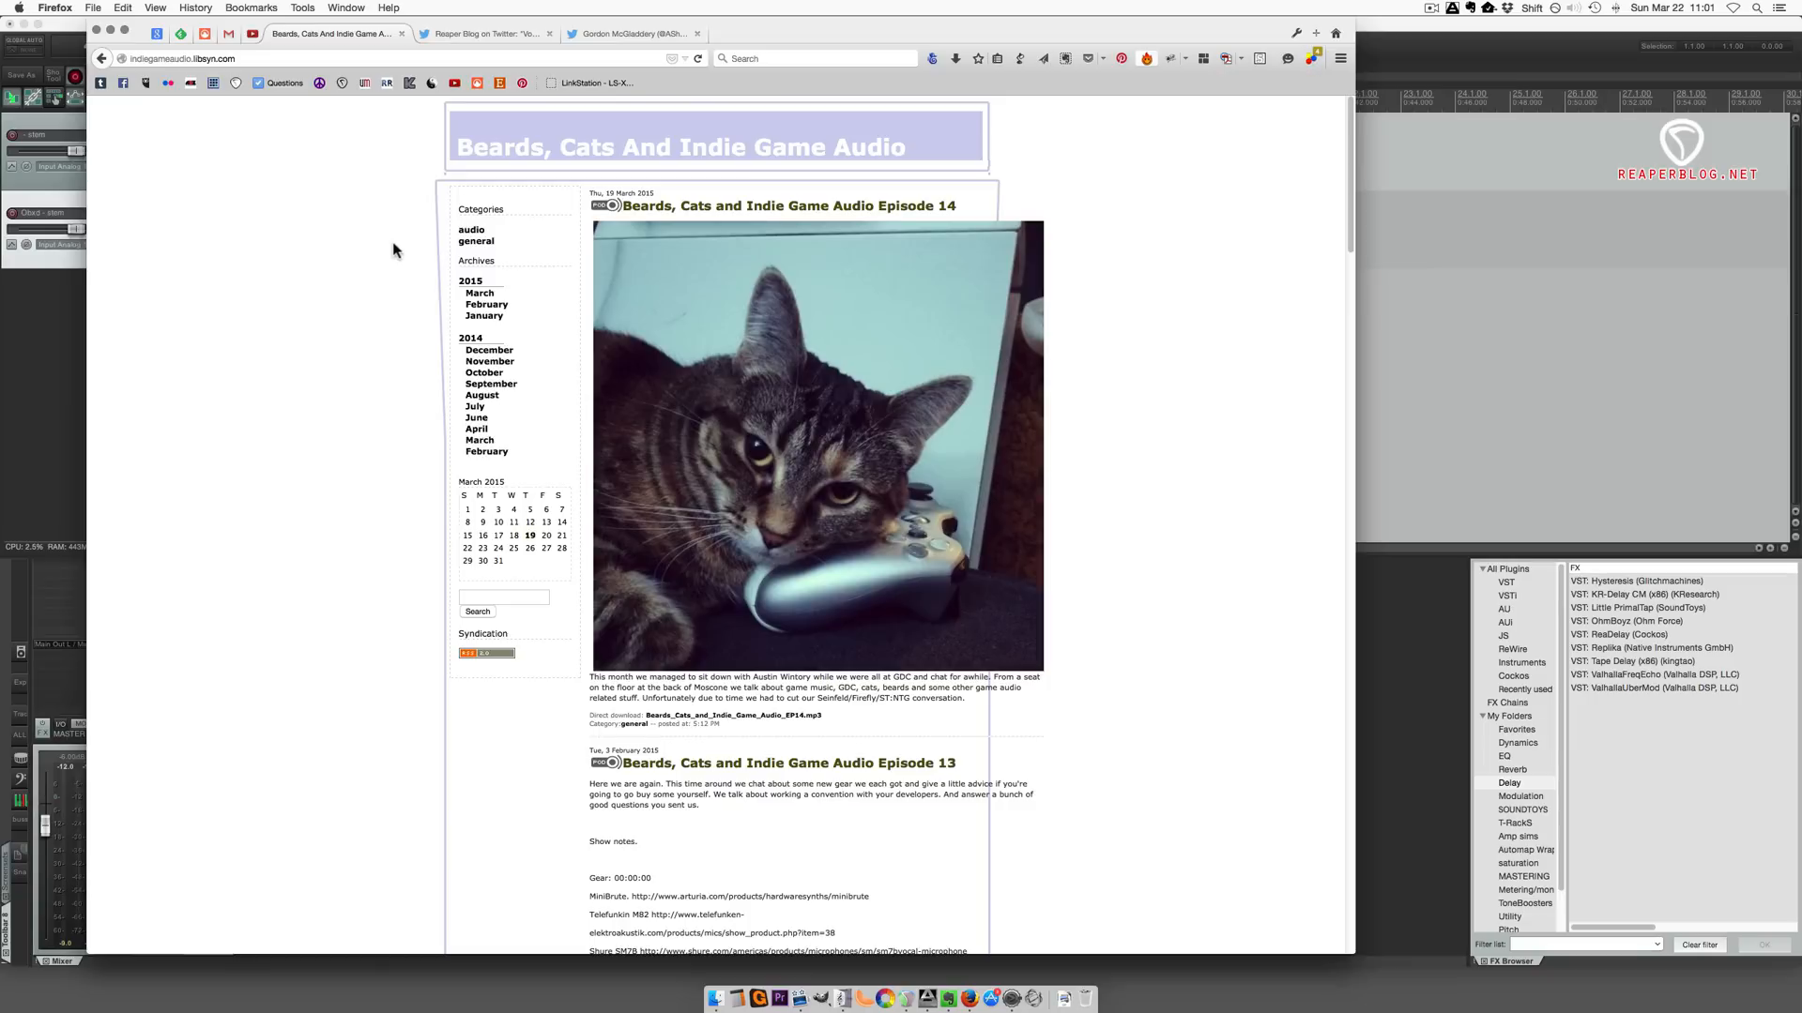
{"action": "mouse_move", "coordinate": [251, 299]}
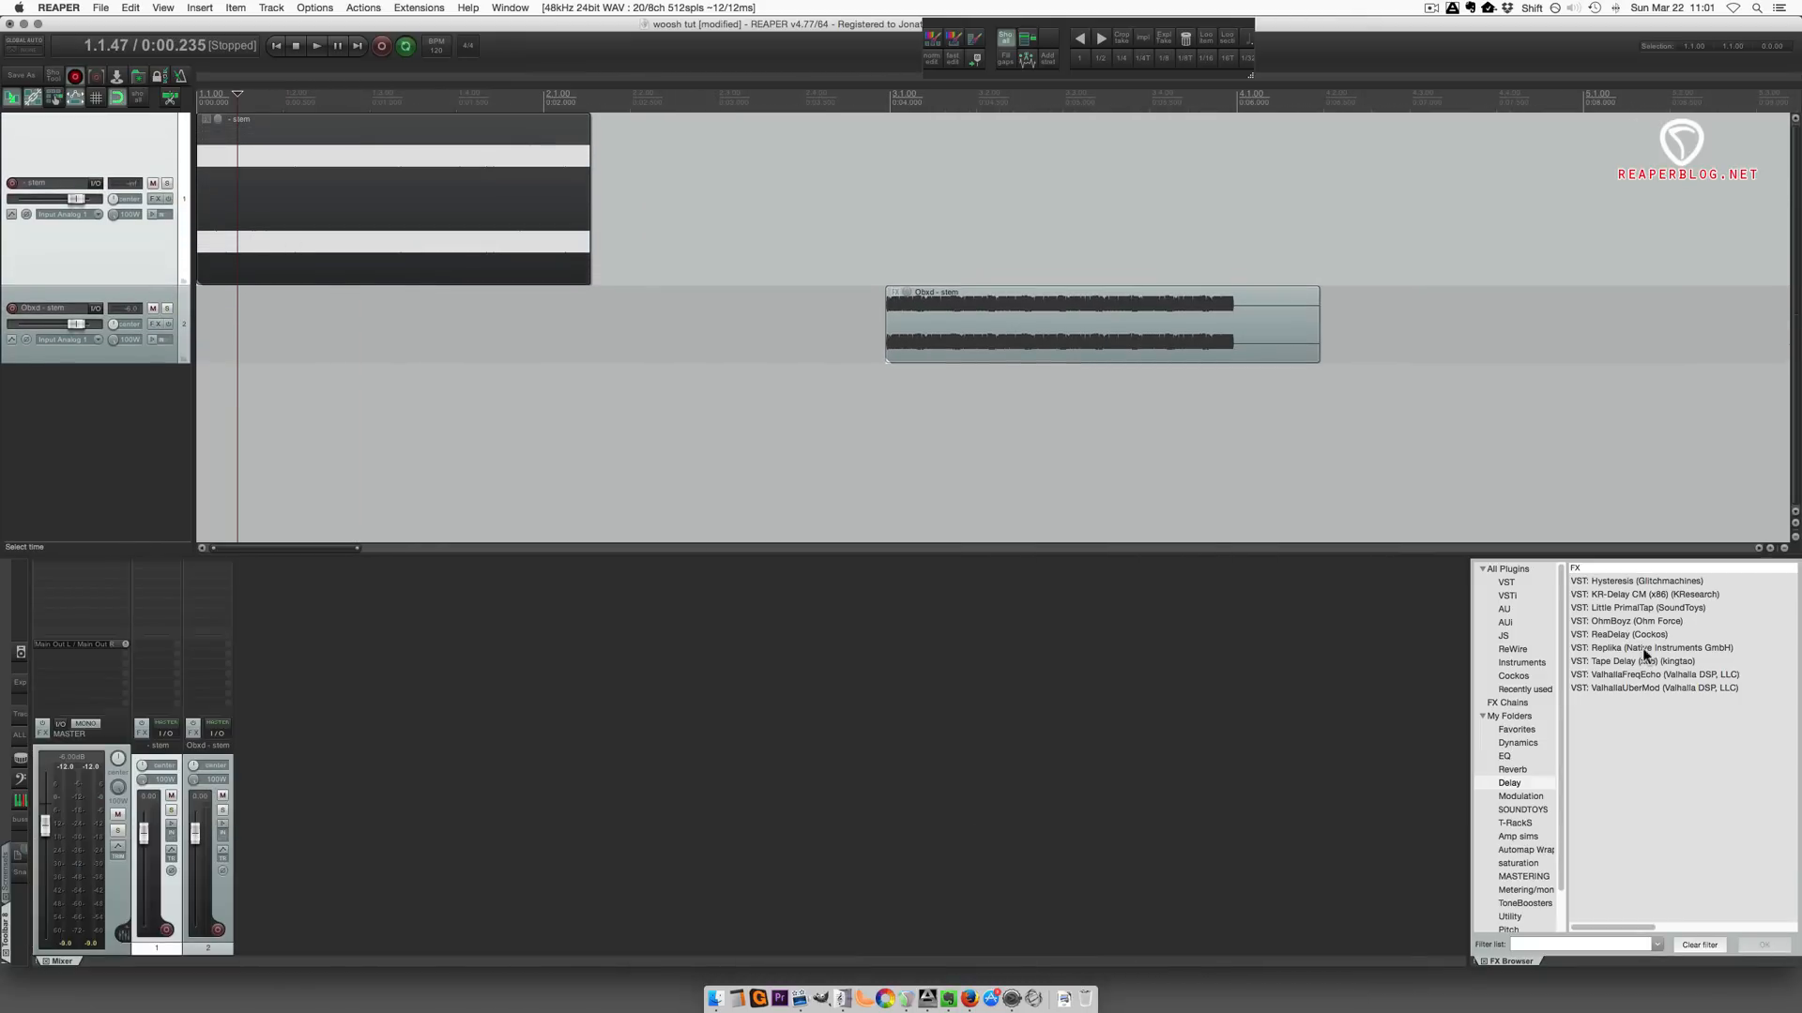
- Trim track 1's noise item down to a short clip
{"action": "left_click", "coordinate": [1503, 636]}
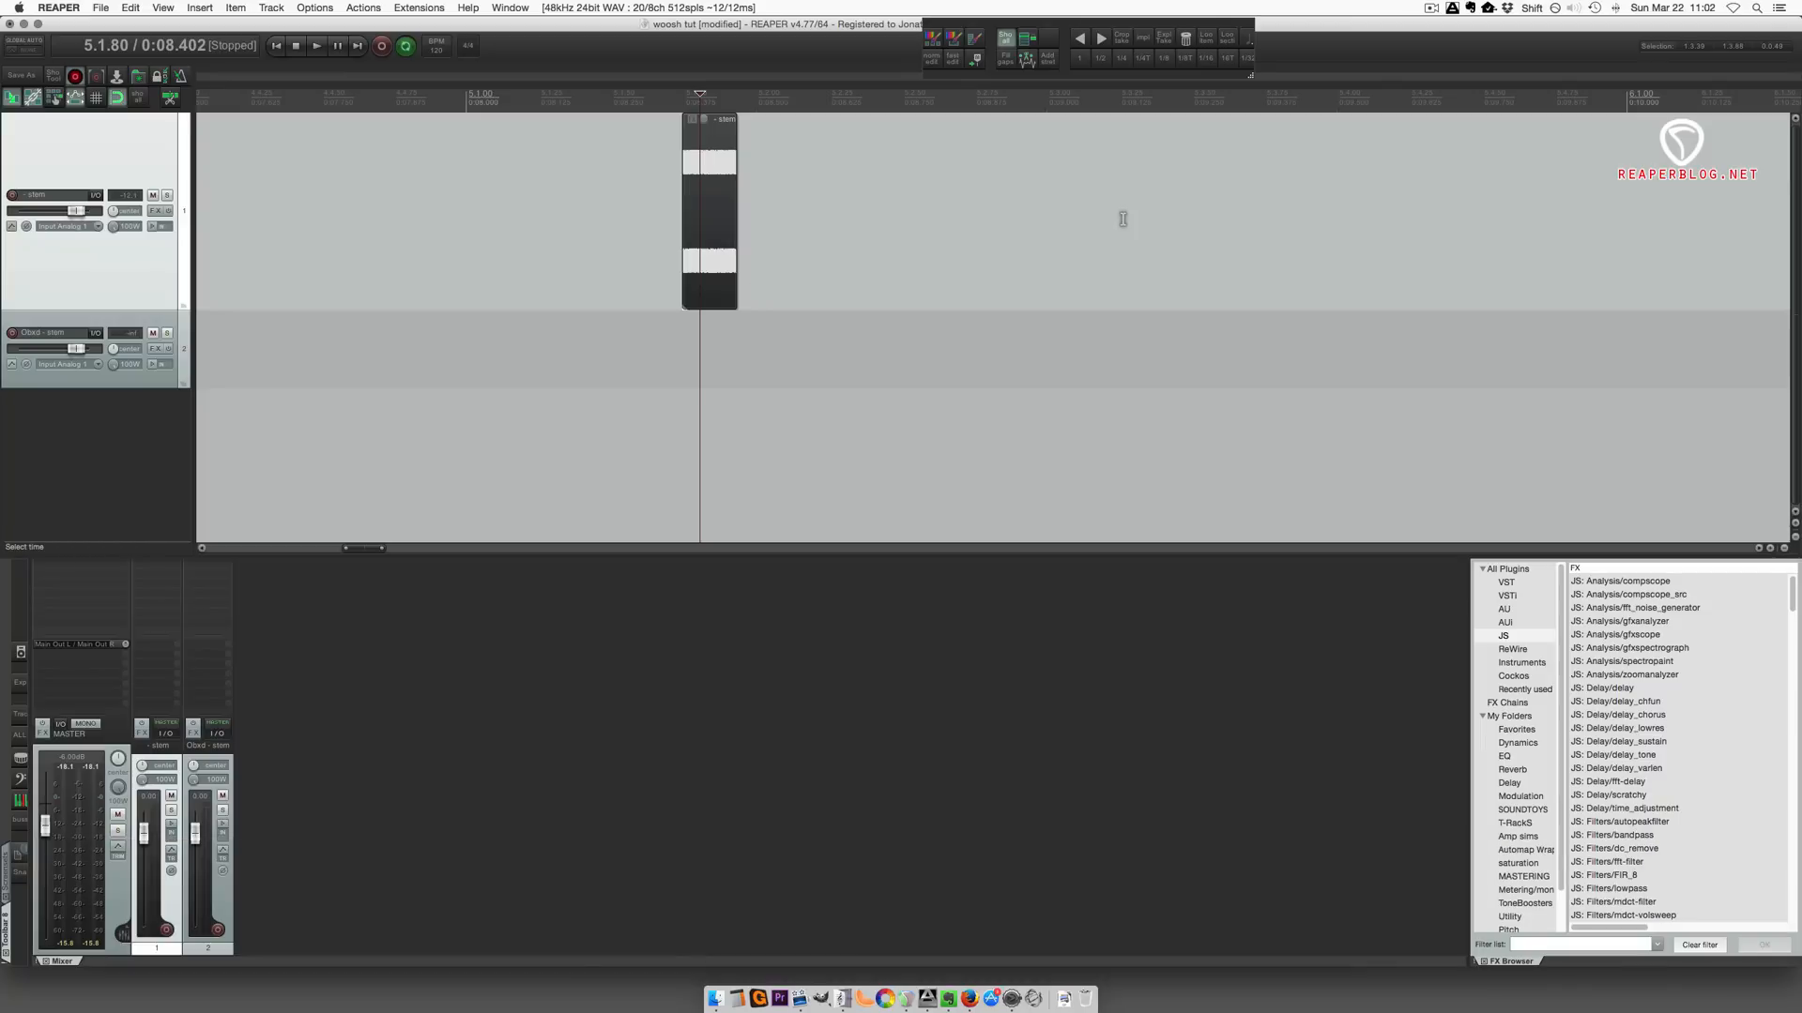
{"action": "mouse_move", "coordinate": [978, 201]}
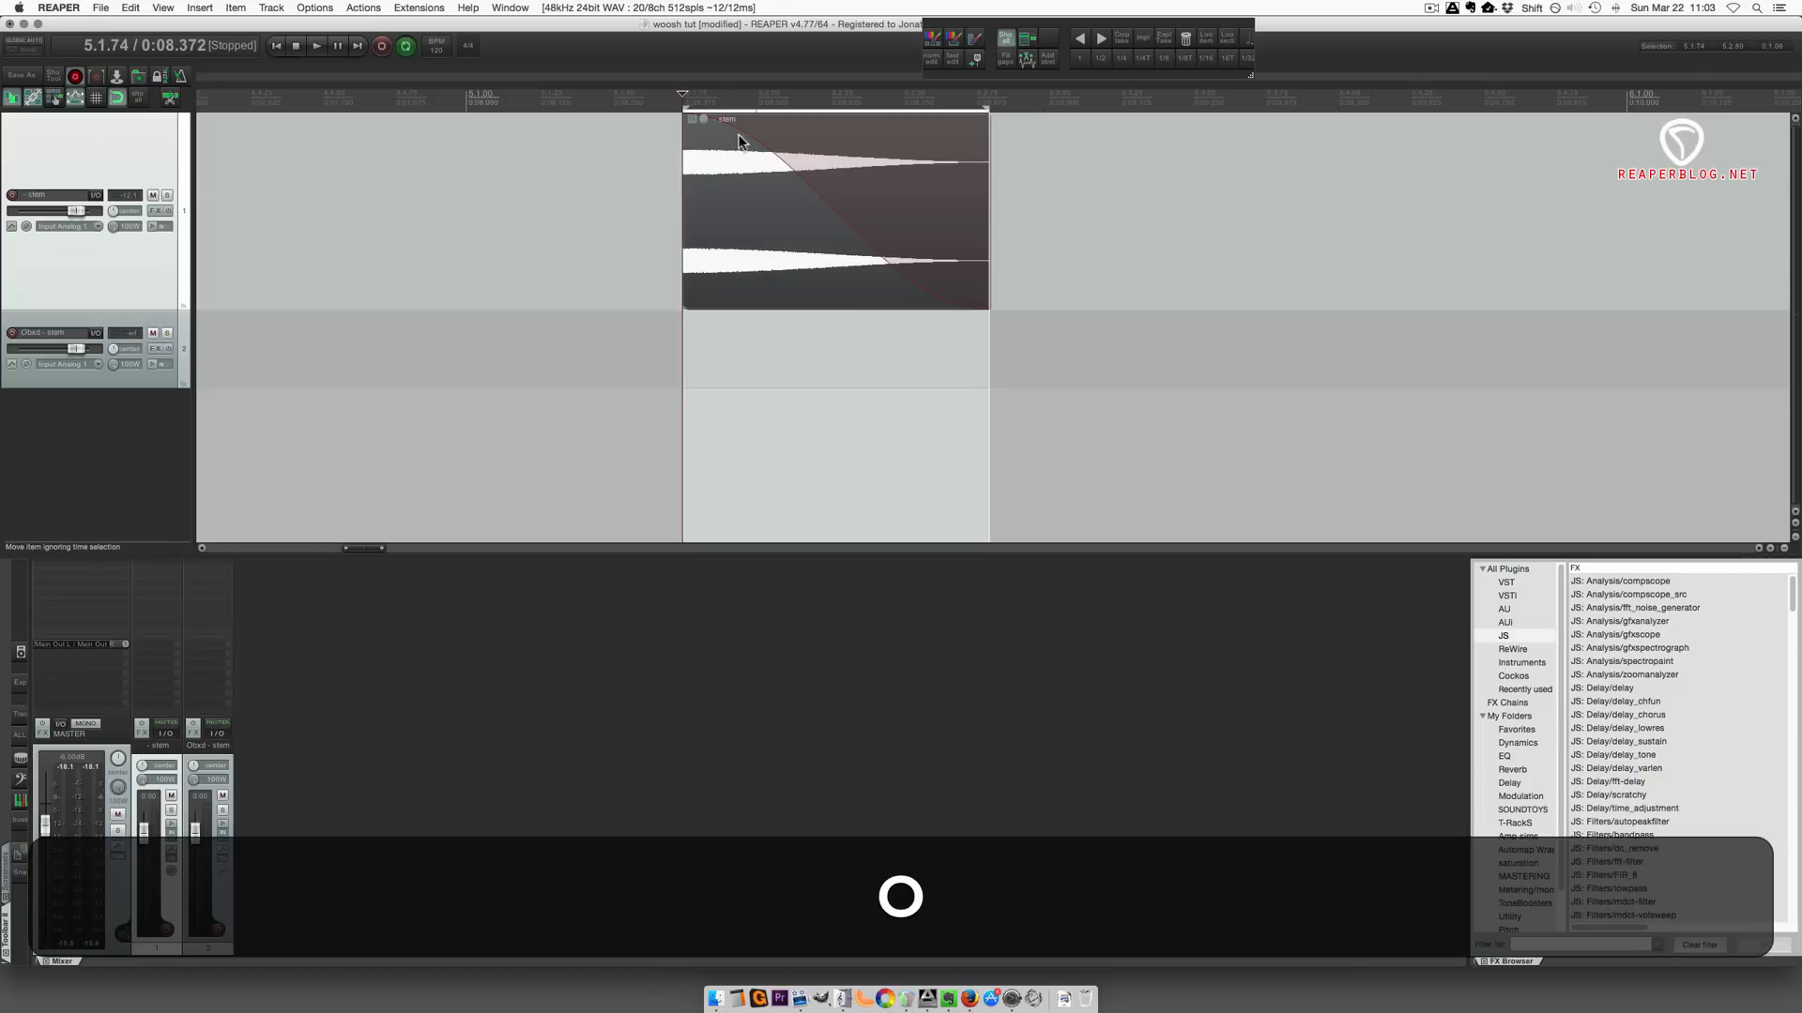
{"action": "mouse_move", "coordinate": [885, 190]}
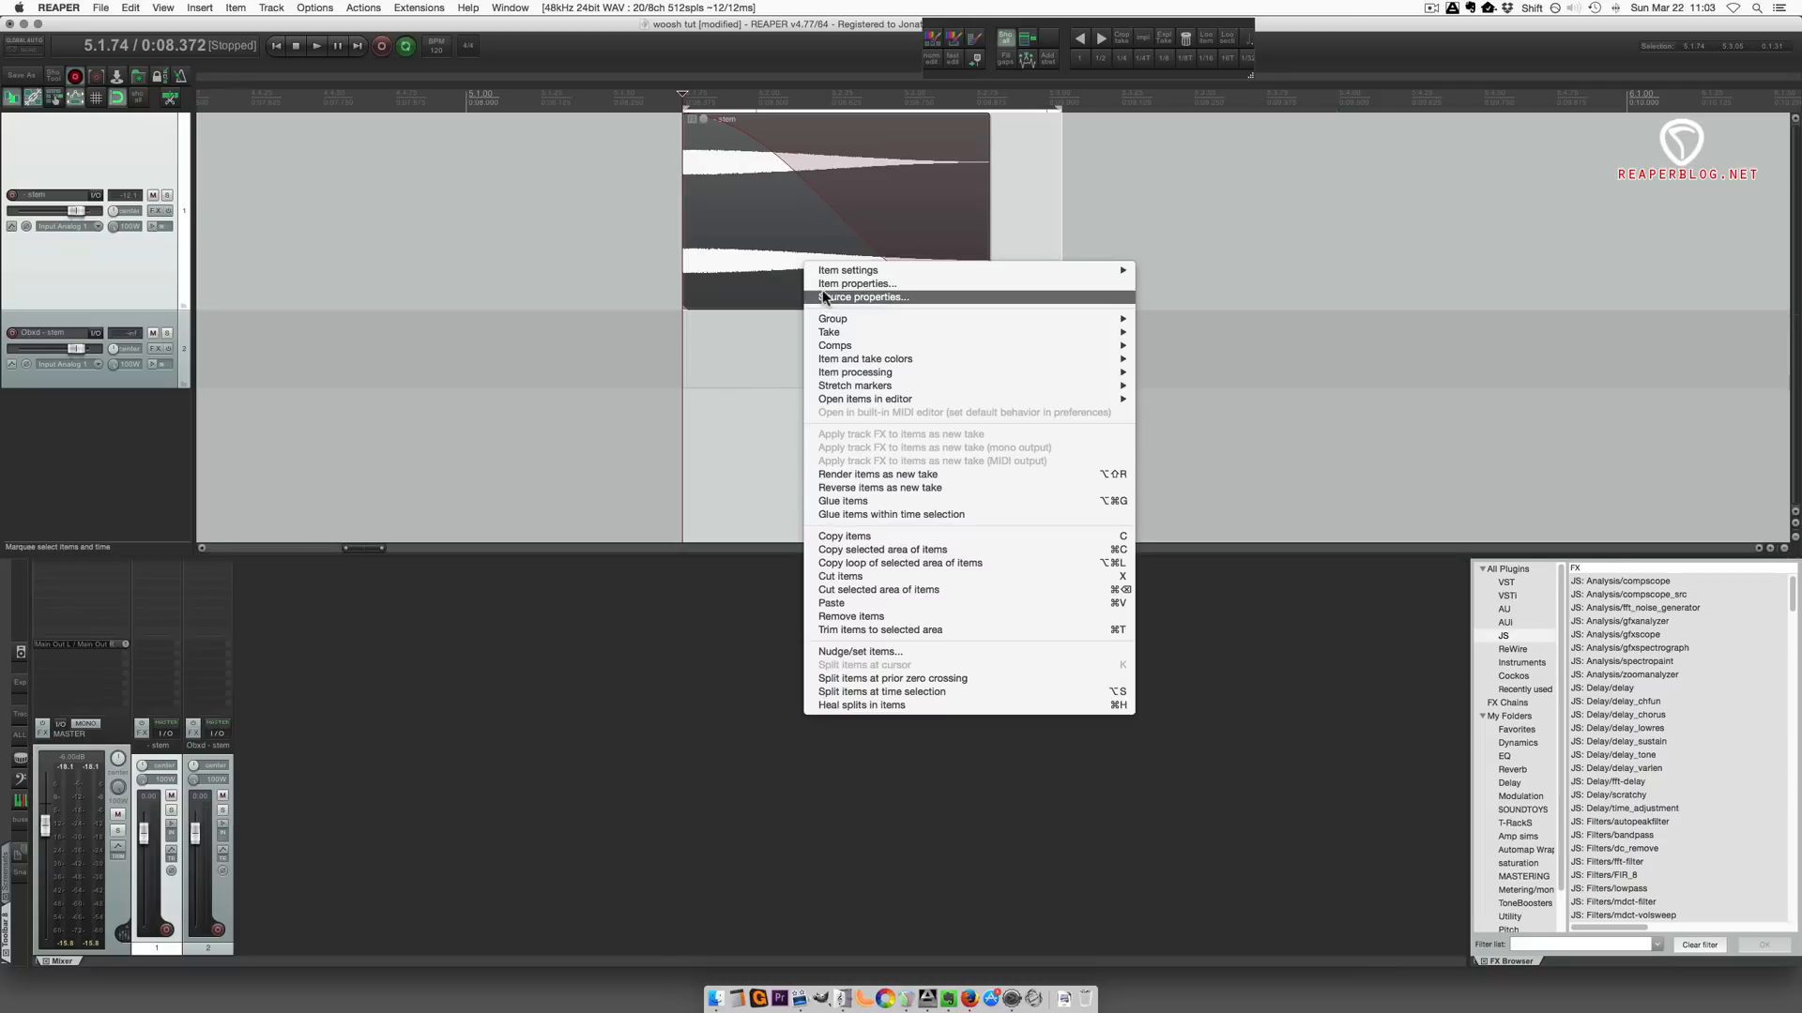
{"action": "mouse_move", "coordinate": [894, 514]}
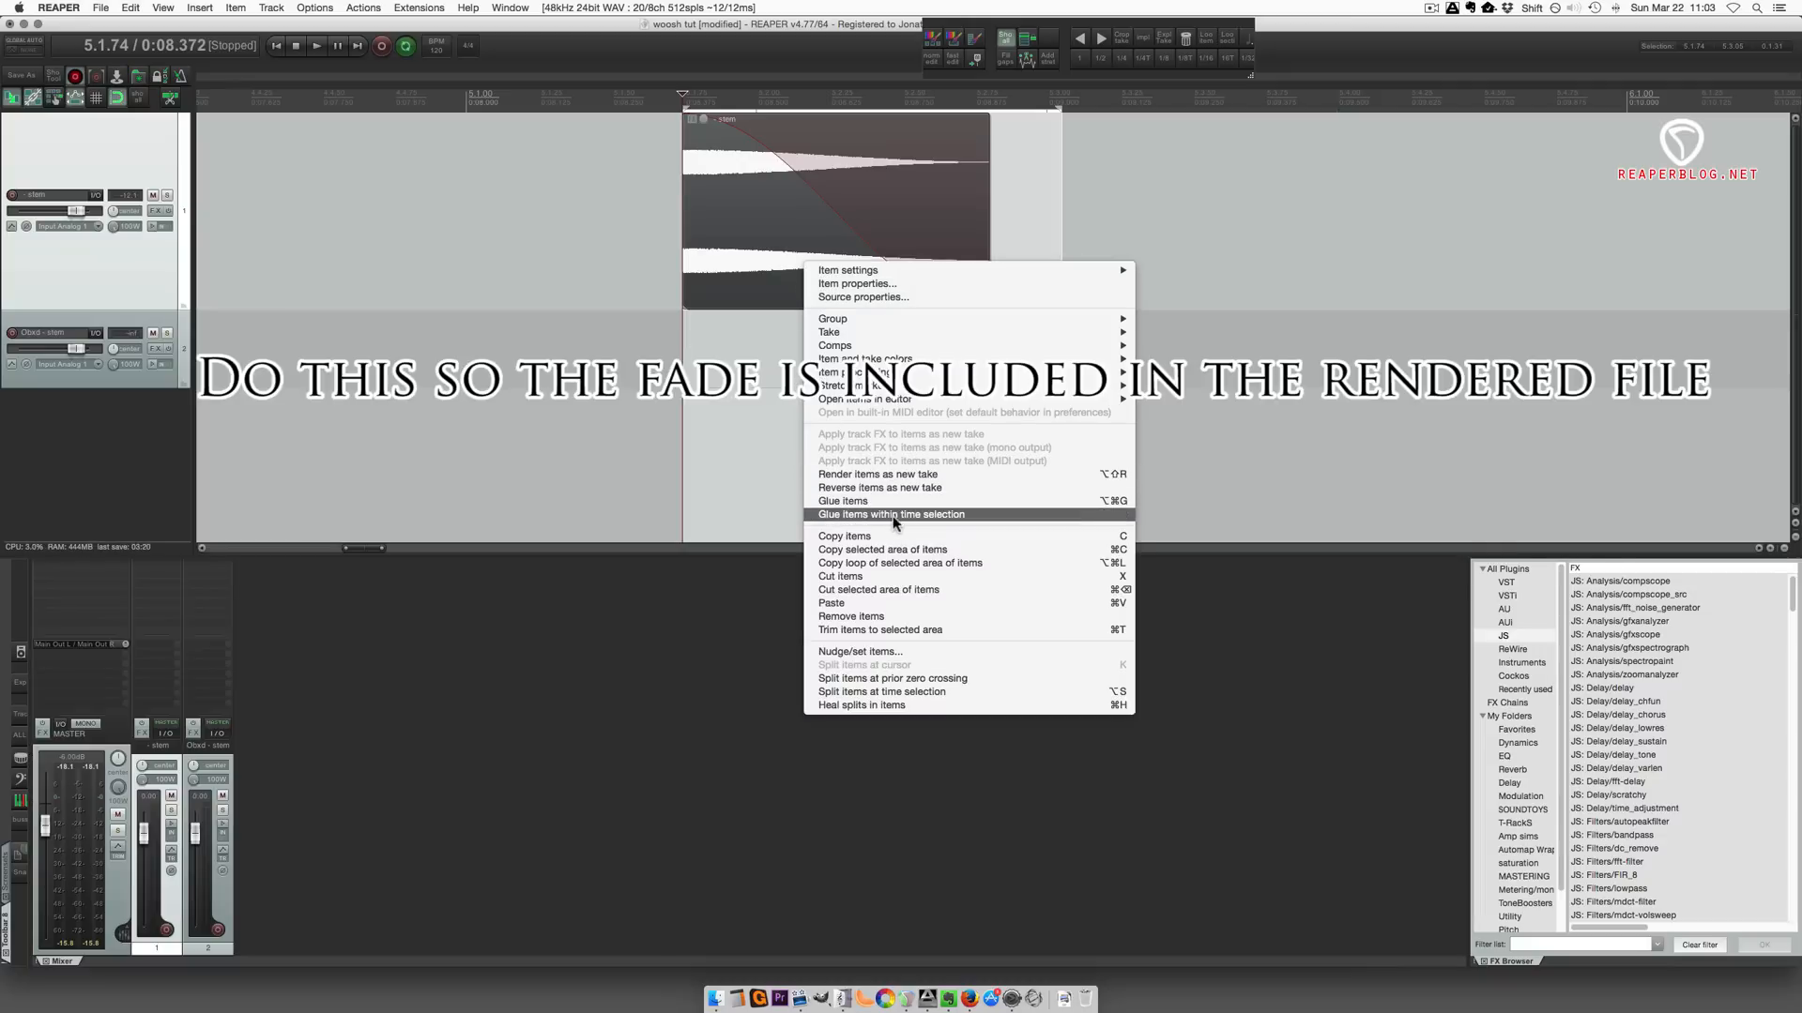
{"action": "mouse_move", "coordinate": [930, 523]}
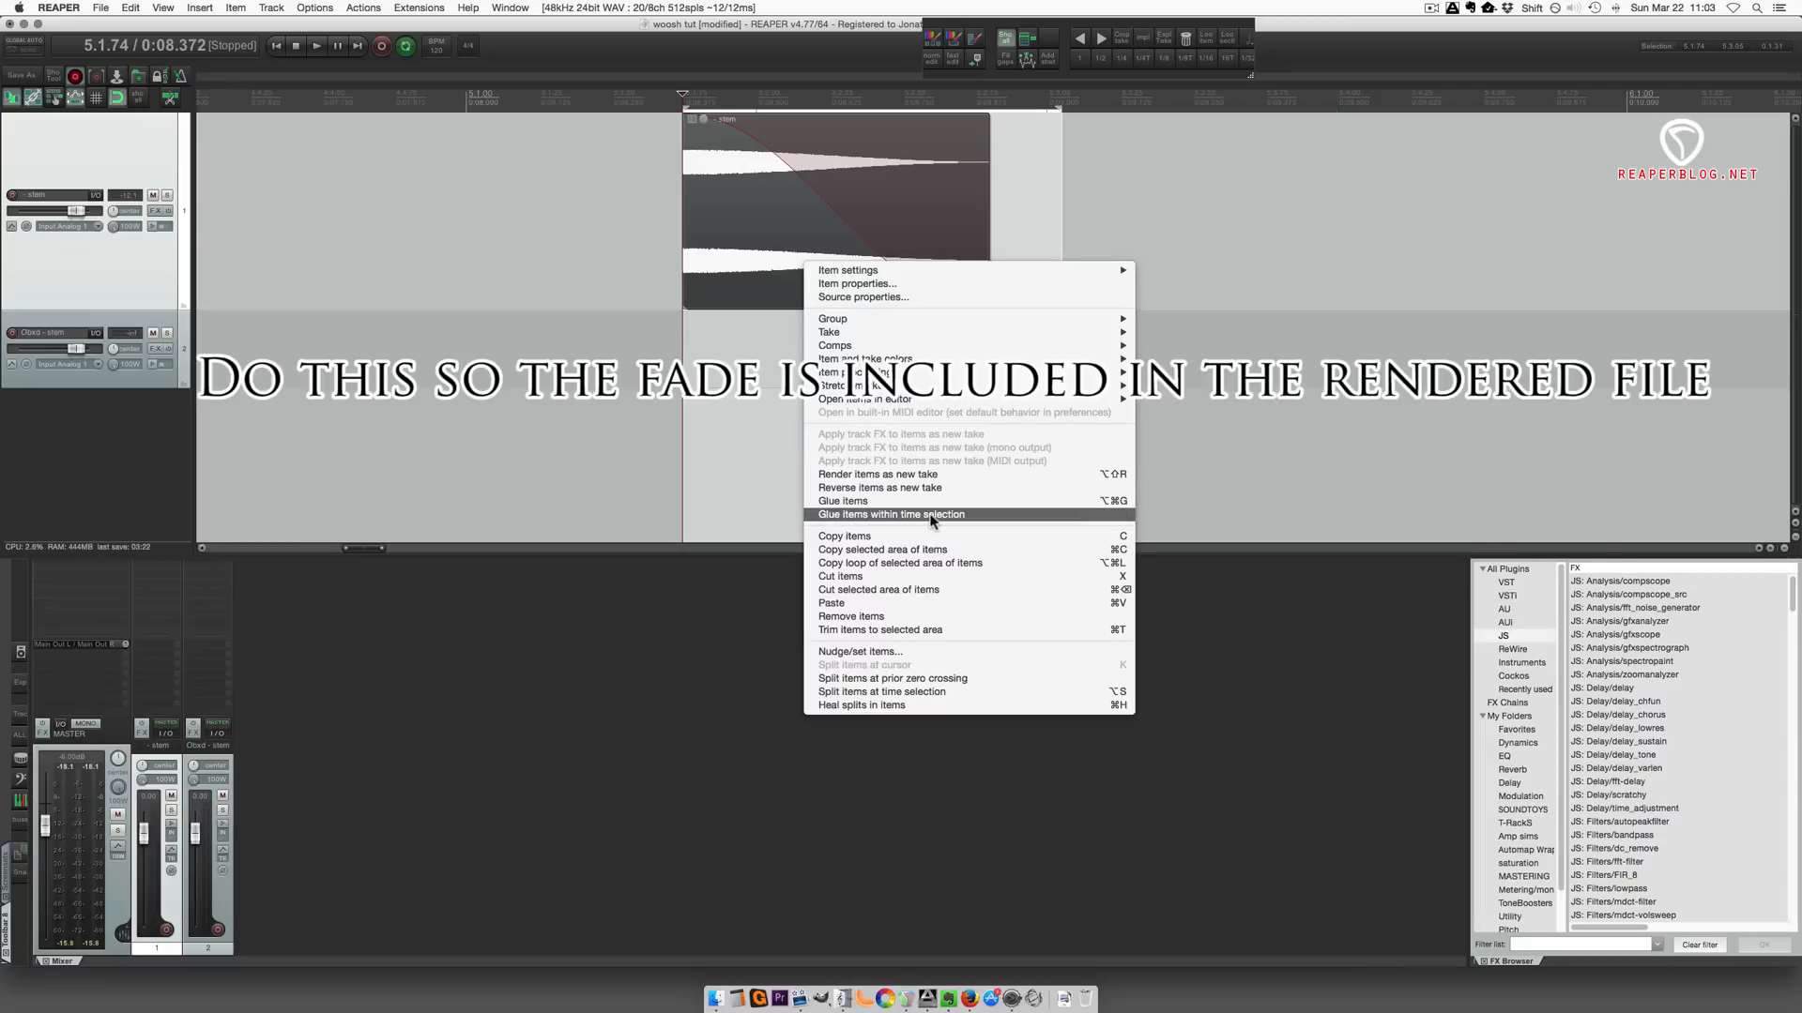
- Glue the faded noise item within the time selection, baking in its fade-out
{"action": "left_click", "coordinate": [932, 514]}
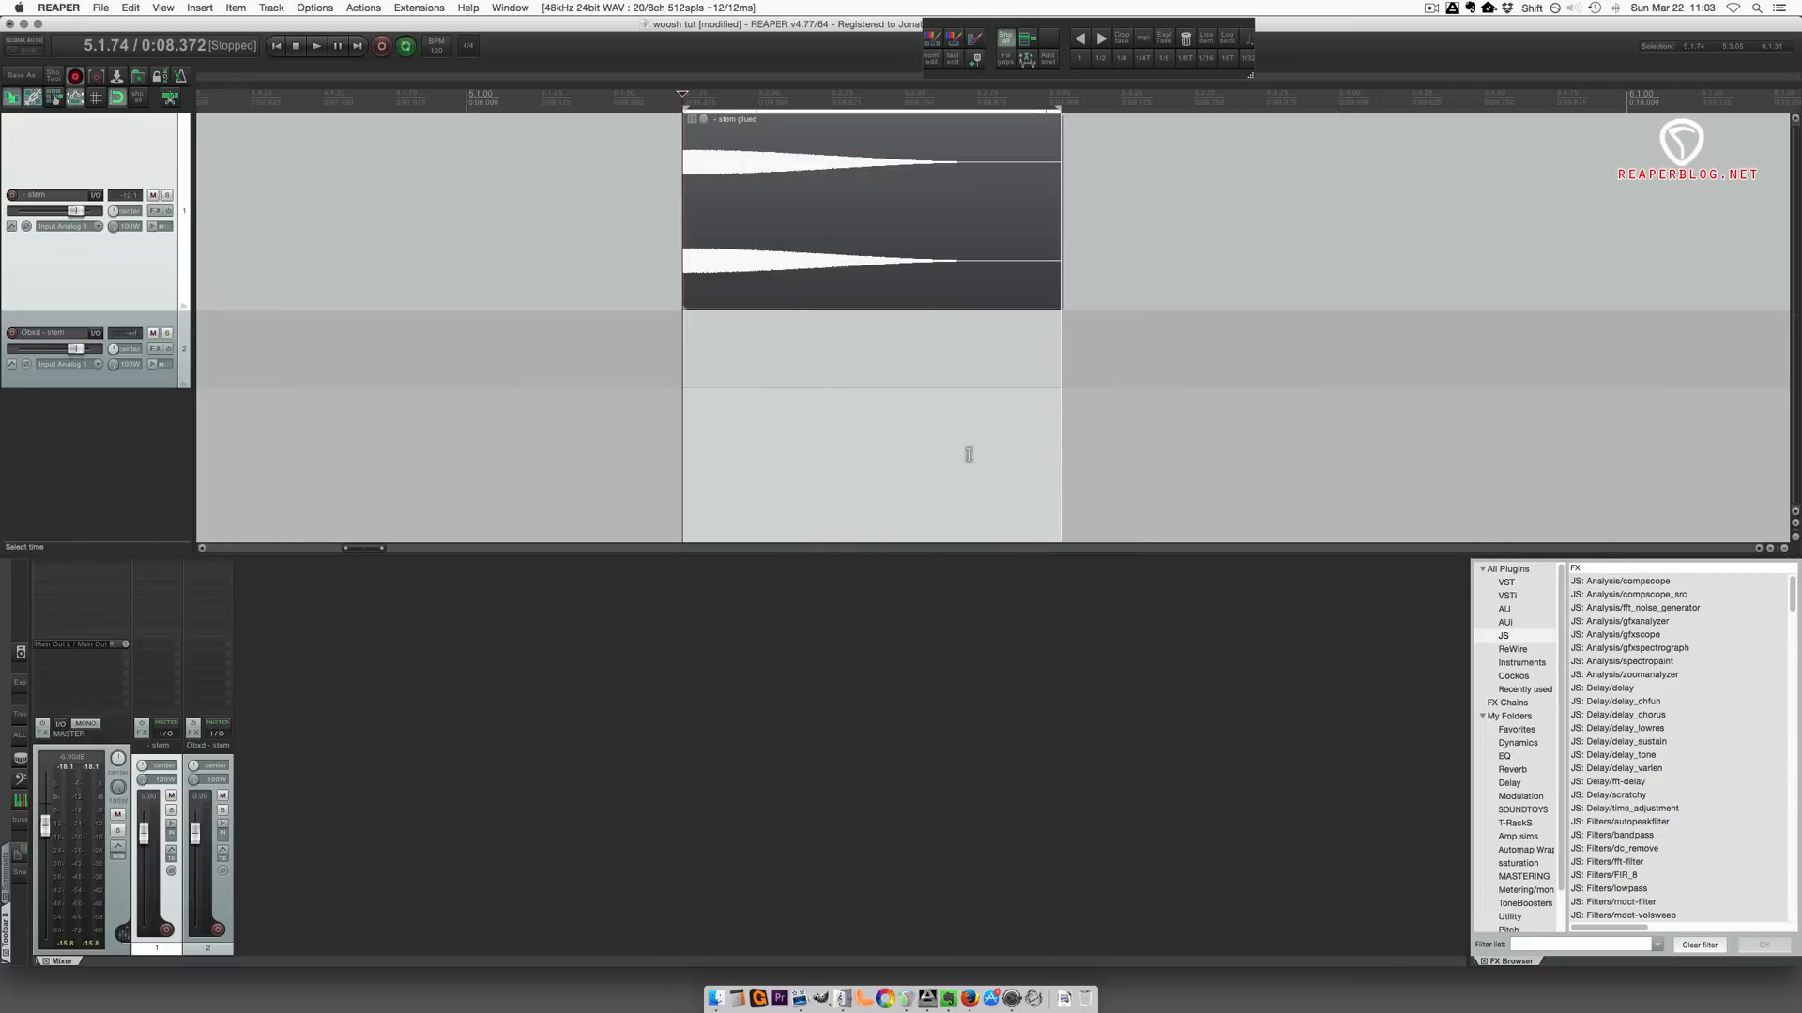
{"action": "mouse_move", "coordinate": [969, 433]}
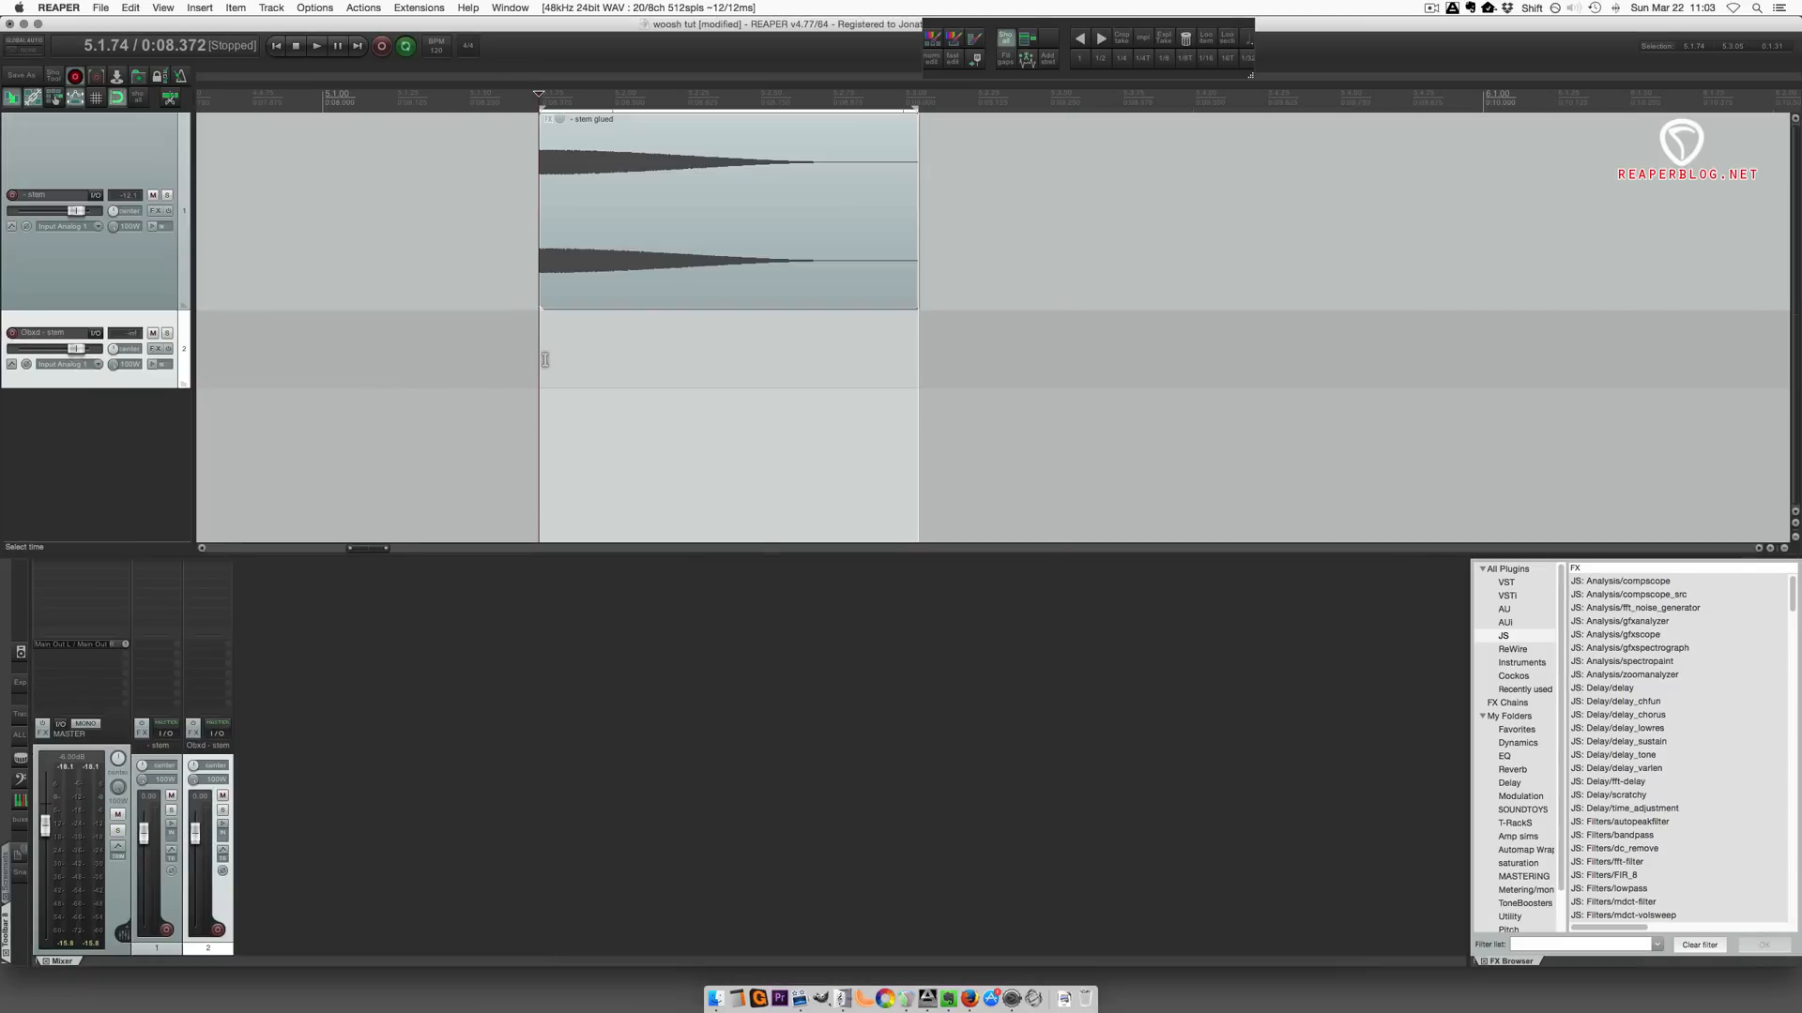
- Add ValhallaRoom as item FX on the glued clip with a Dark Chamber preset
{"action": "left_click", "coordinate": [316, 46]}
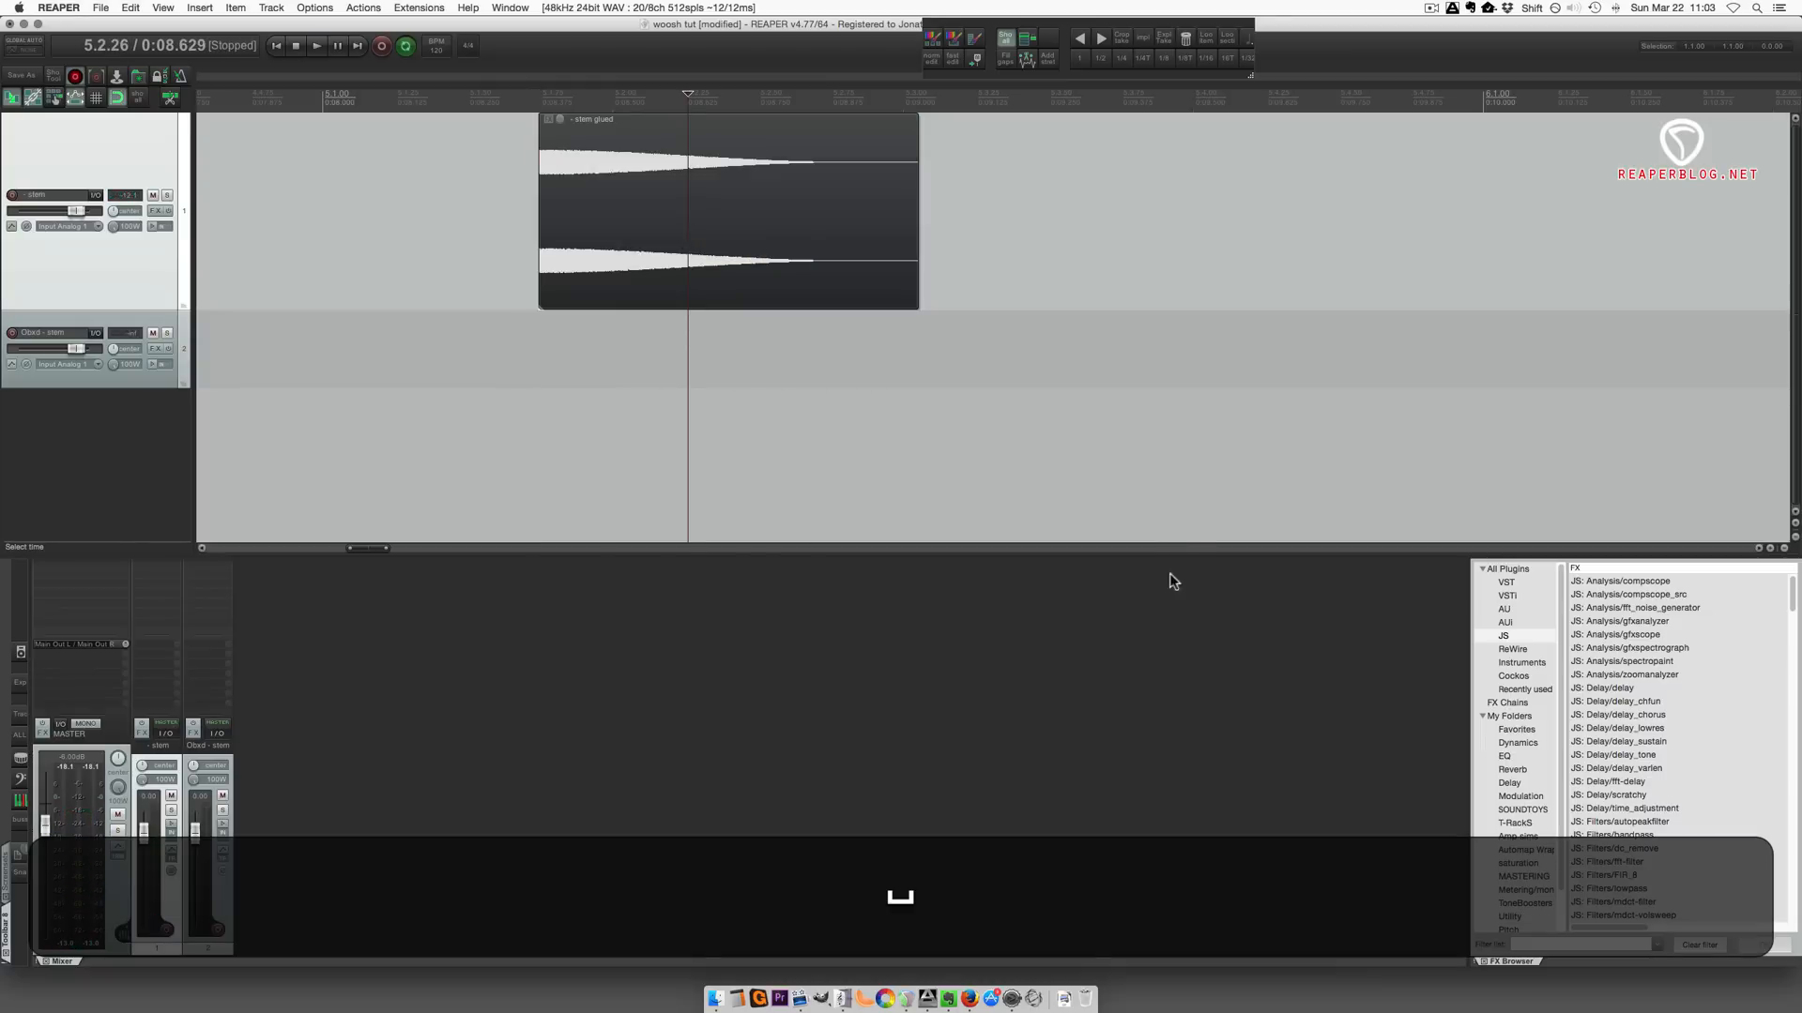
{"action": "left_click", "coordinate": [1509, 782]}
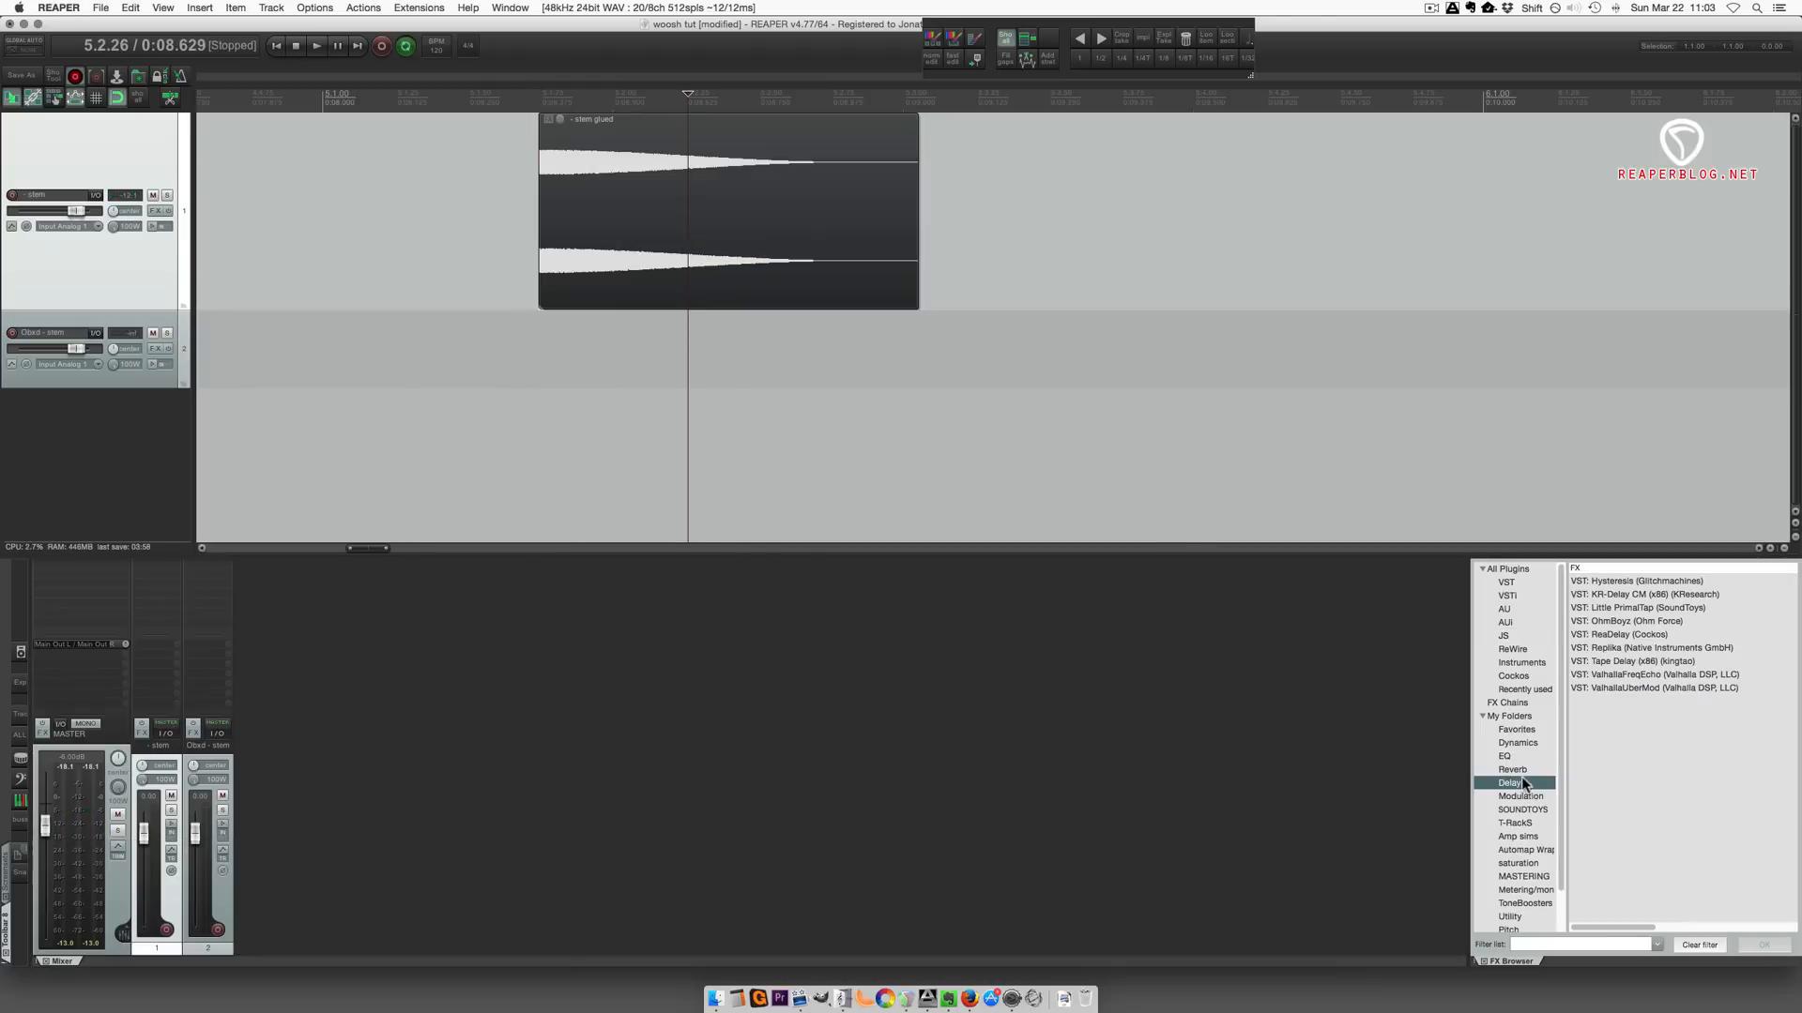
{"action": "left_click", "coordinate": [1510, 769]}
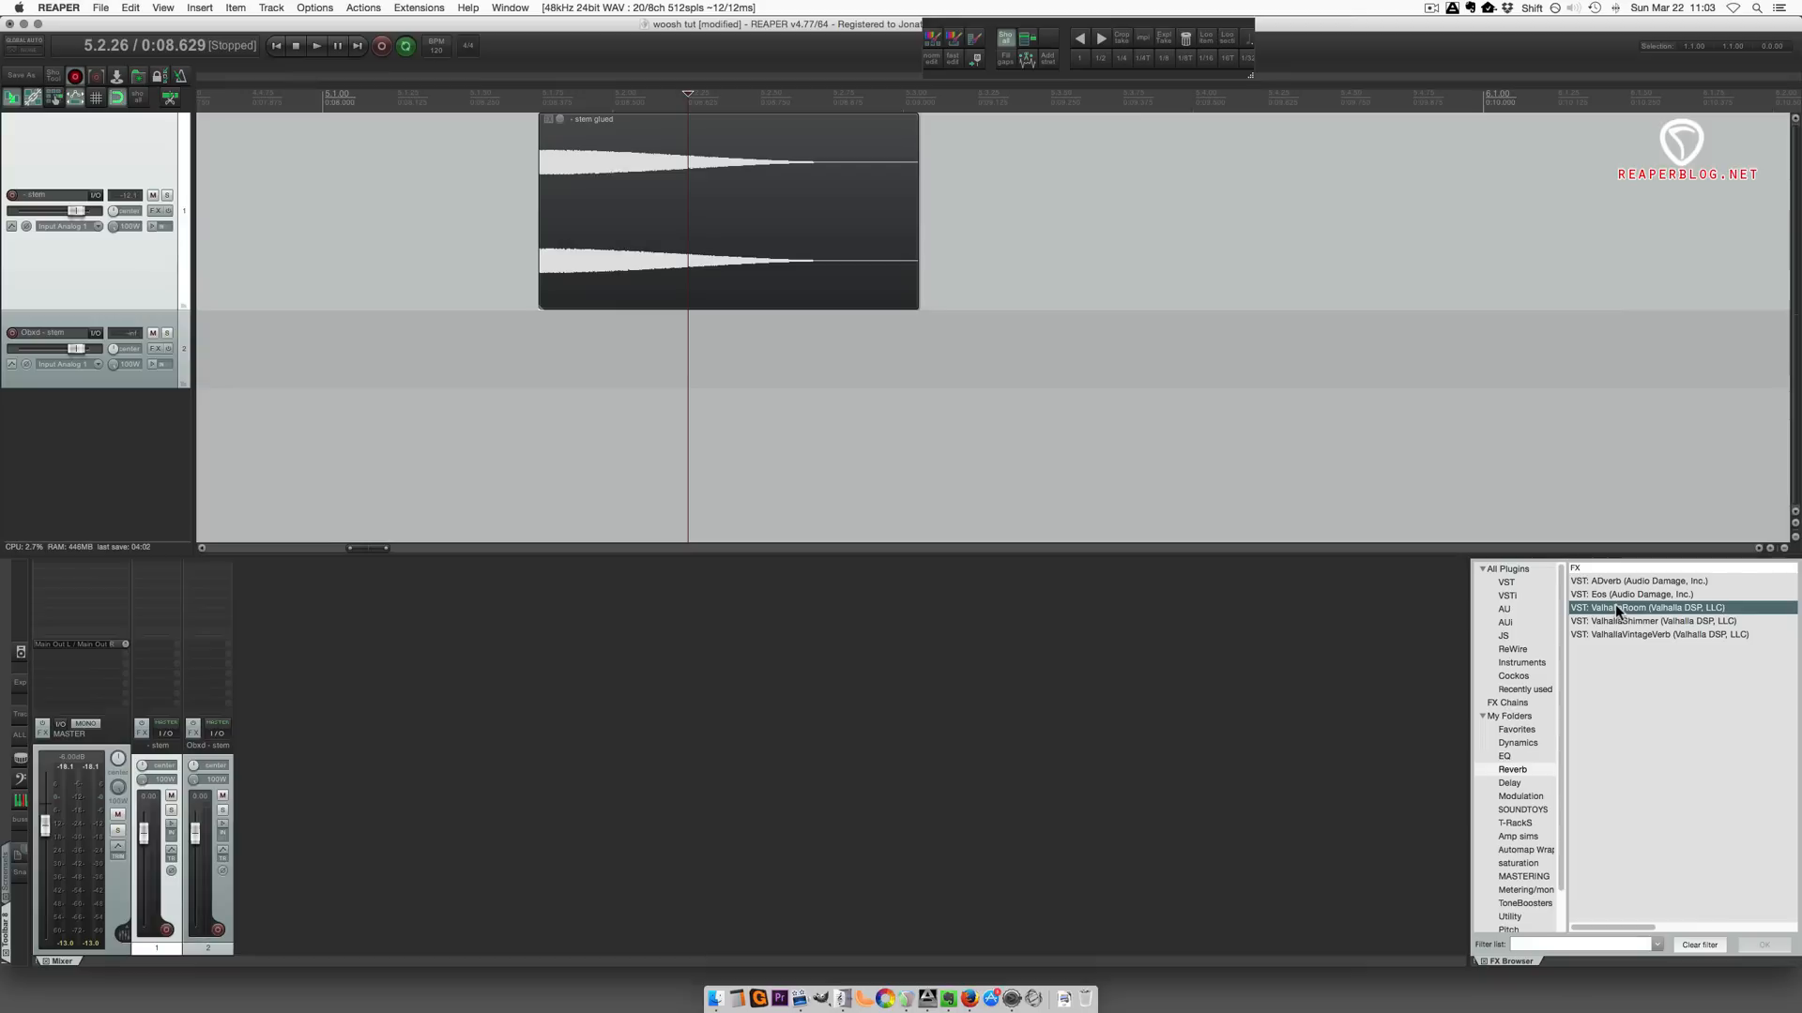
{"action": "double_click", "coordinate": [1659, 607]}
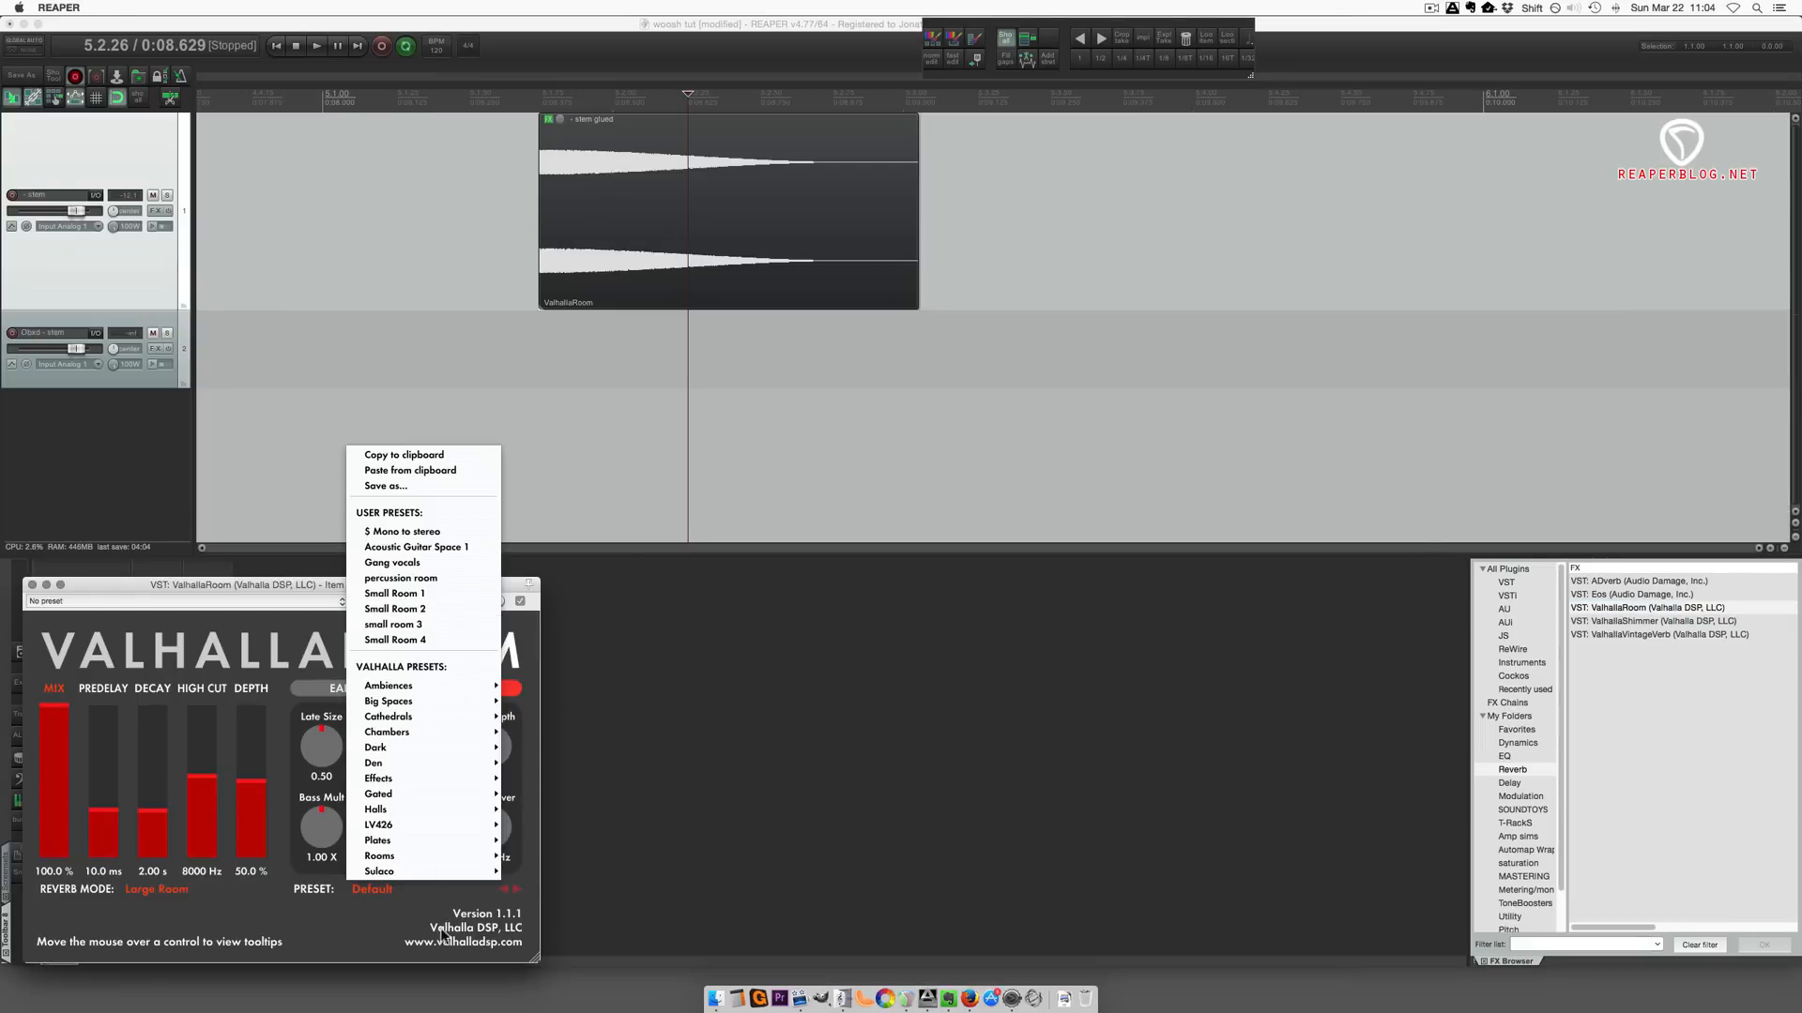
{"action": "left_click", "coordinate": [377, 747]}
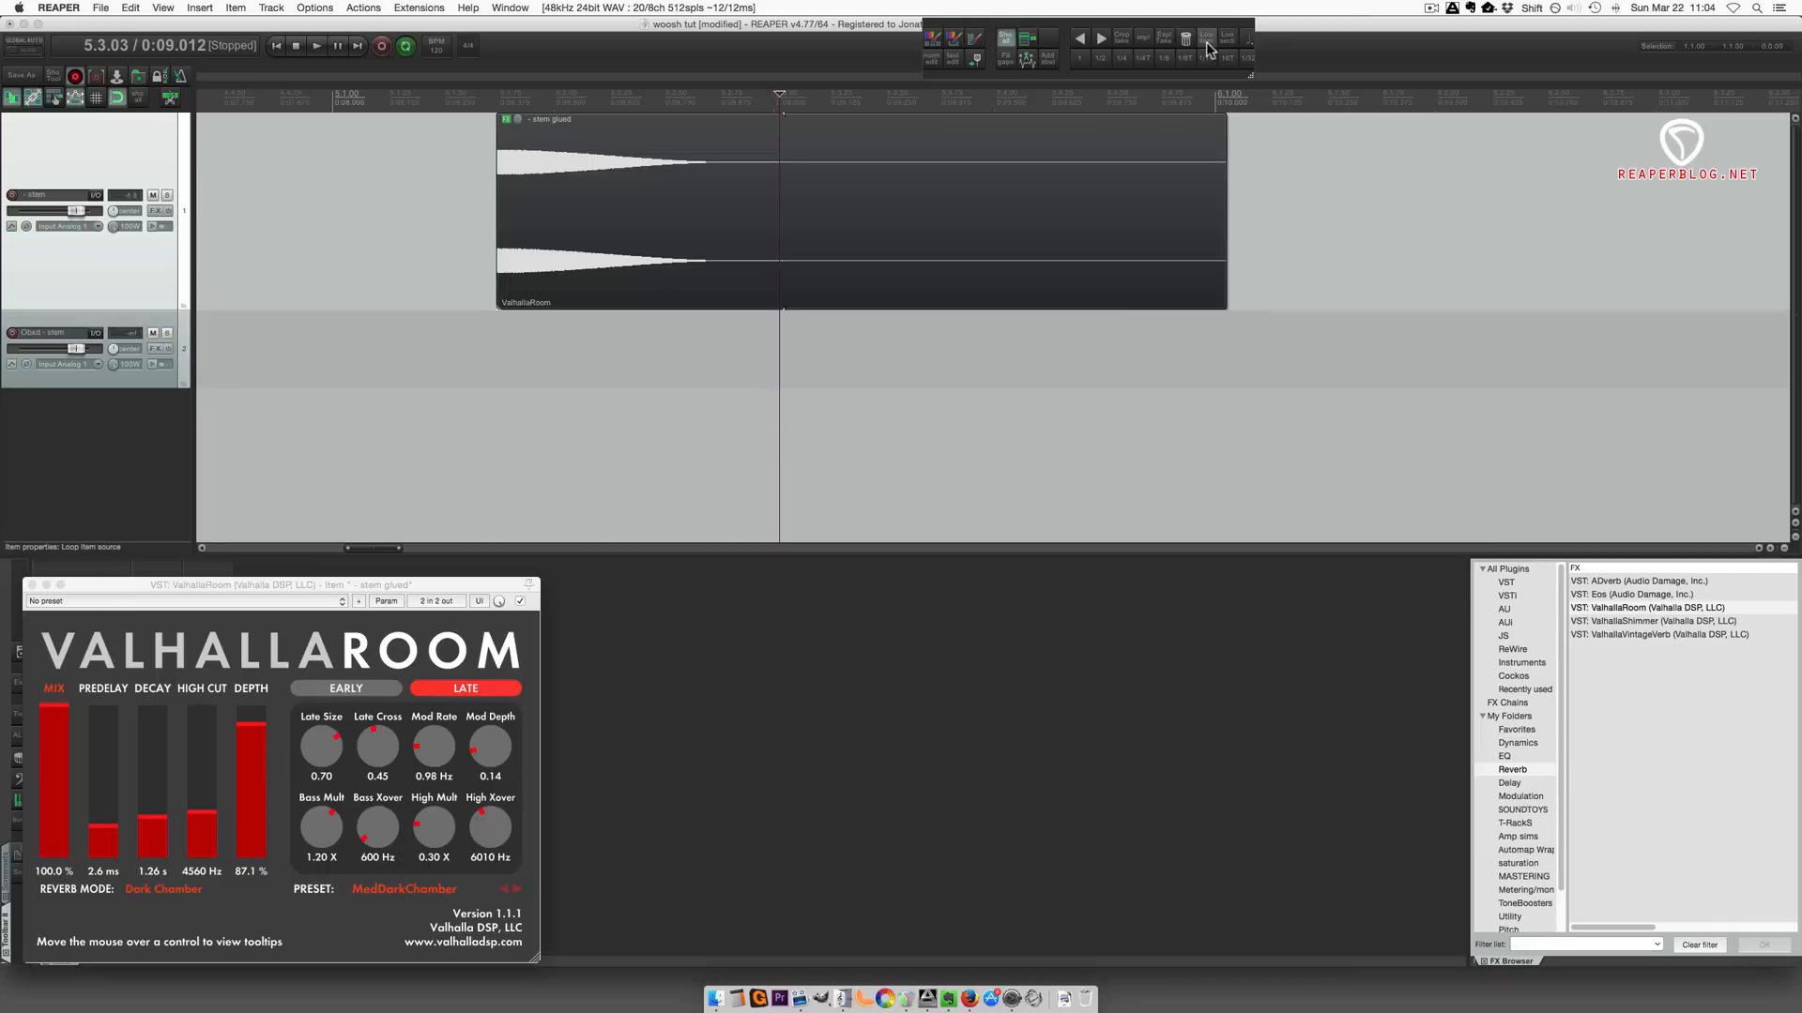
- Turn off Loop source in the glued item's properties so it plays once
{"action": "right_click", "coordinate": [702, 204]}
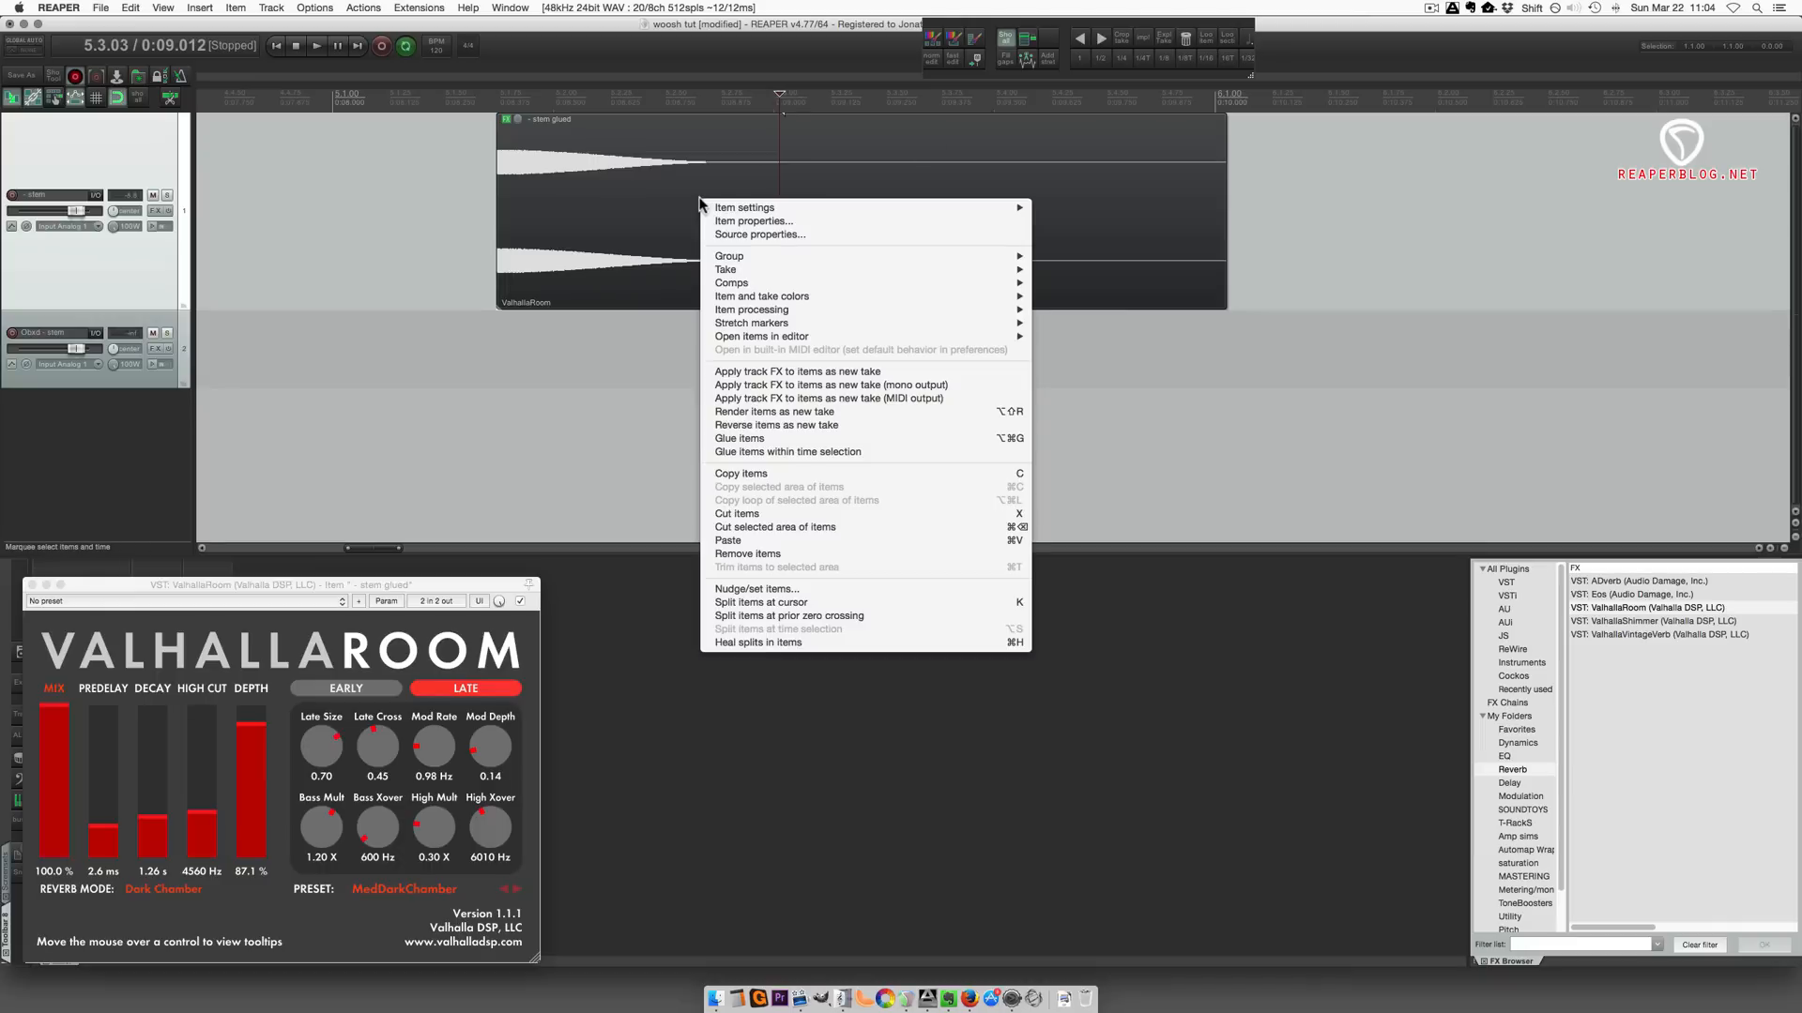
{"action": "left_click", "coordinate": [753, 221]}
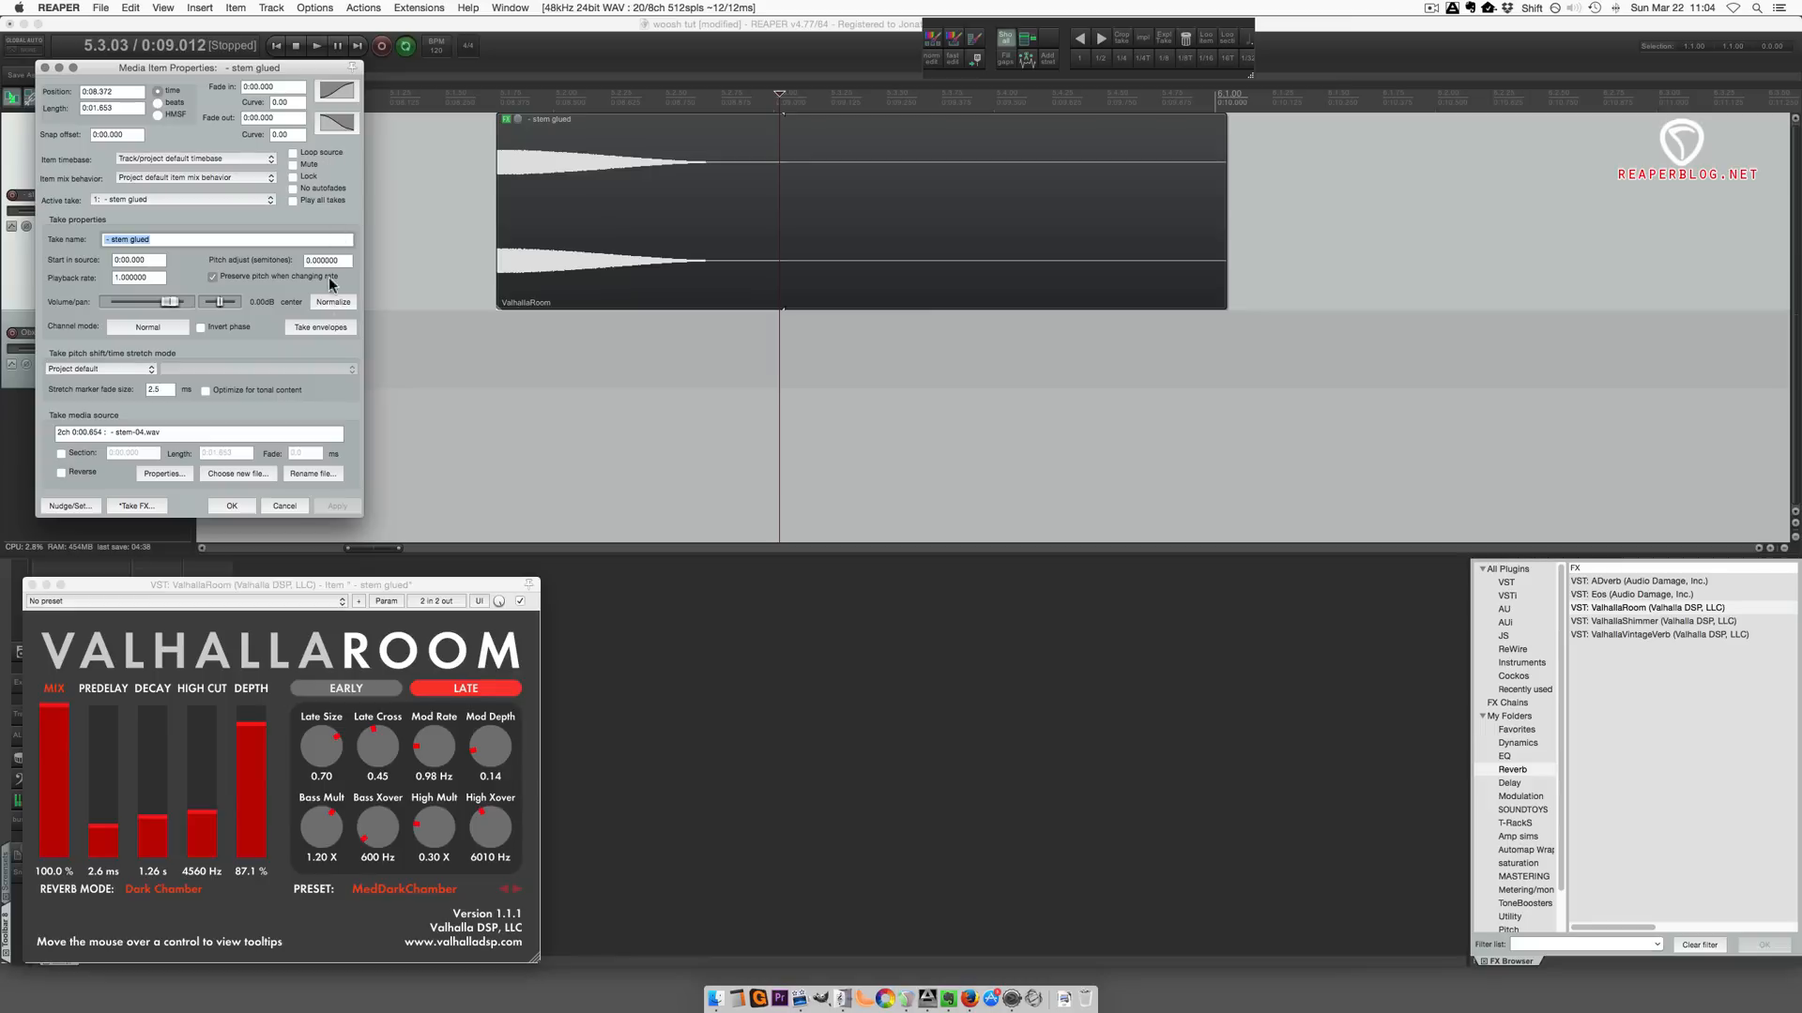
{"action": "key", "text": "cmd+z"}
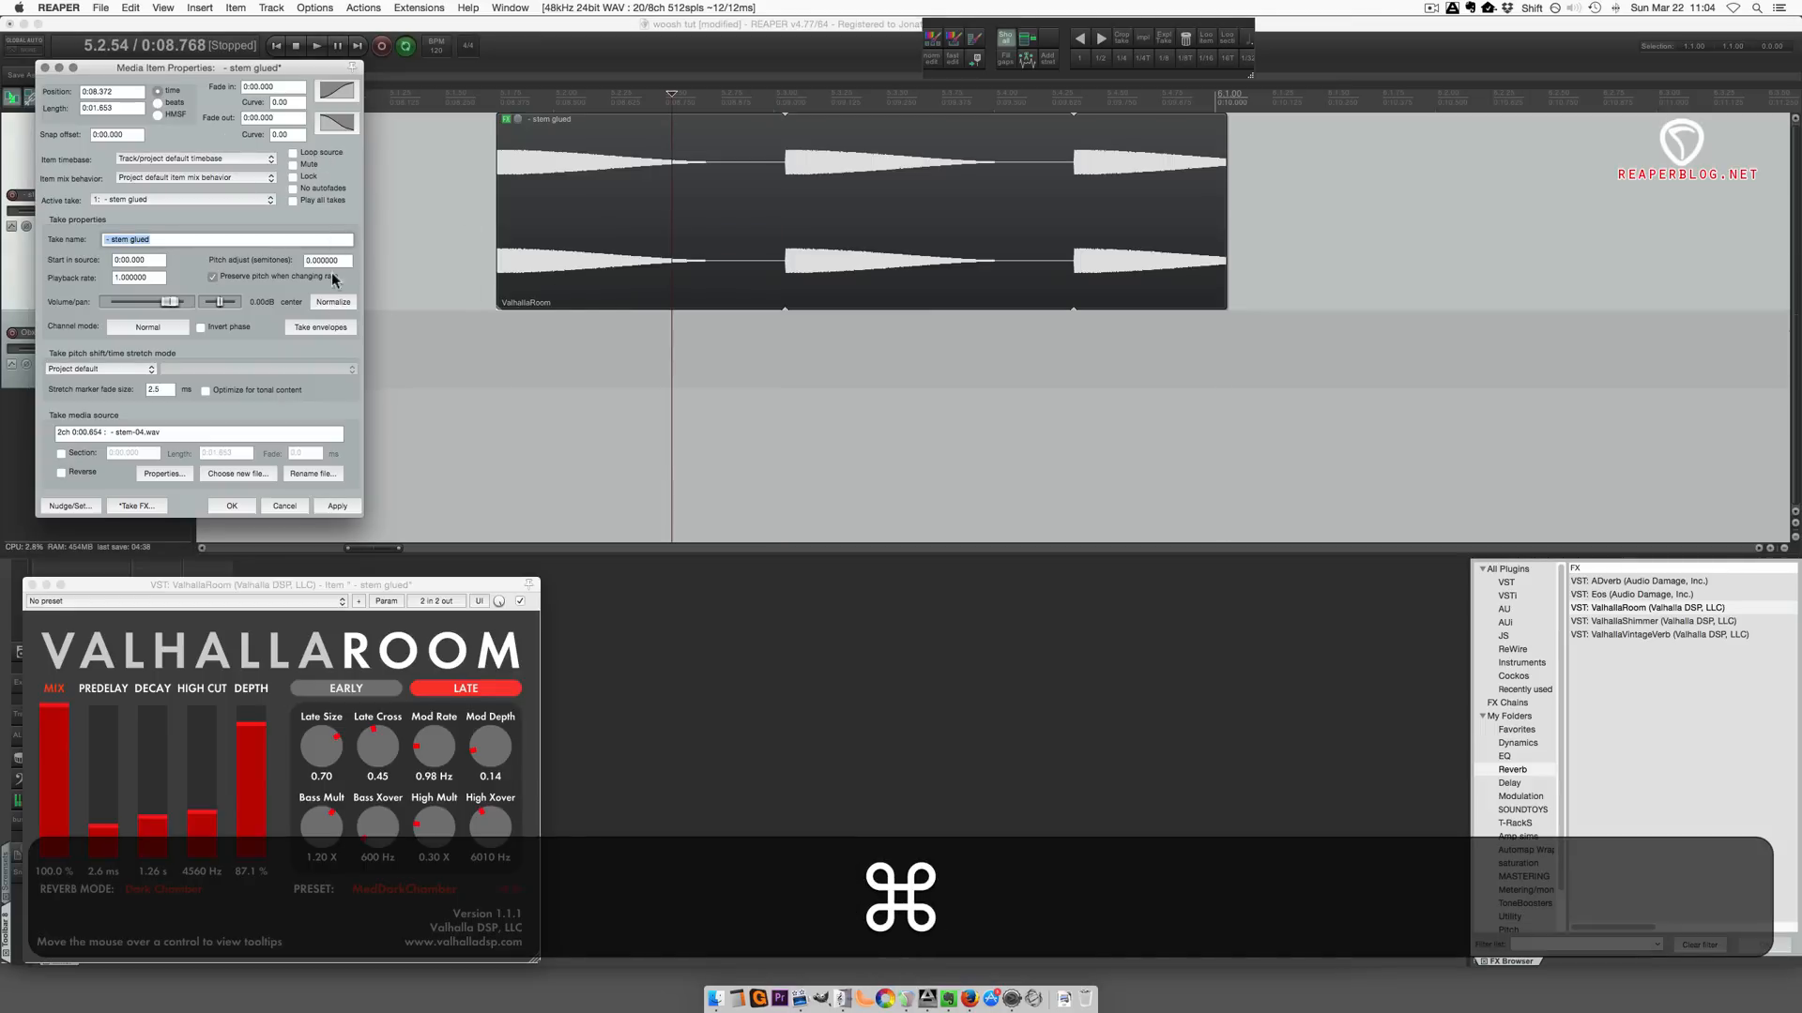
{"action": "left_click", "coordinate": [231, 506]}
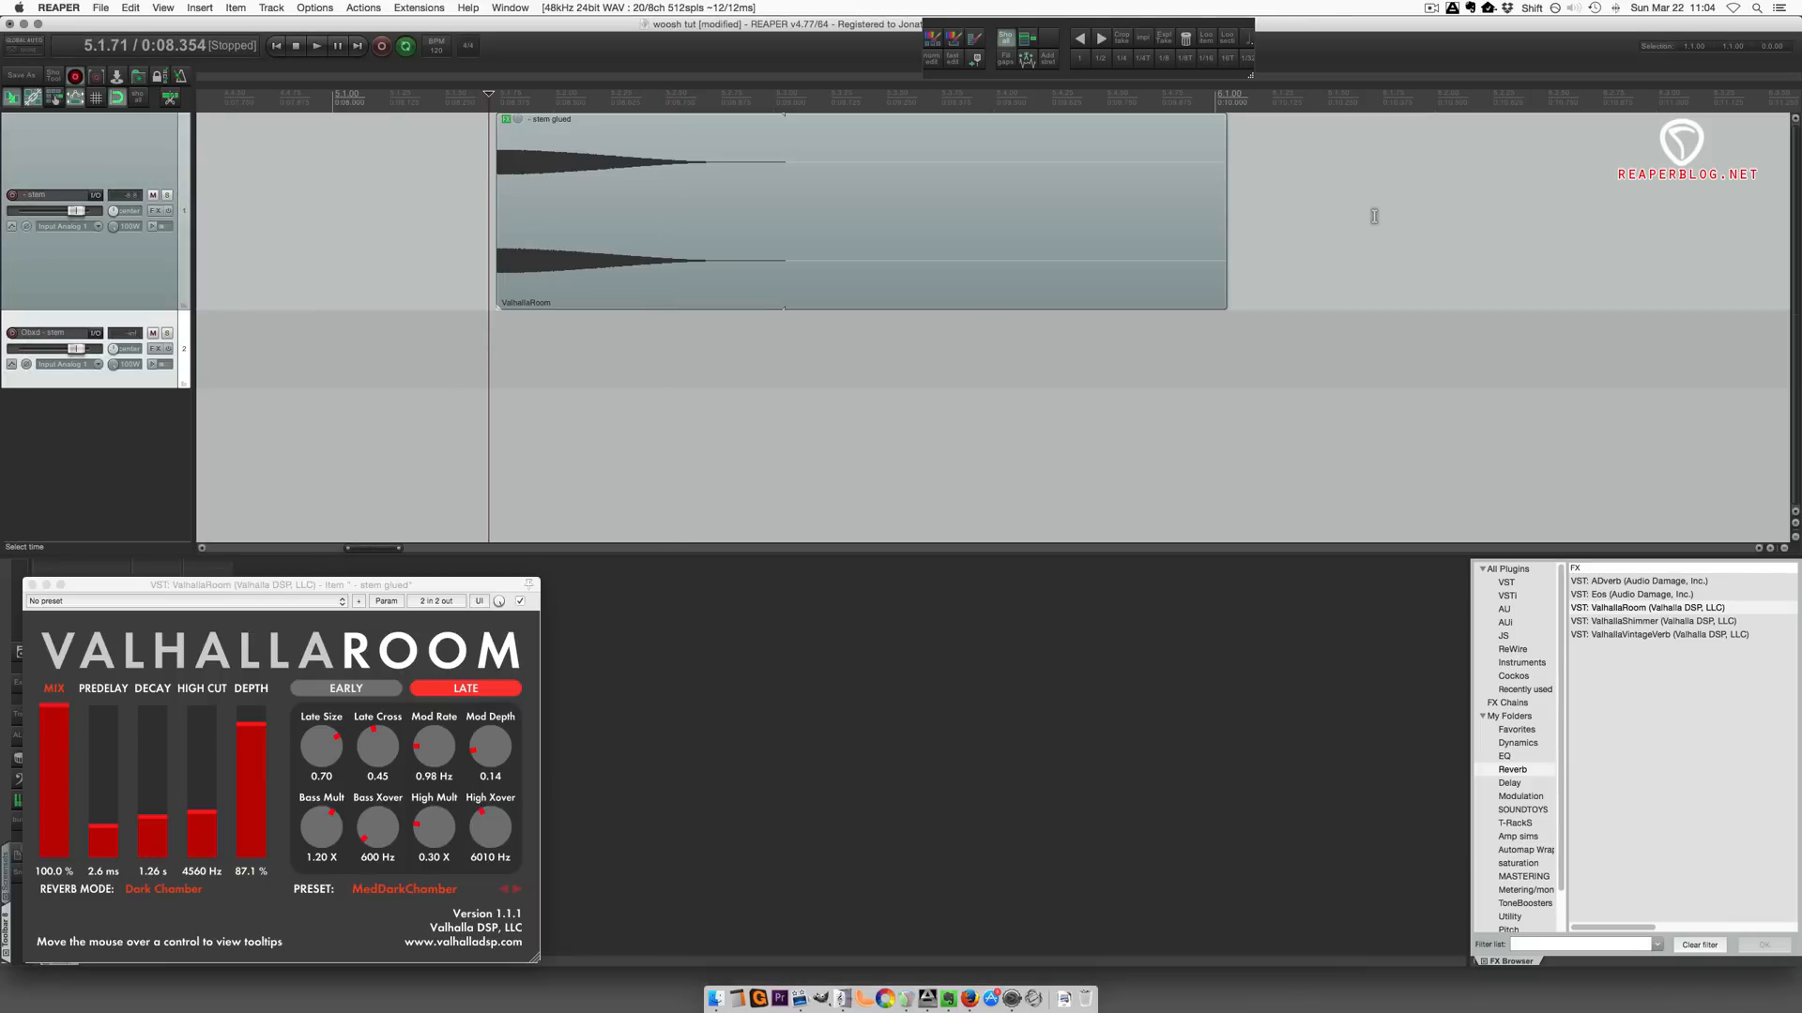
{"action": "mouse_move", "coordinate": [522, 219]}
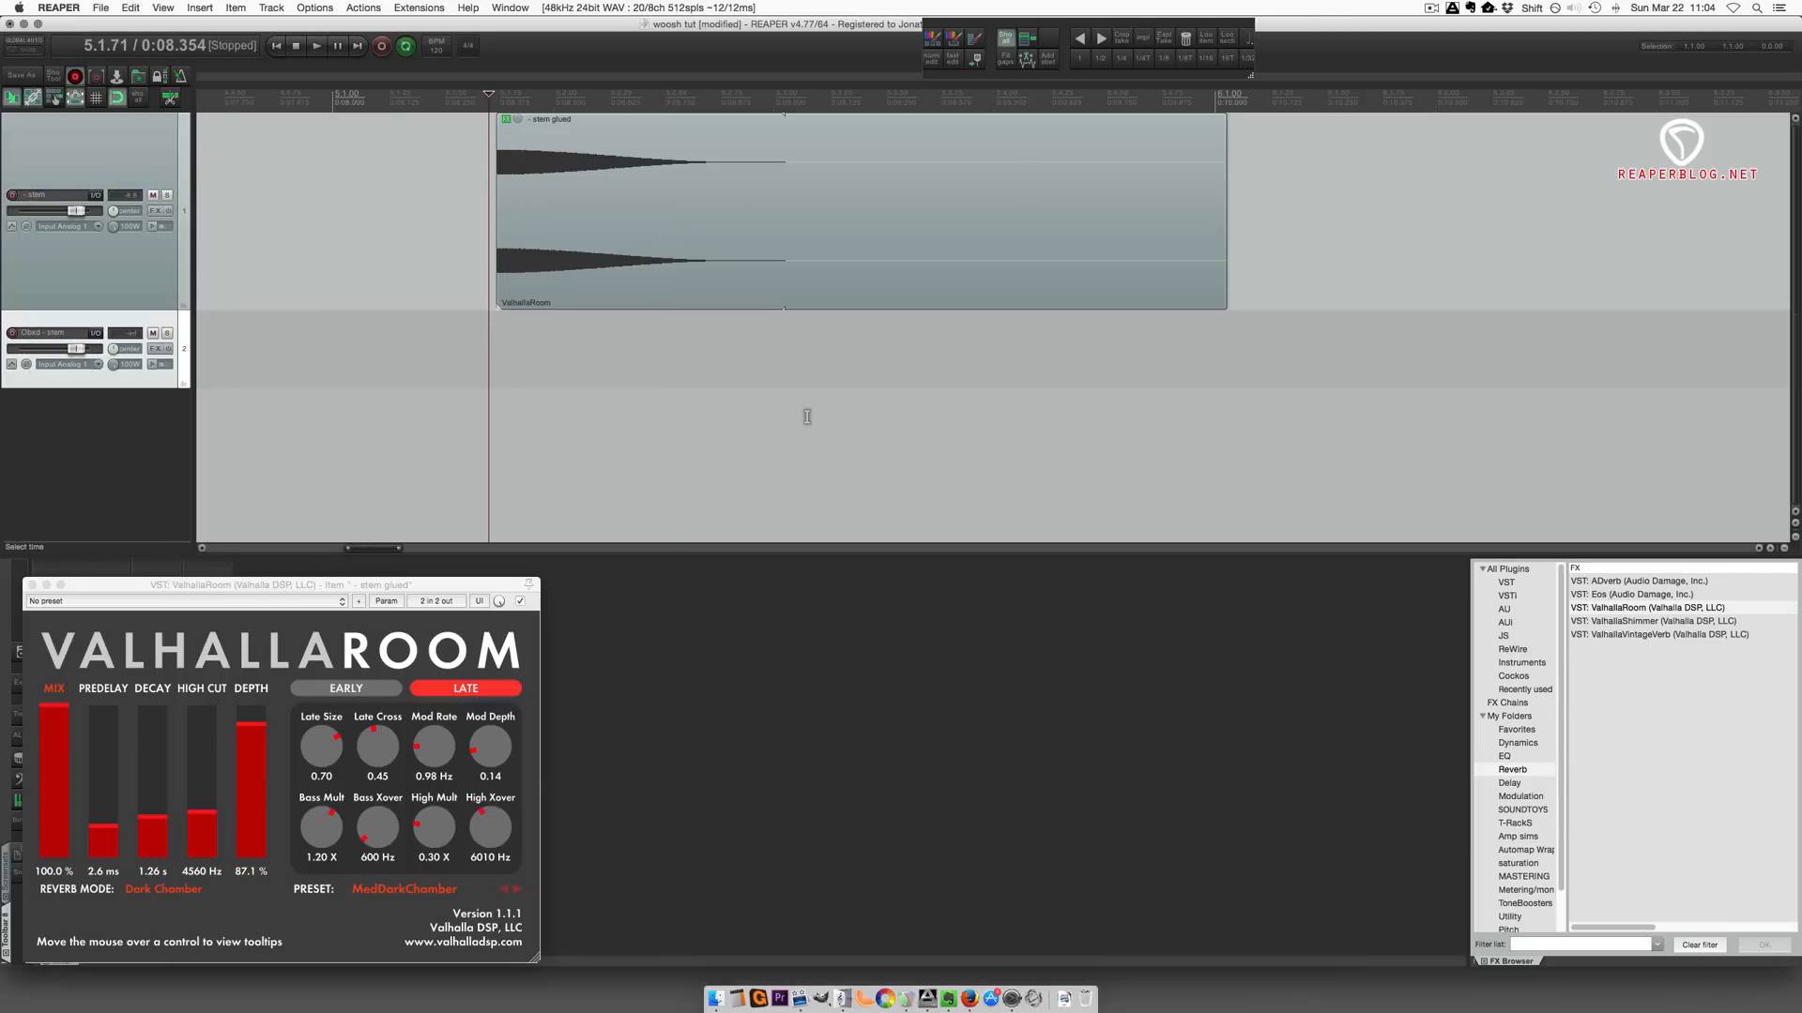
{"action": "left_click", "coordinate": [317, 46]}
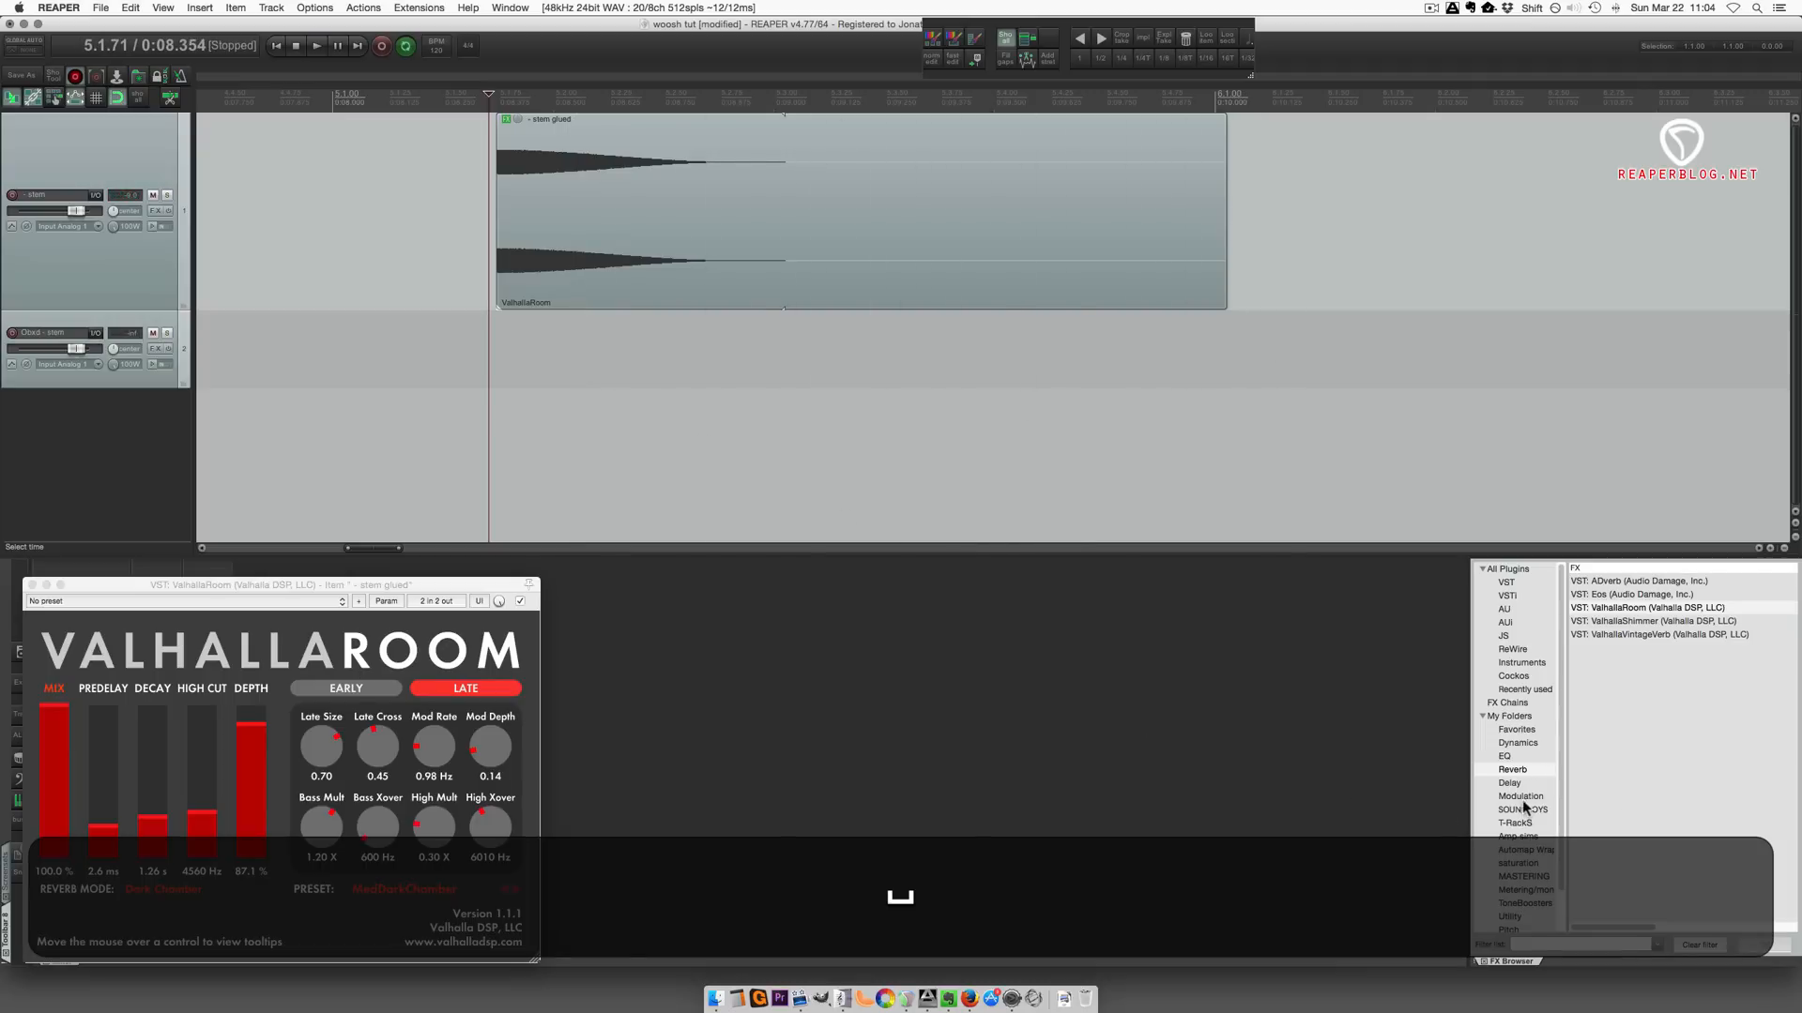
- Add the JS Guitar/Flanger effect after ValhallaRoom on the glued item
{"action": "left_click", "coordinate": [1516, 796]}
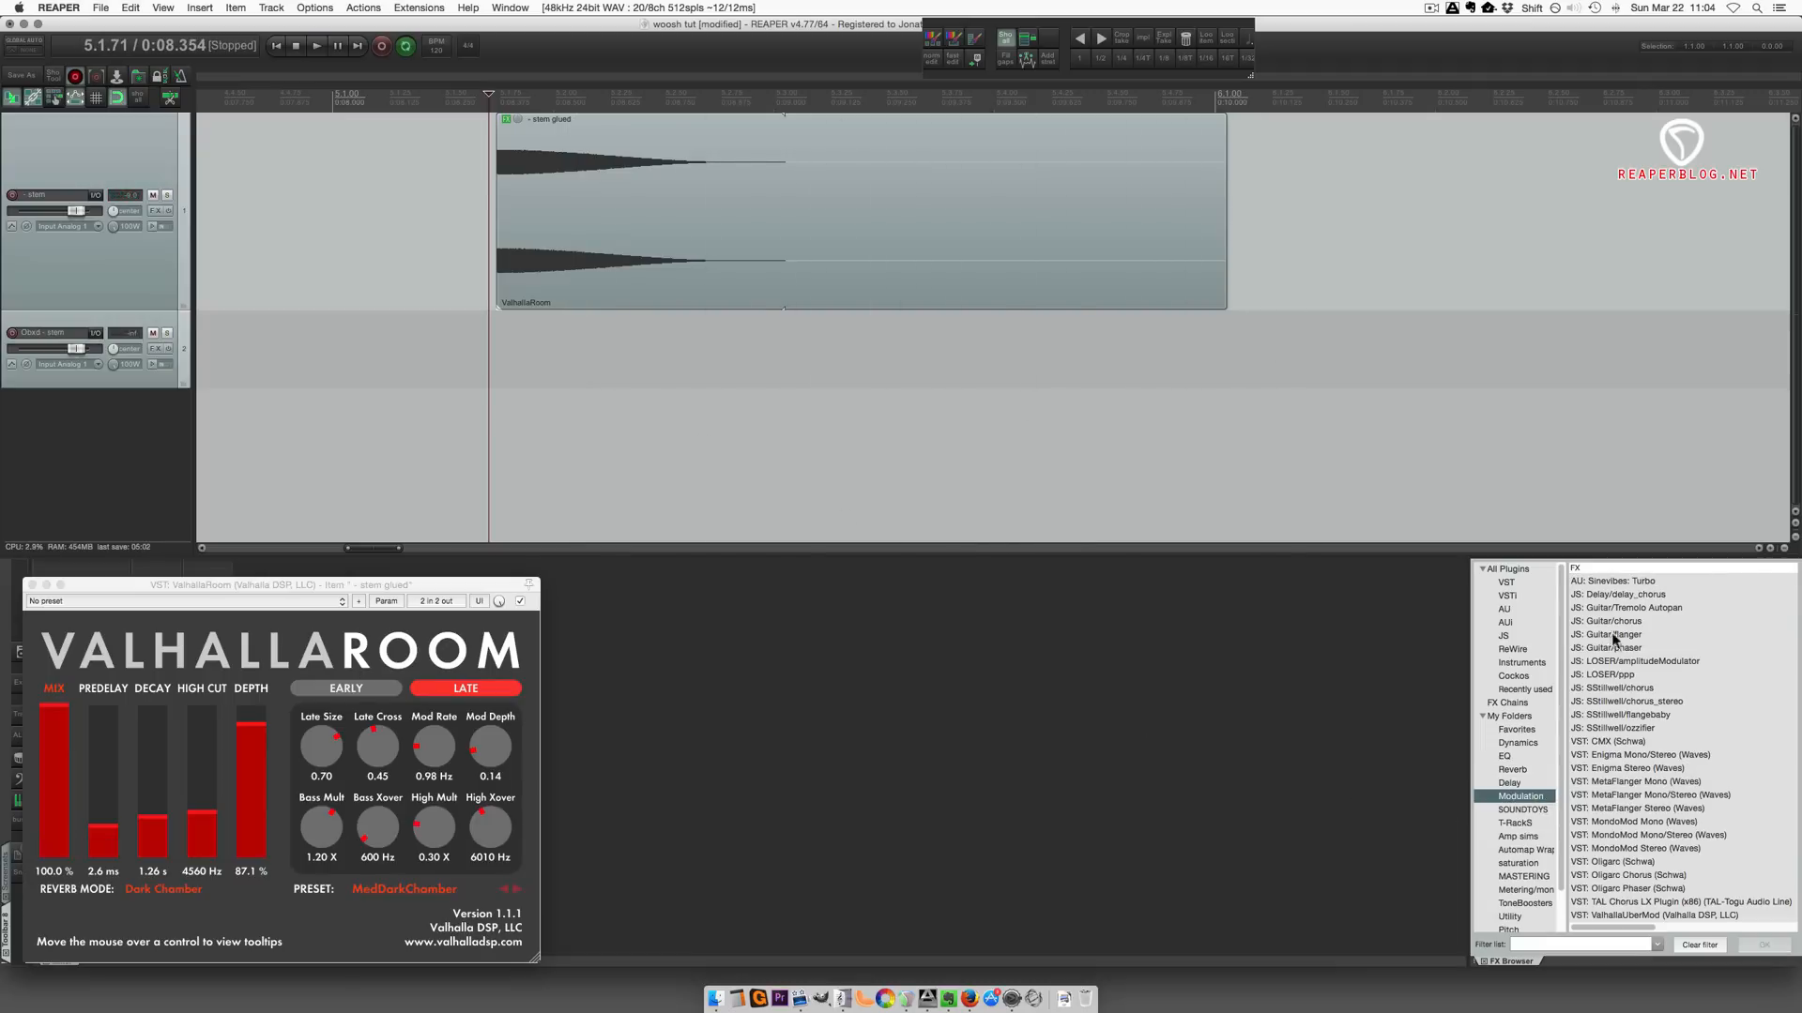
{"action": "left_click", "coordinate": [1618, 634]}
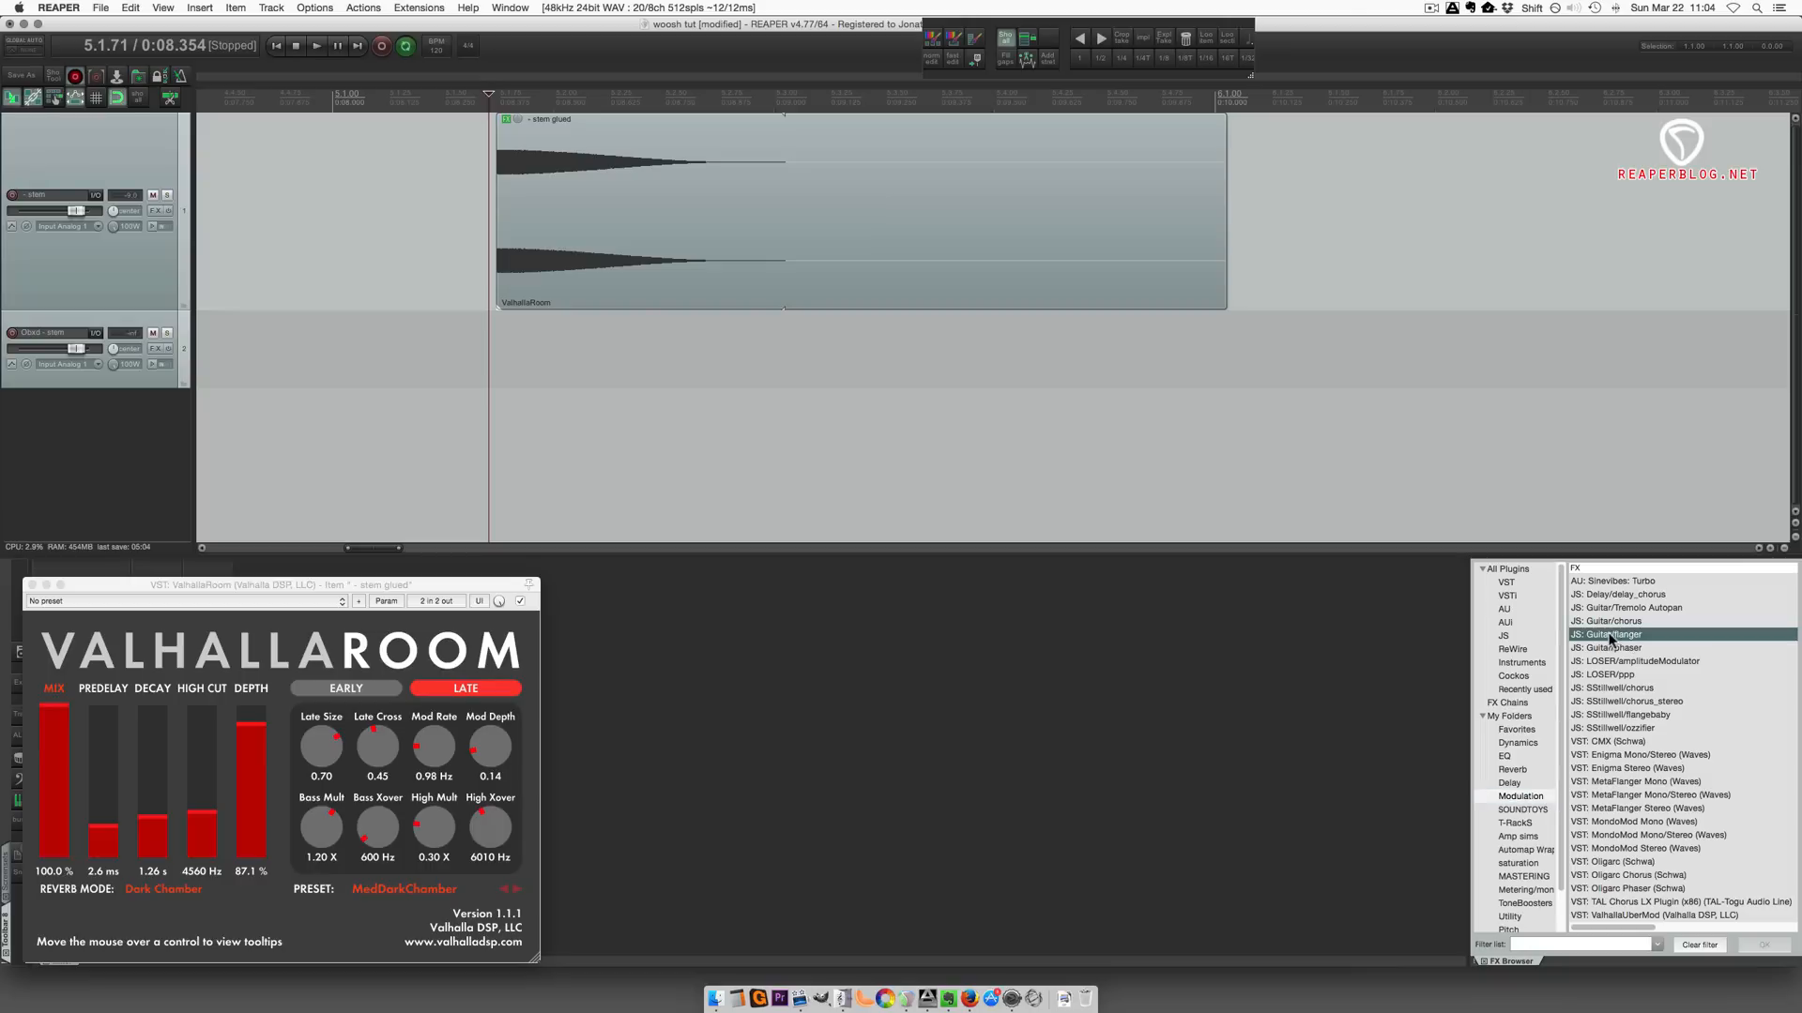
{"action": "double_click", "coordinate": [1617, 635]}
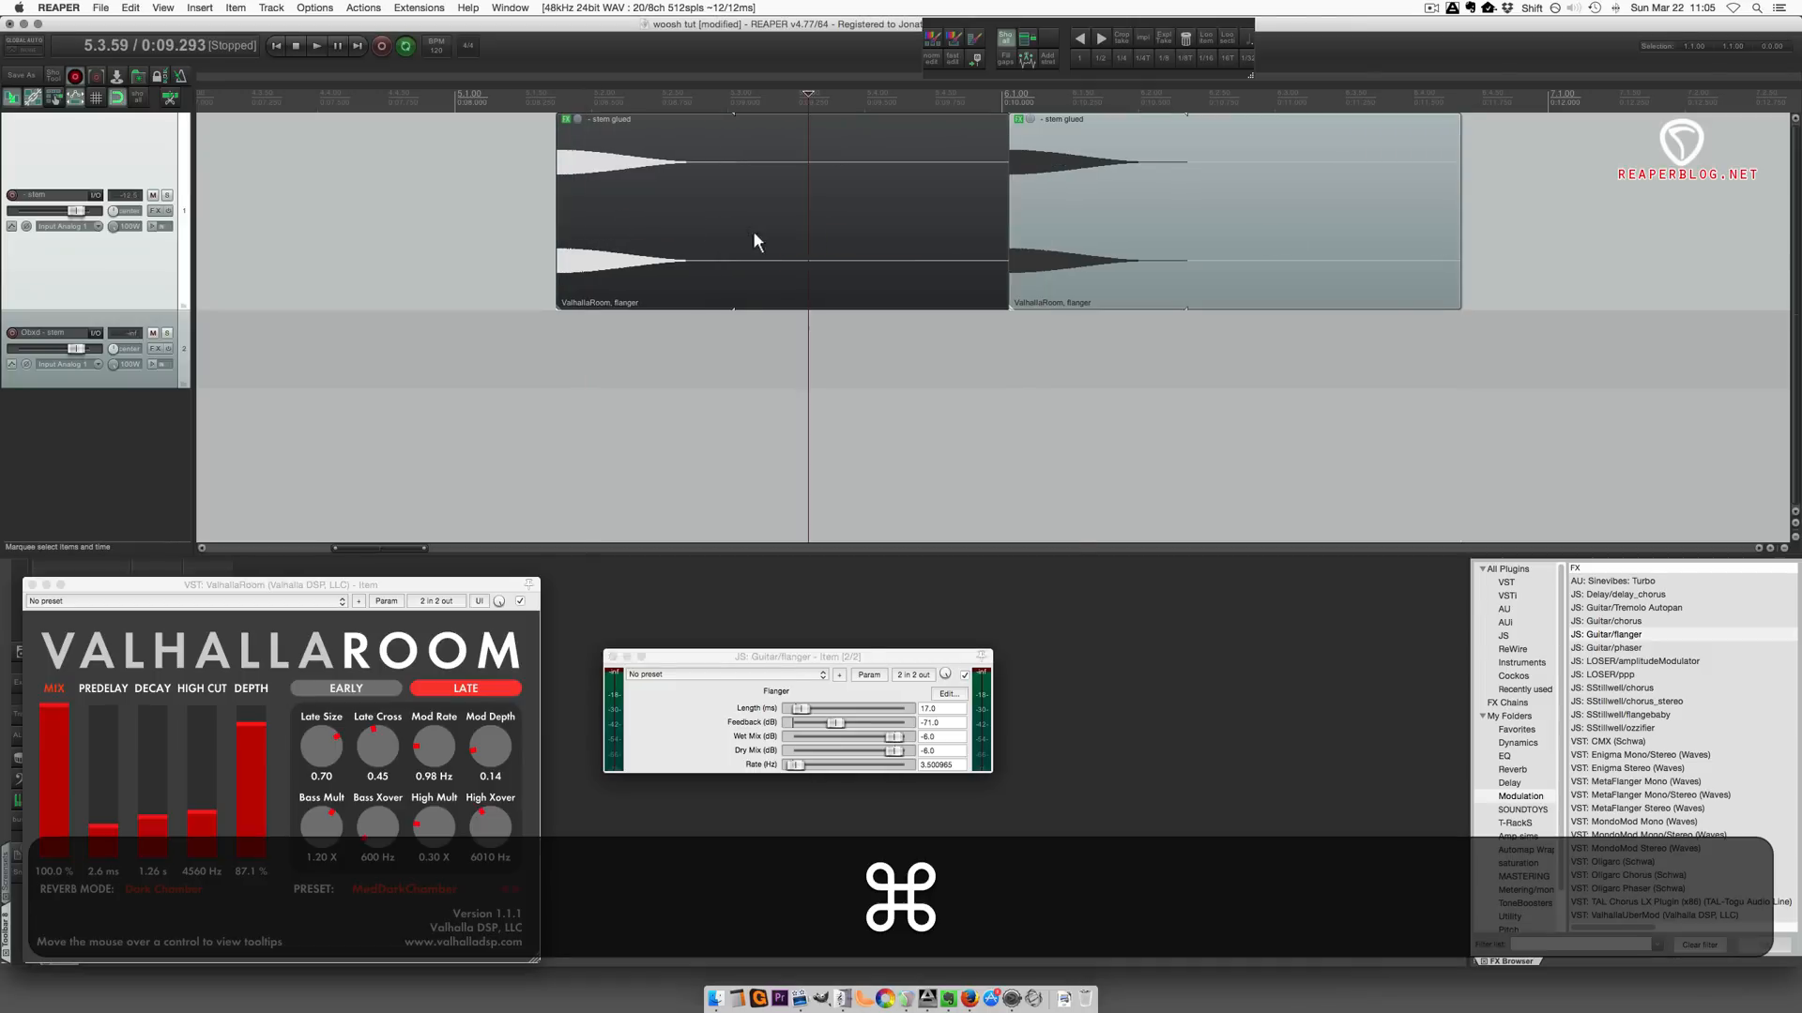
- Reverse the first whoosh copy so it swells into the flanged forward copy
{"action": "right_click", "coordinate": [757, 242]}
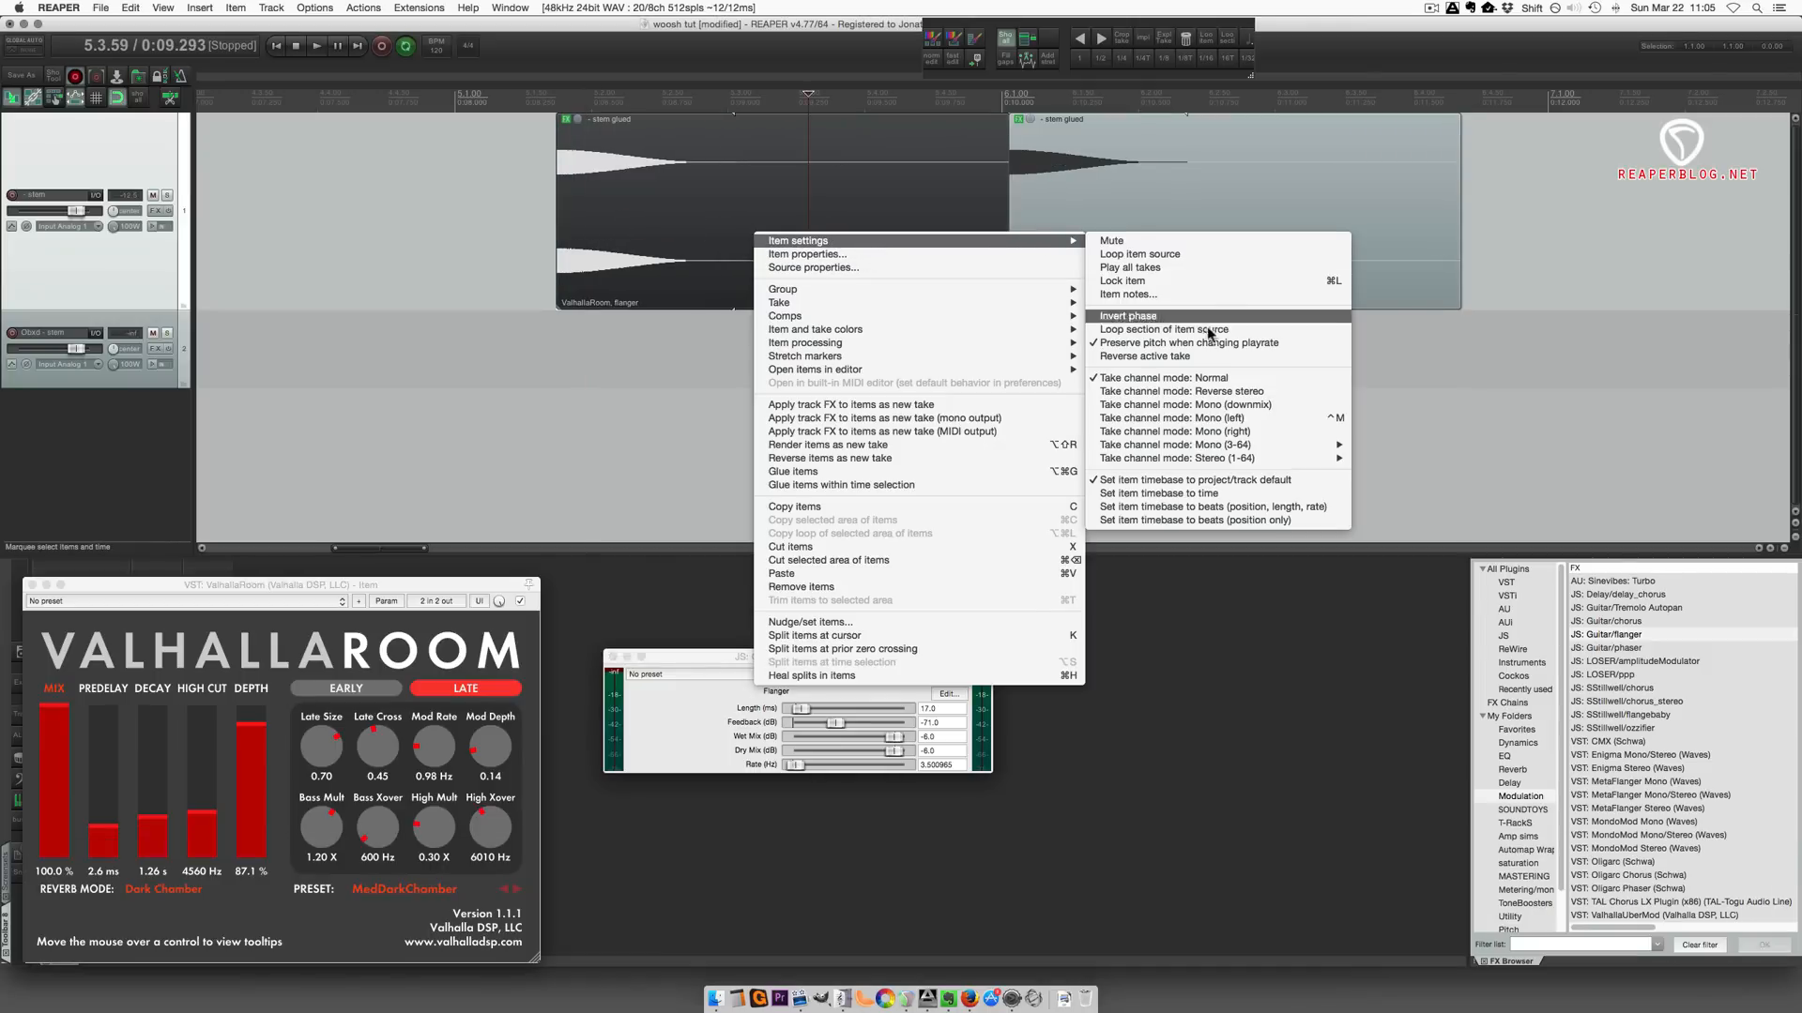
{"action": "left_click", "coordinate": [1127, 315]}
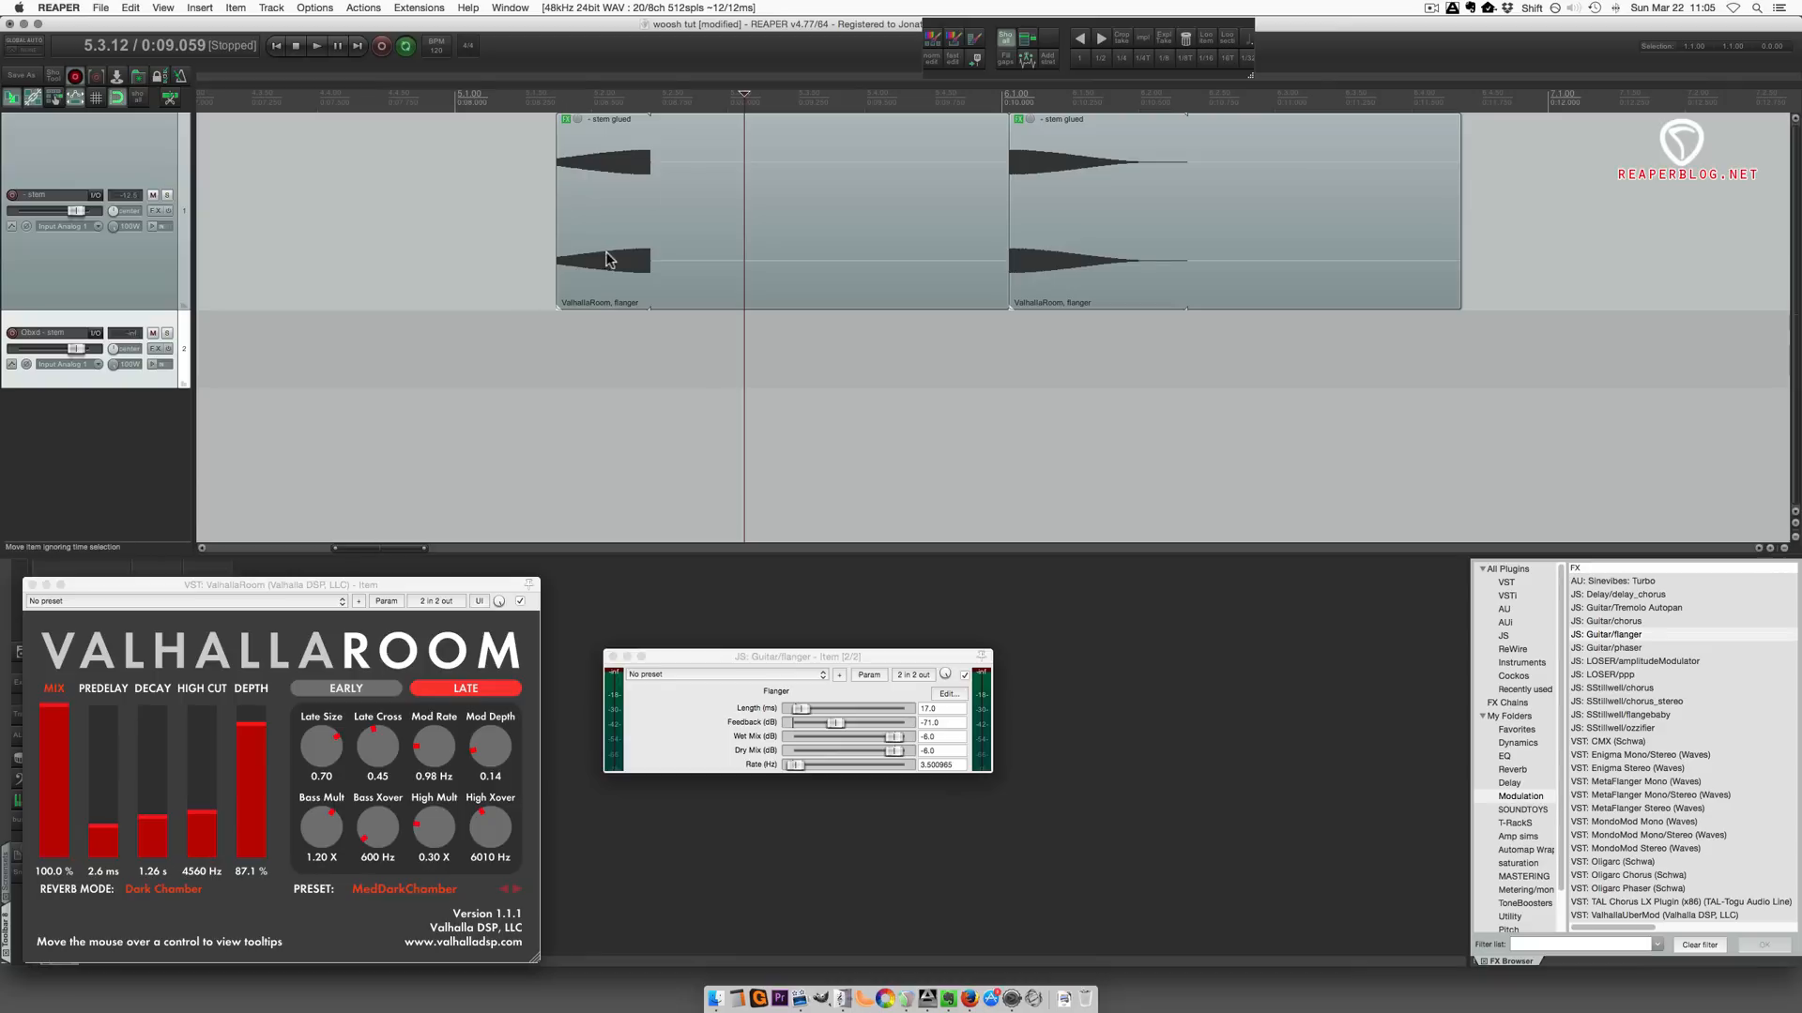
{"action": "mouse_move", "coordinate": [595, 294]}
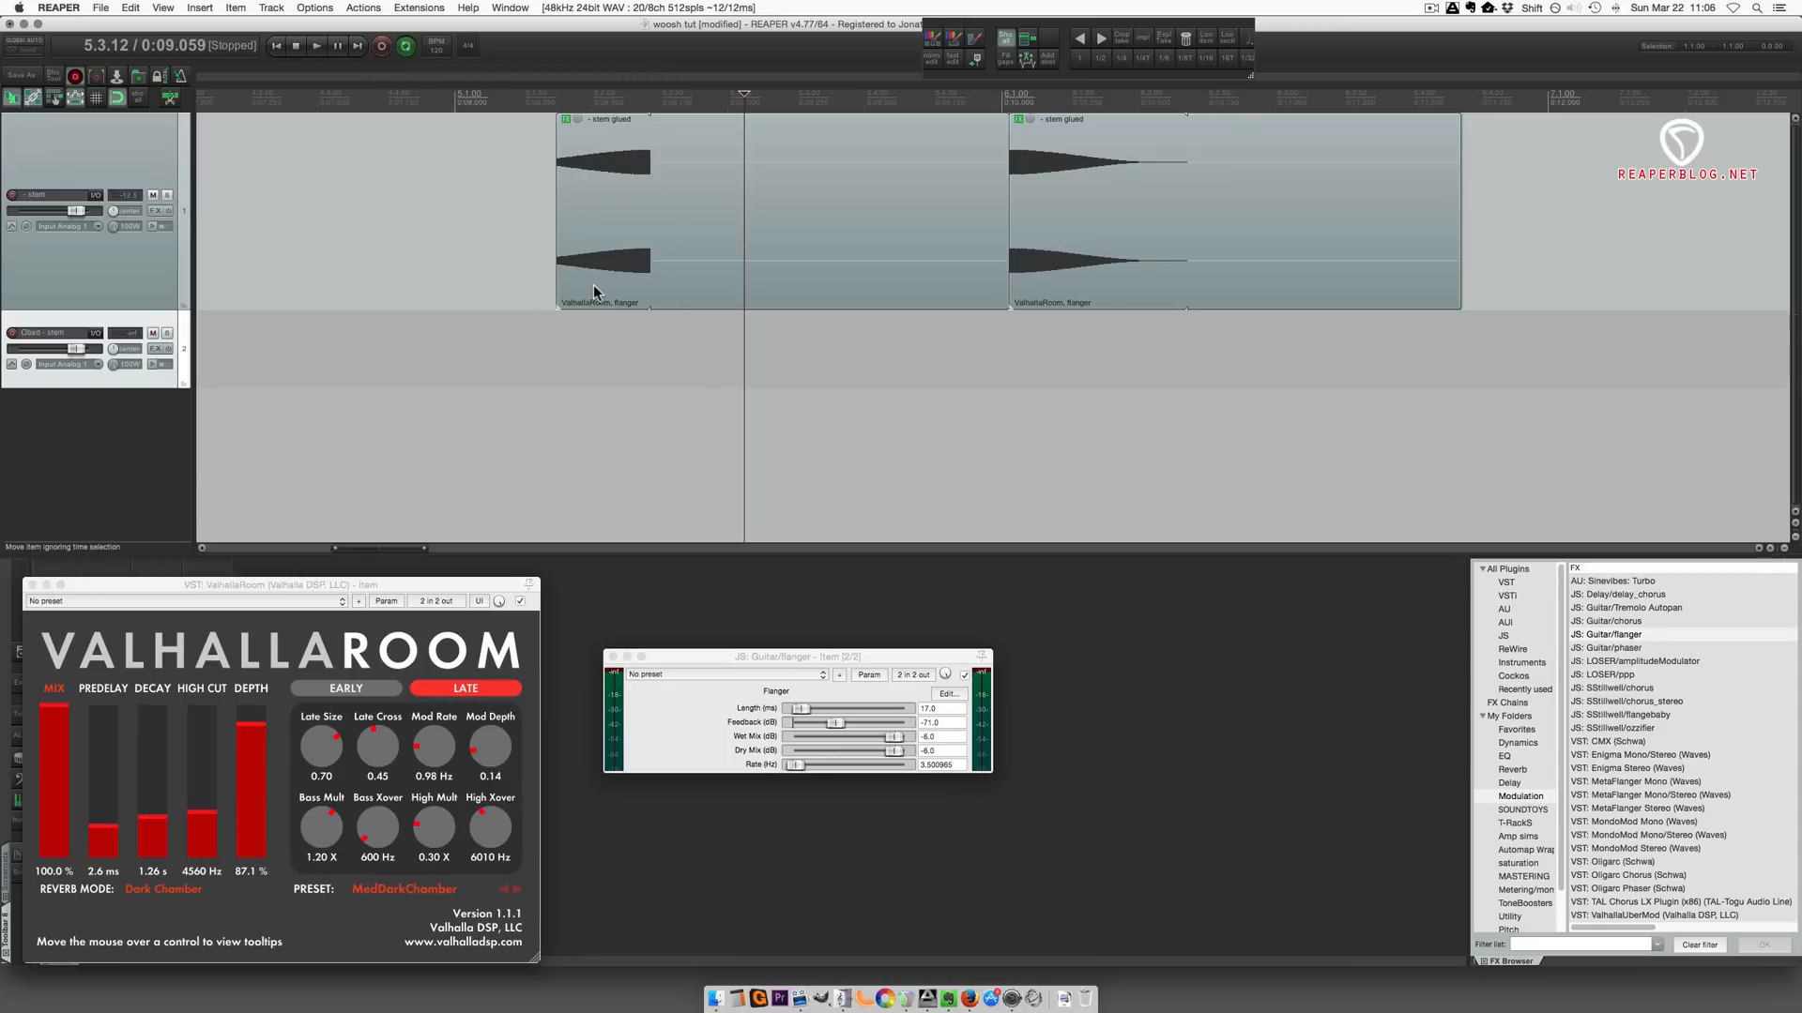
{"action": "mouse_move", "coordinate": [988, 171]}
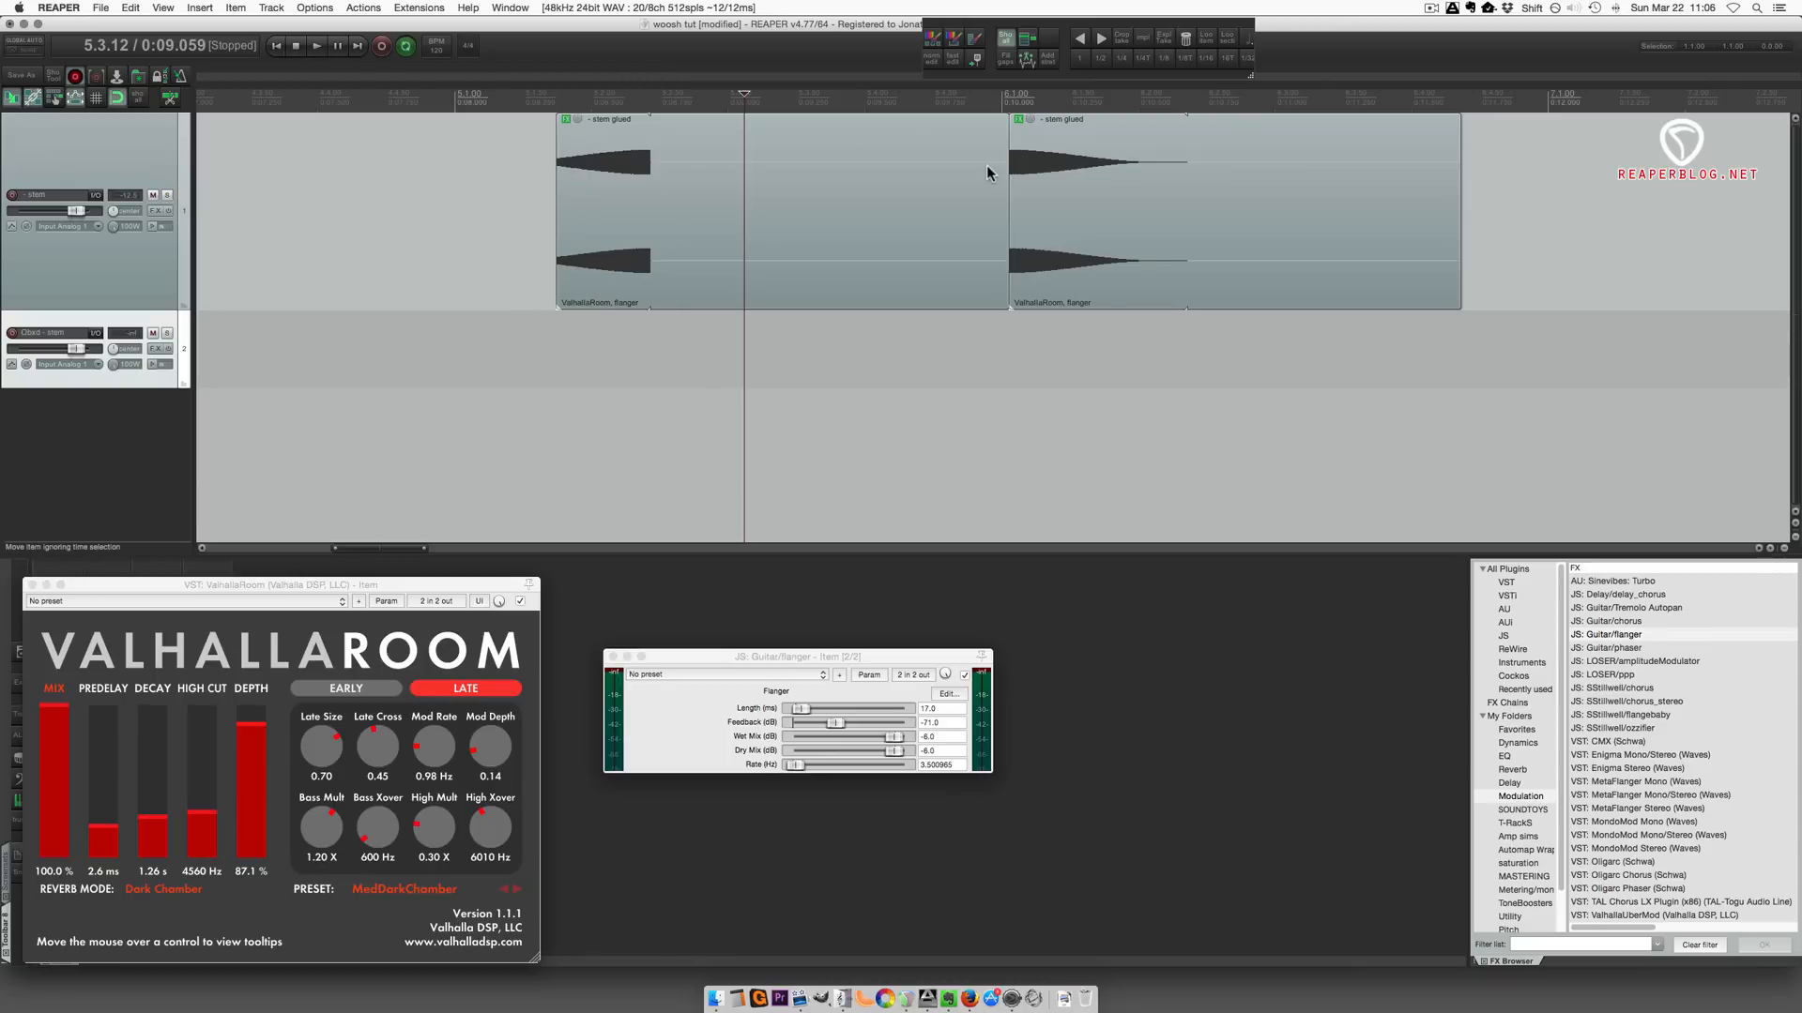
{"action": "mouse_move", "coordinate": [892, 313]}
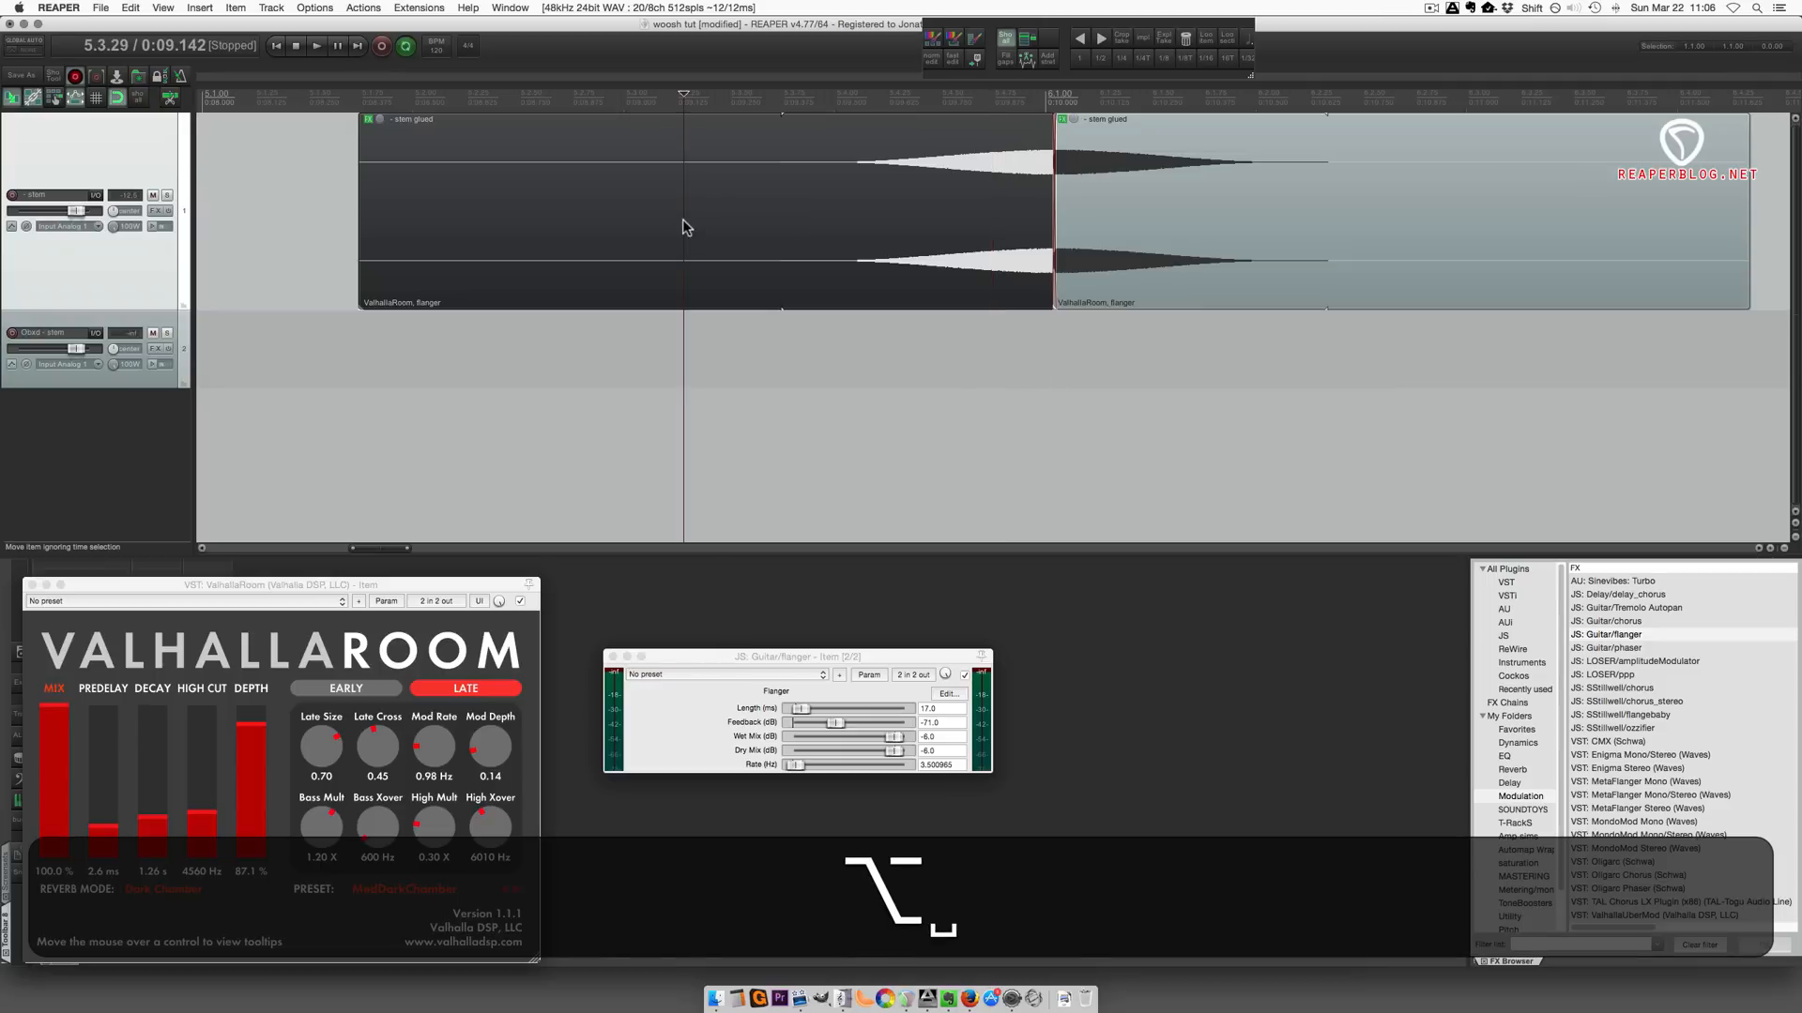
{"action": "left_click", "coordinate": [319, 47]}
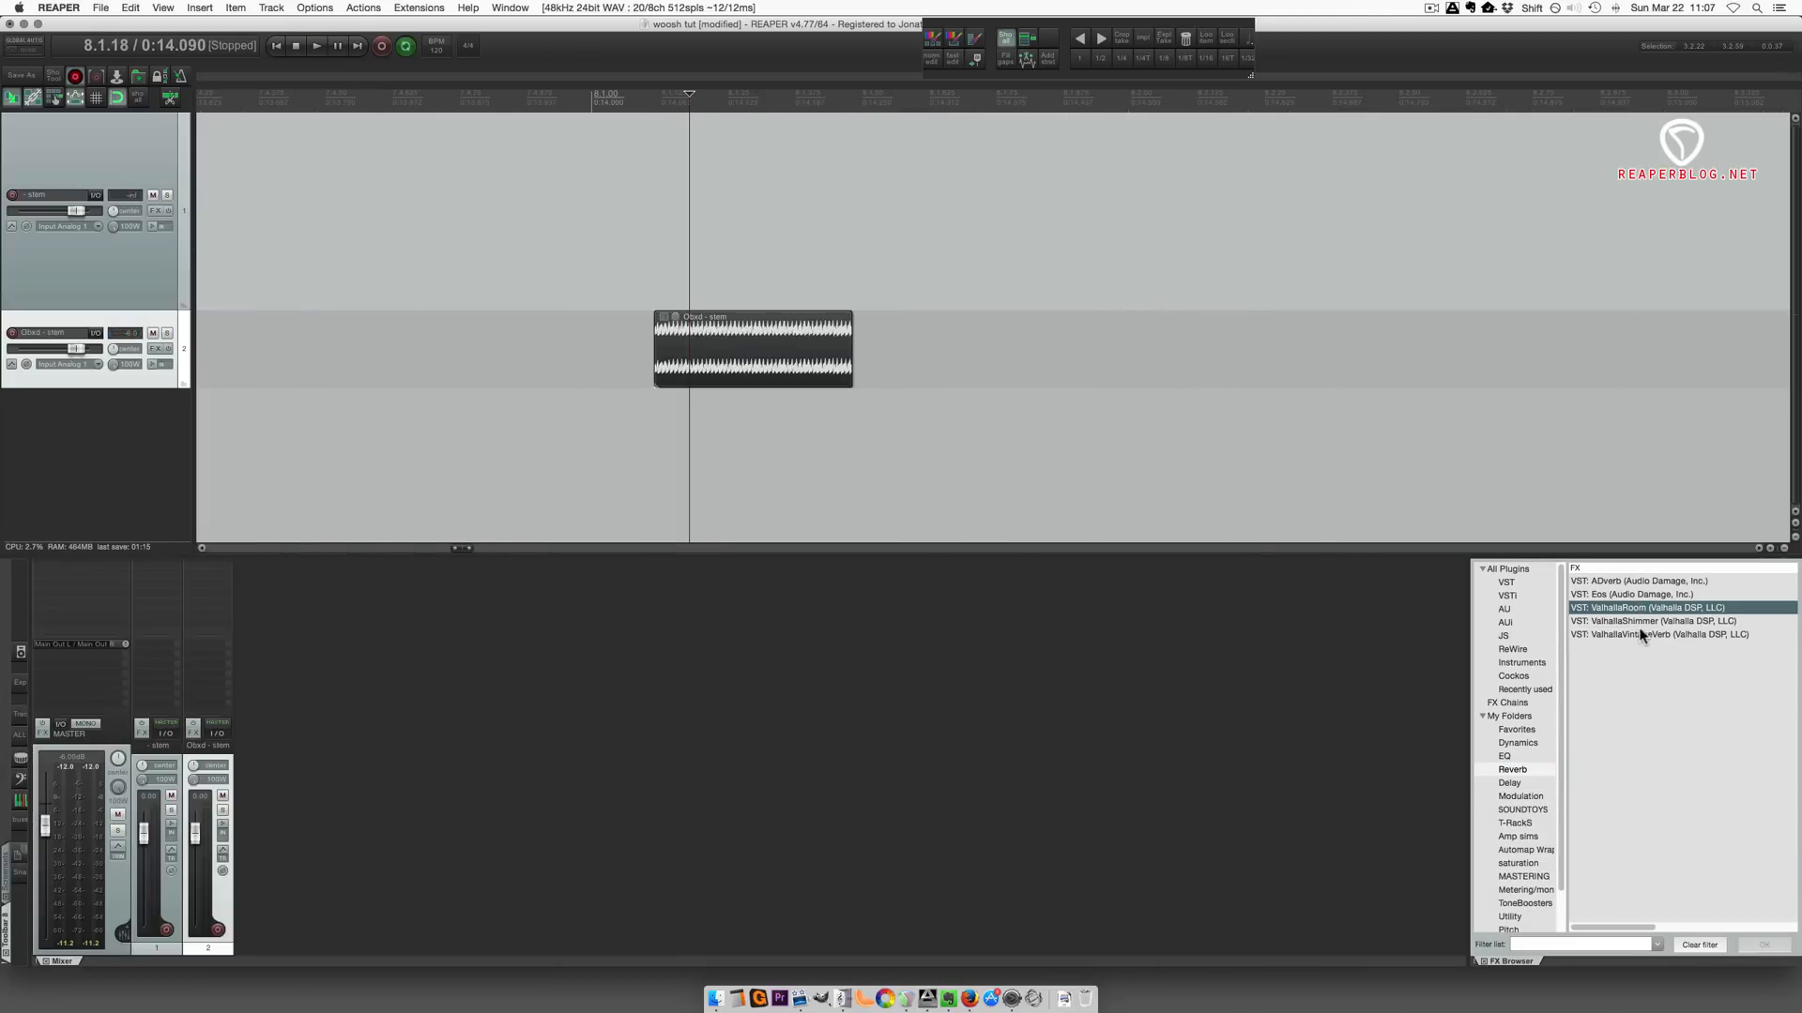
- Add ValhallaVintageVerb with the Pad Hall preset to the Obxd synth item
{"action": "double_click", "coordinate": [1657, 634]}
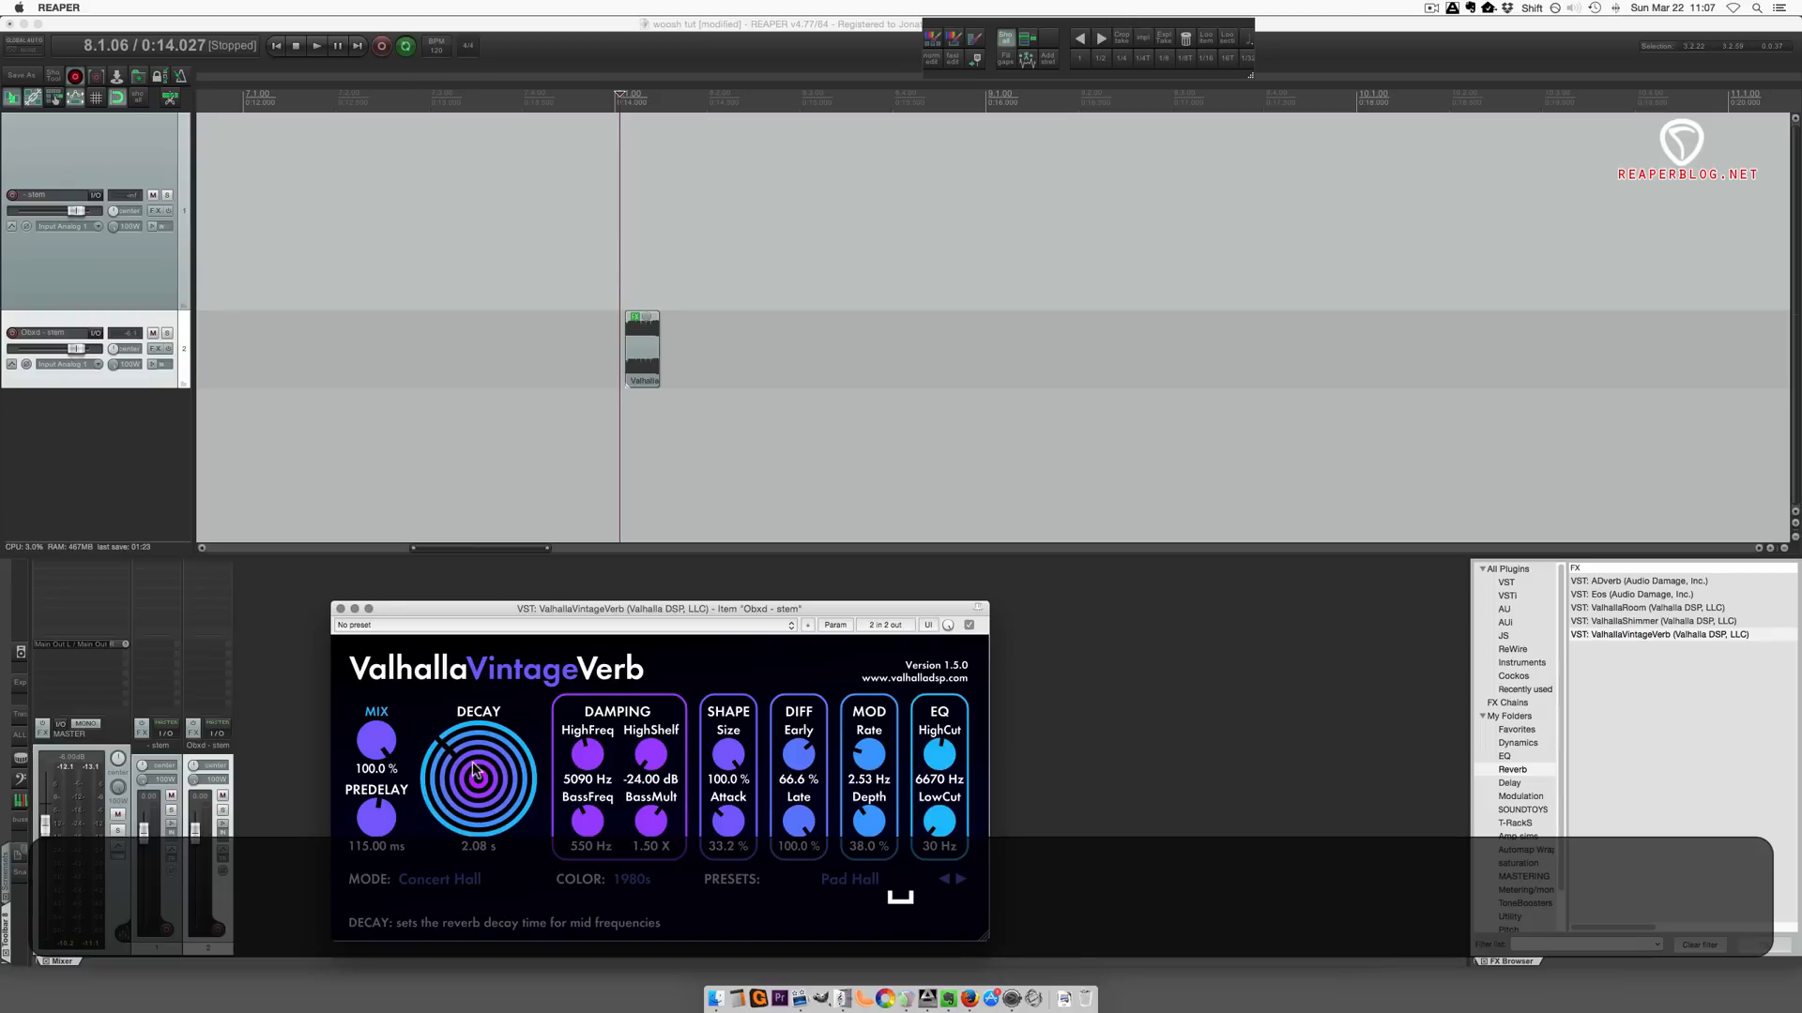
{"action": "left_click", "coordinate": [318, 46]}
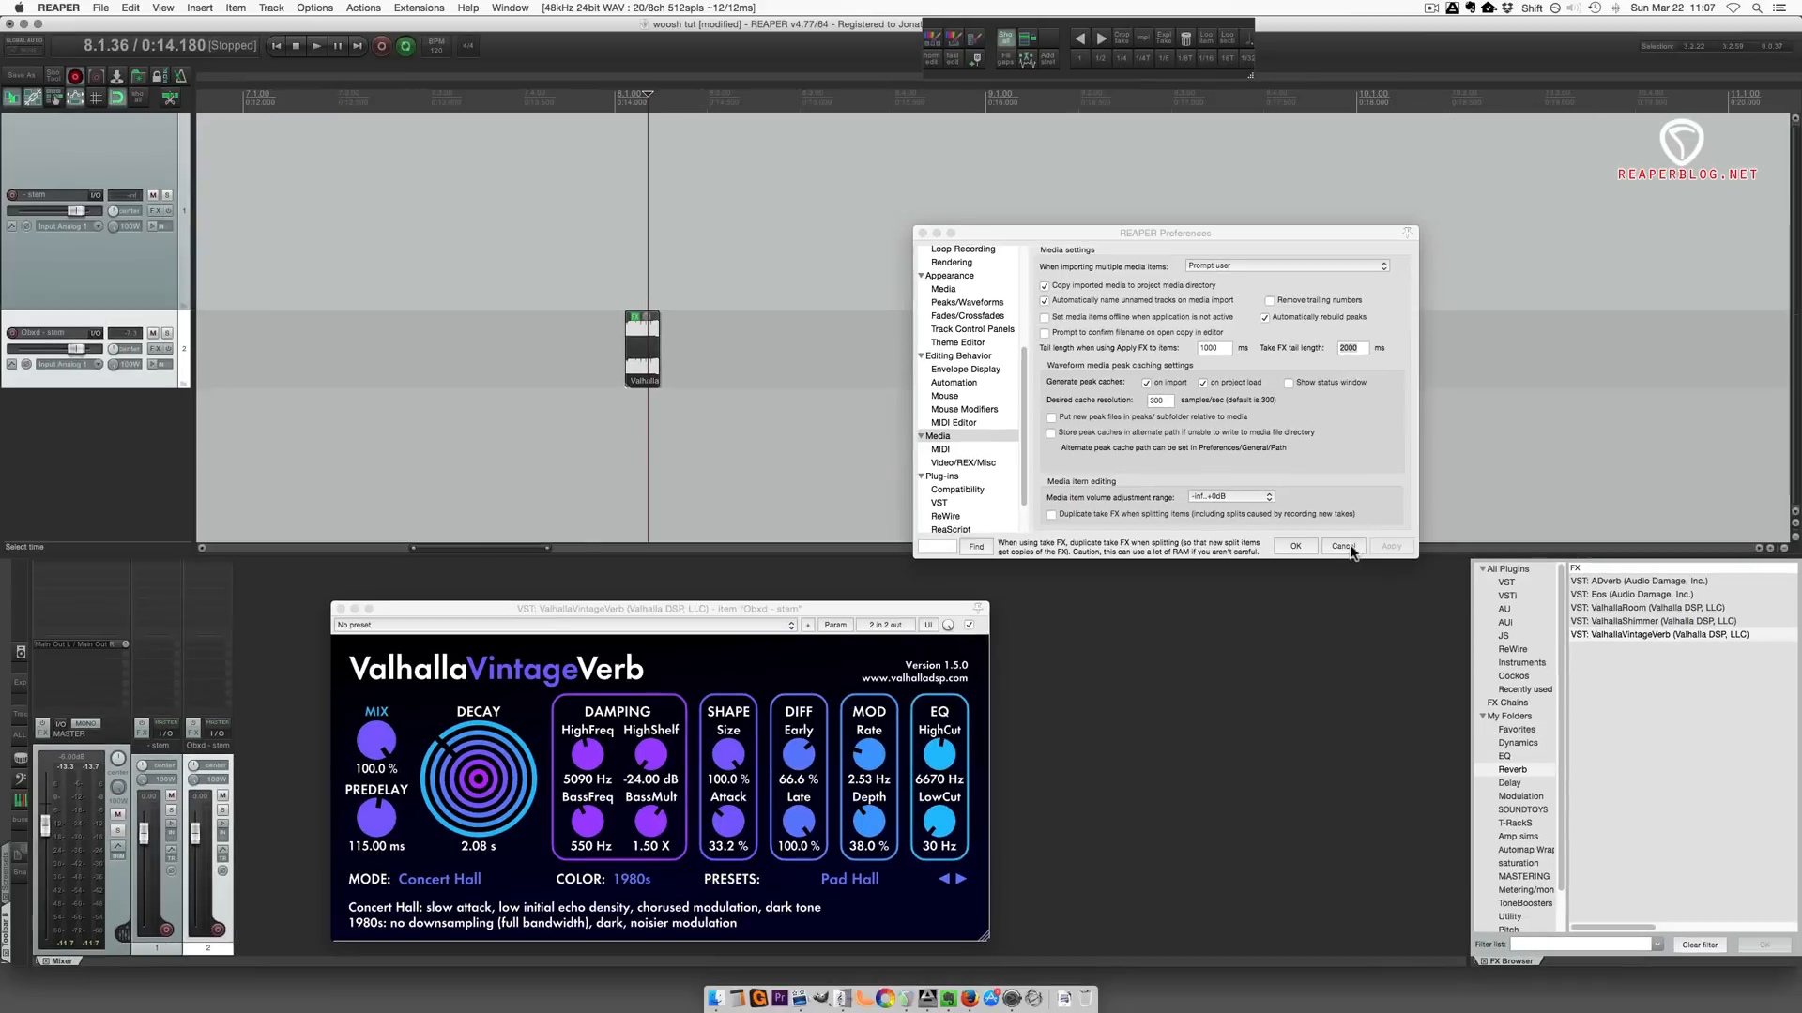
{"action": "left_click", "coordinate": [1343, 546]}
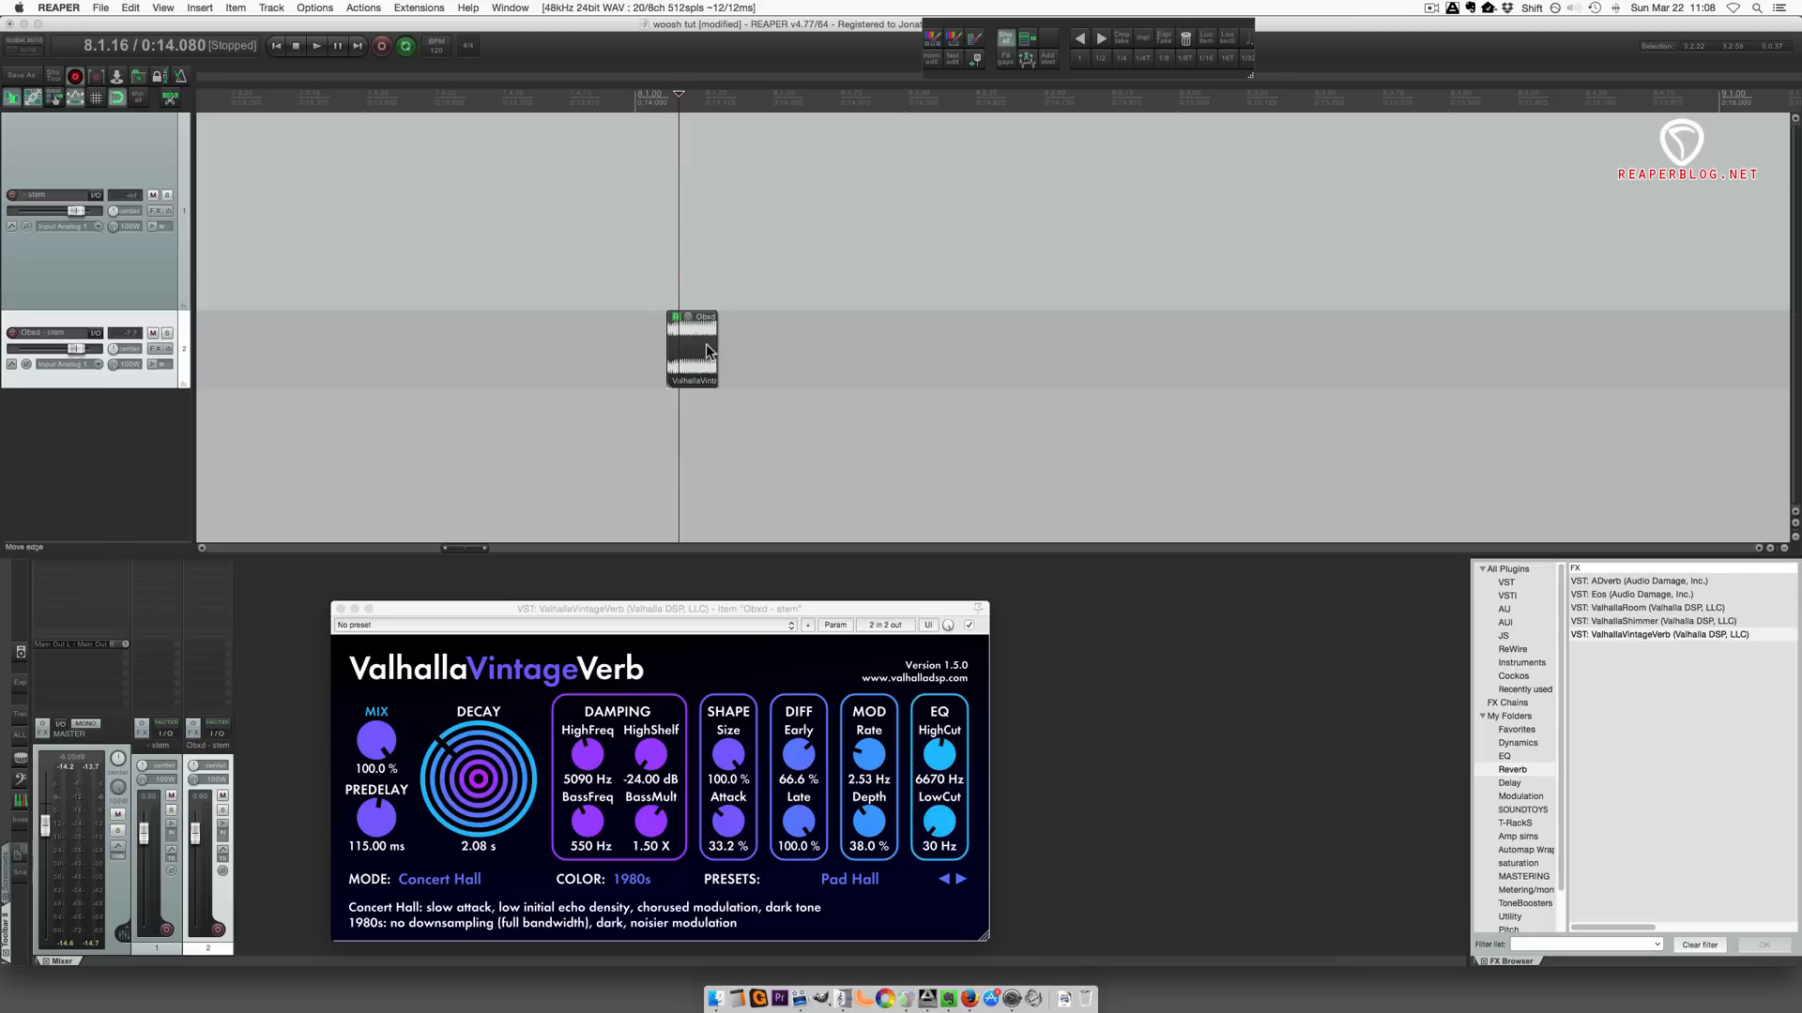
- Drag the second-track item's right edge out several bars to leave room for the reverb tail
{"action": "right_click", "coordinate": [706, 349]}
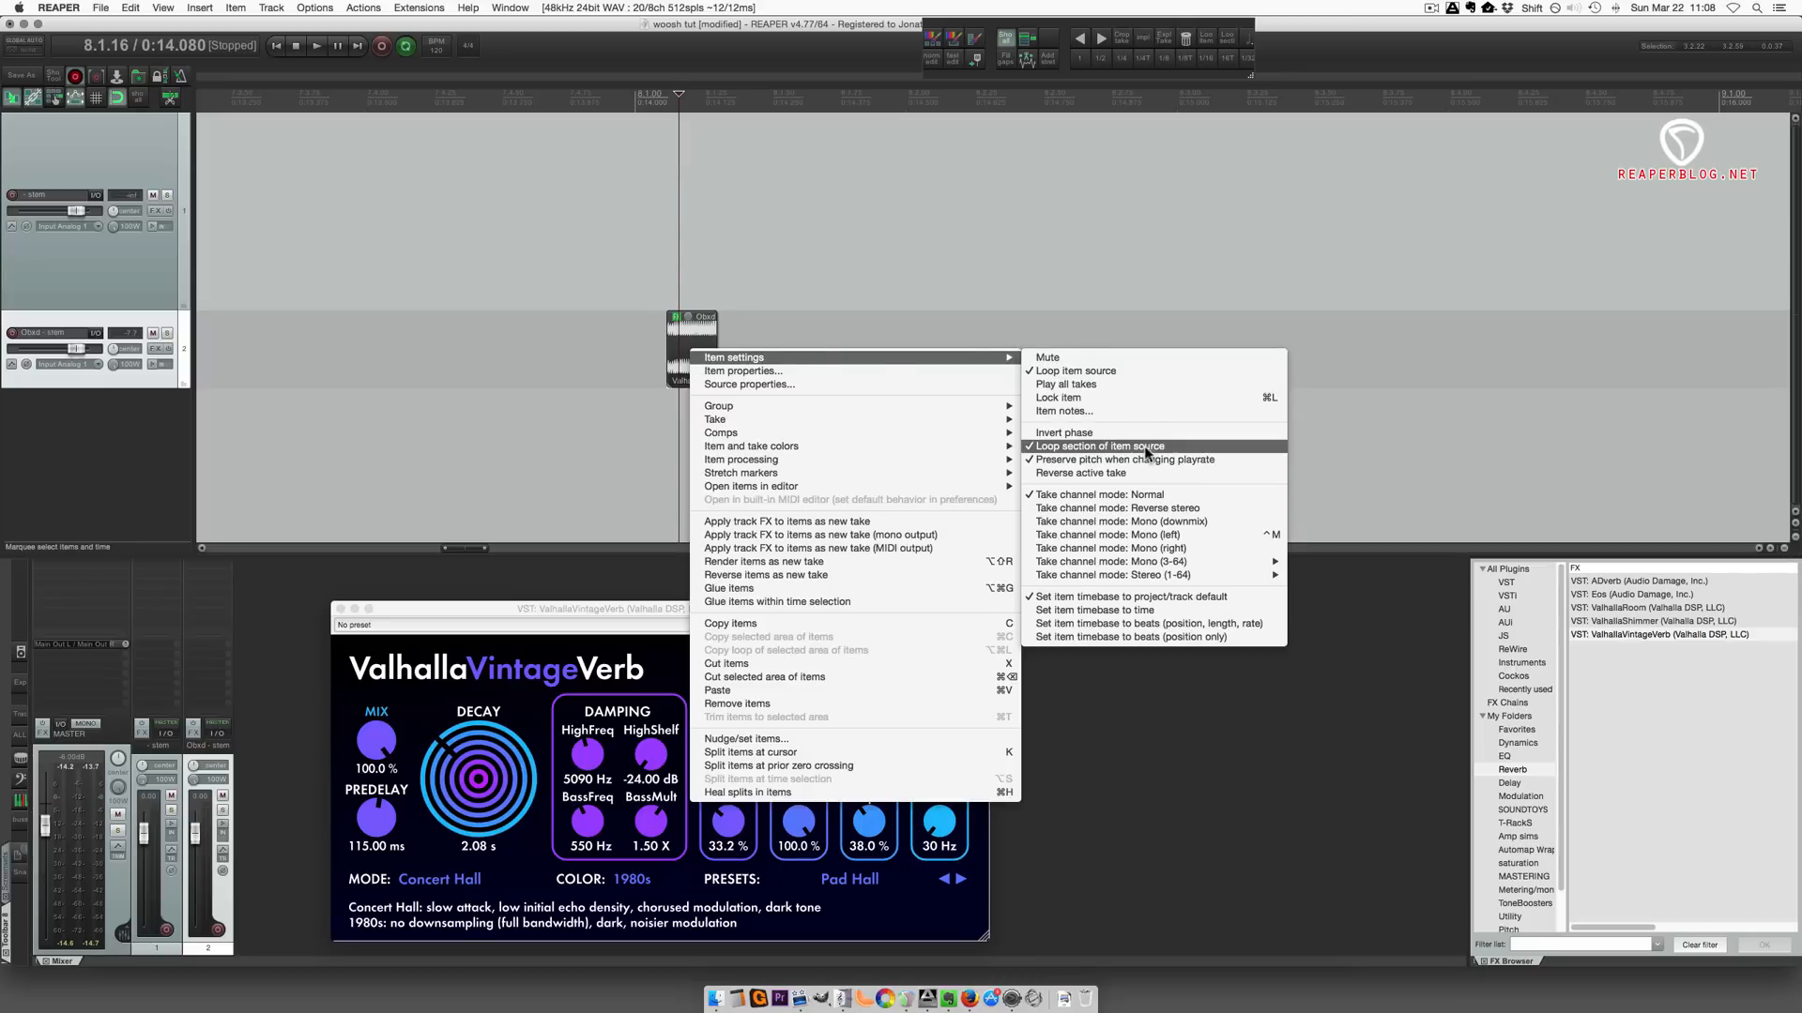
{"action": "mouse_move", "coordinate": [1124, 455]}
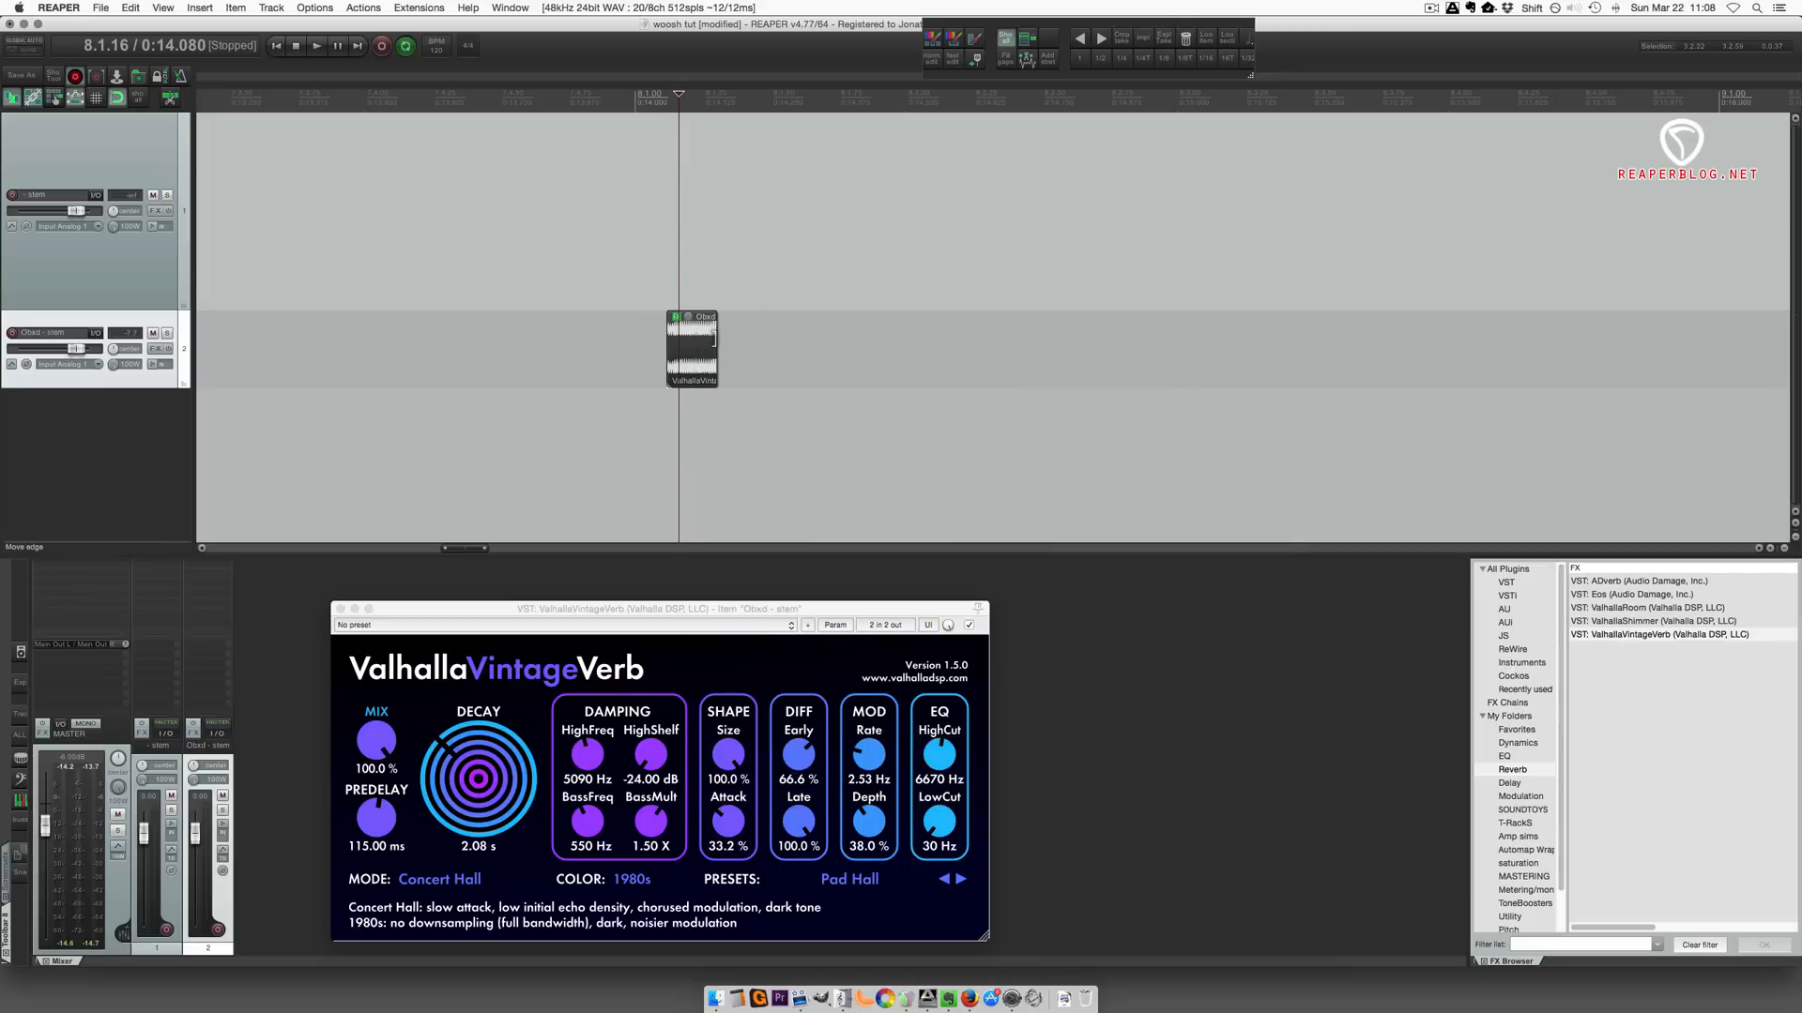
{"action": "left_click_drag", "start_coordinate": [716, 348], "coordinate": [1039, 348]}
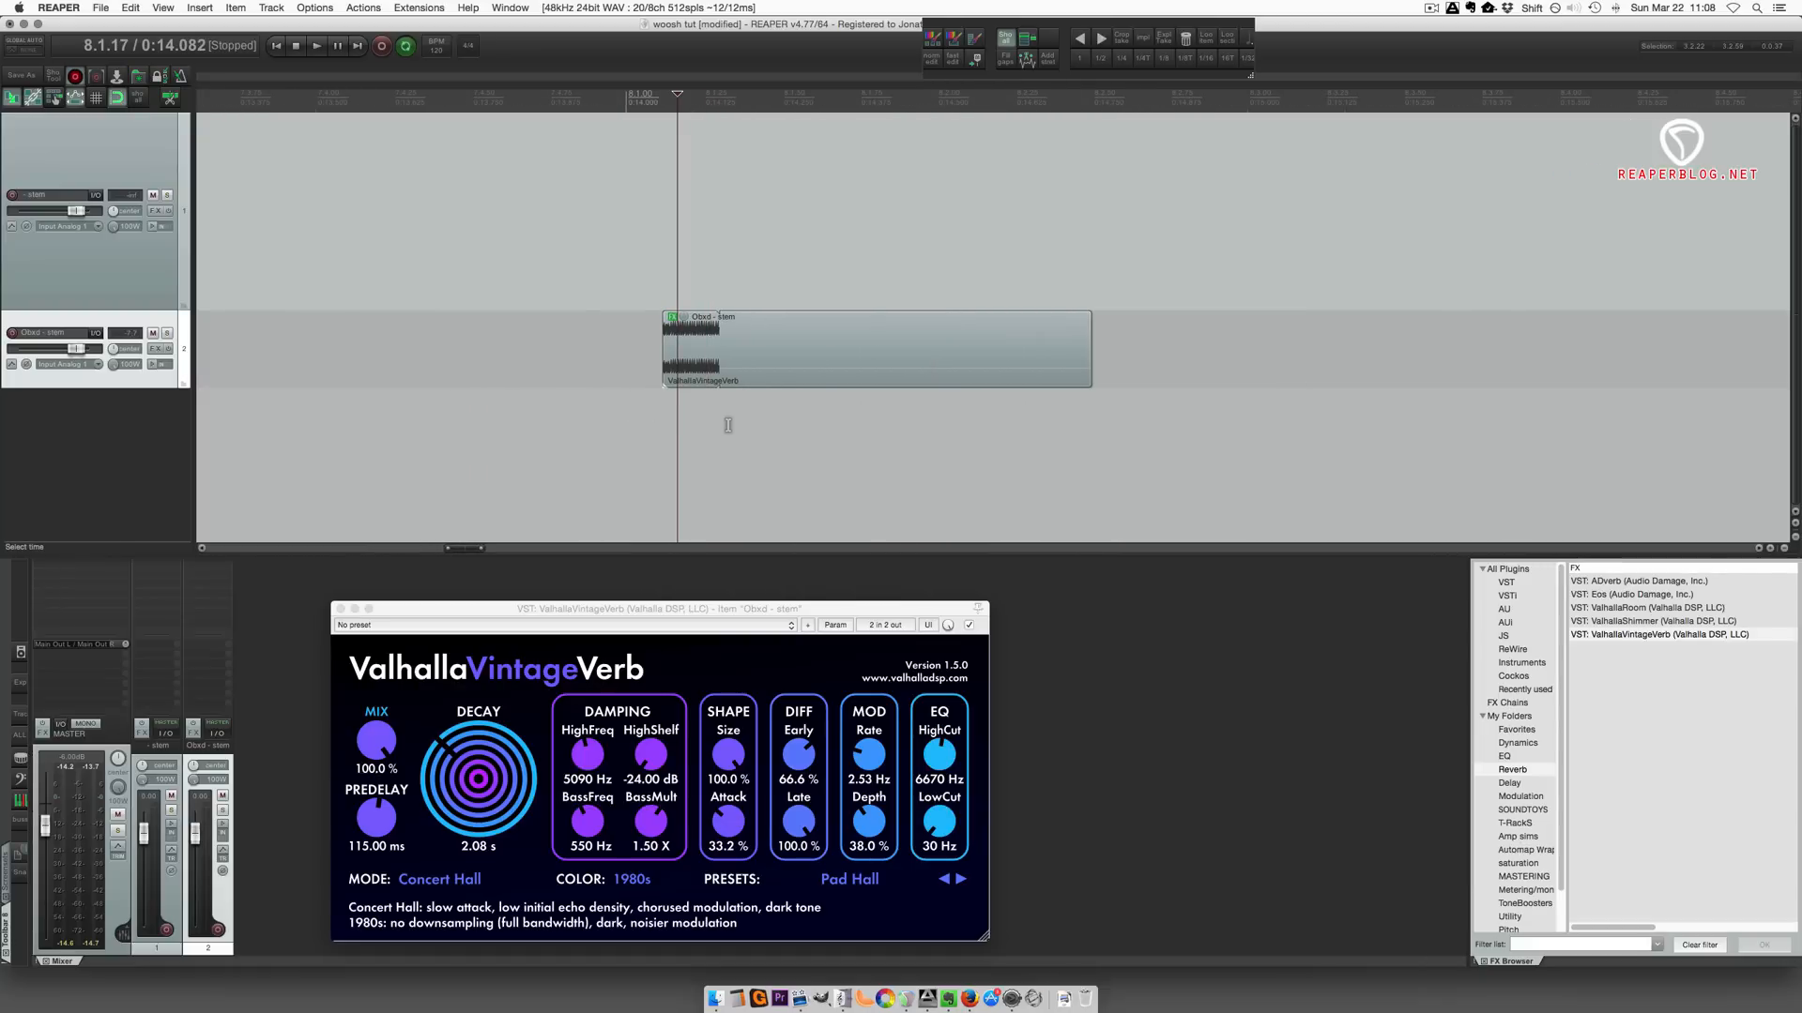
{"action": "left_click", "coordinate": [317, 45]}
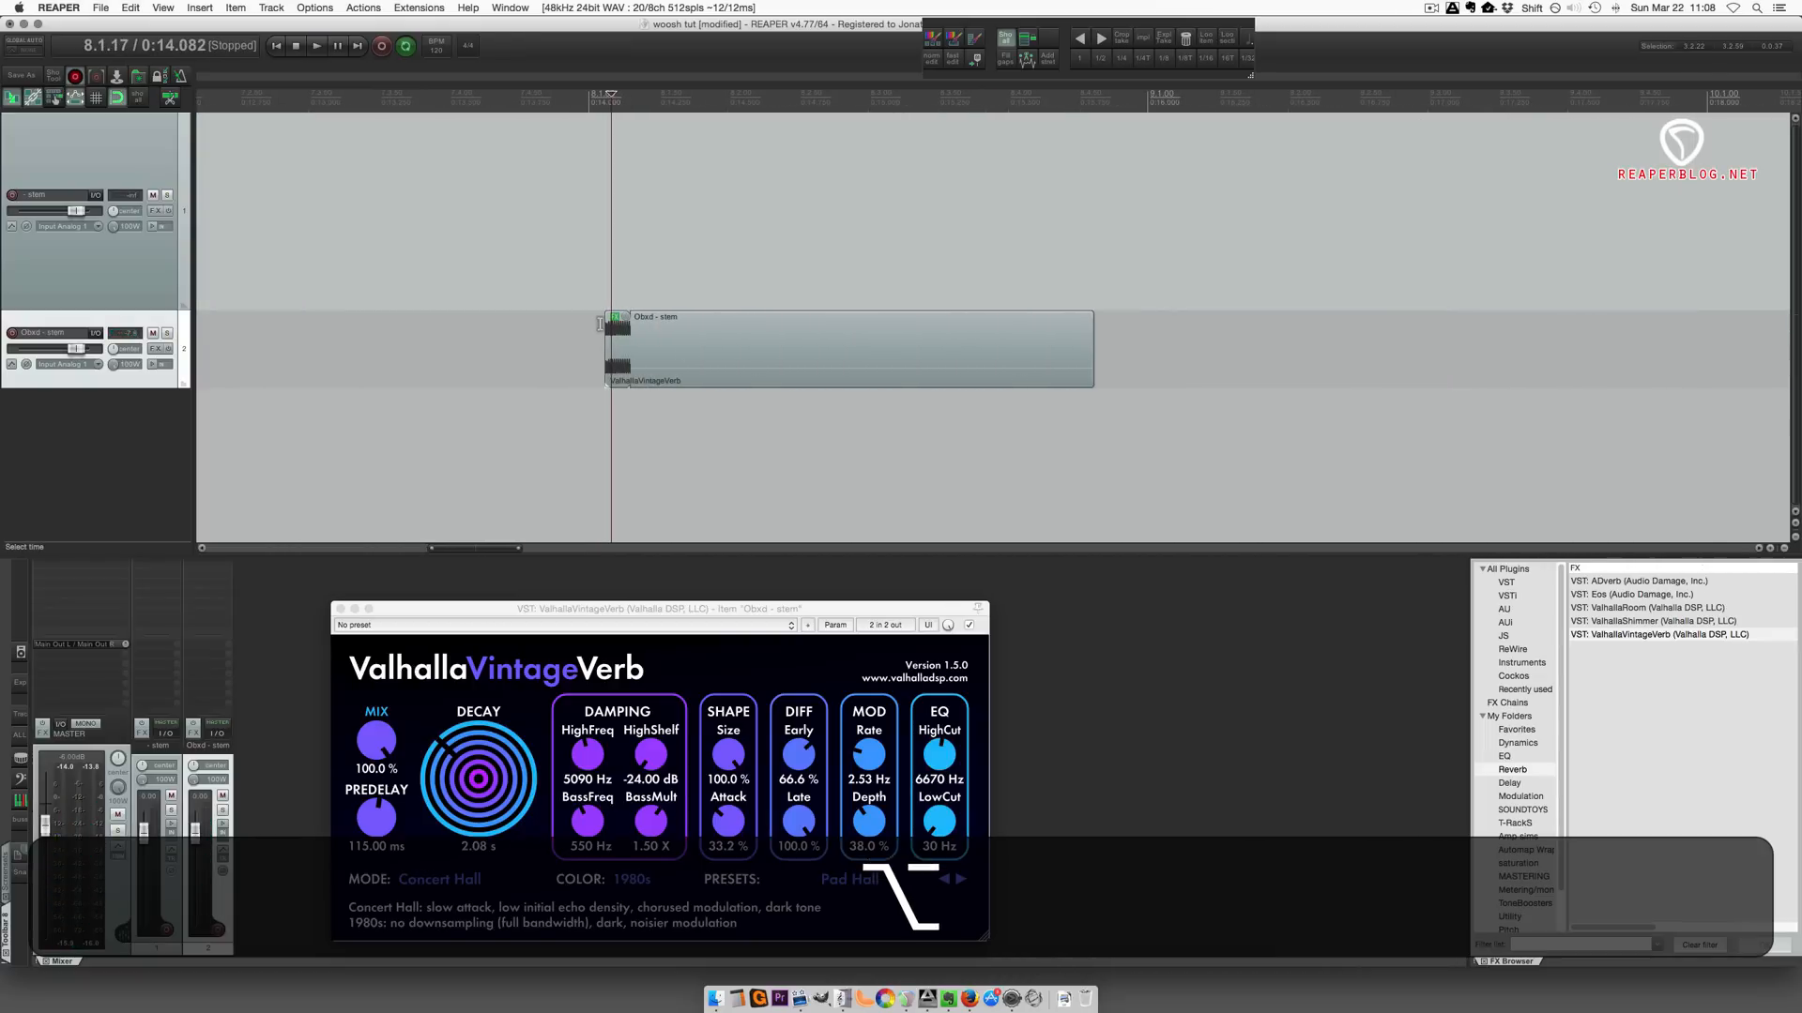
{"action": "left_click", "coordinate": [317, 46]}
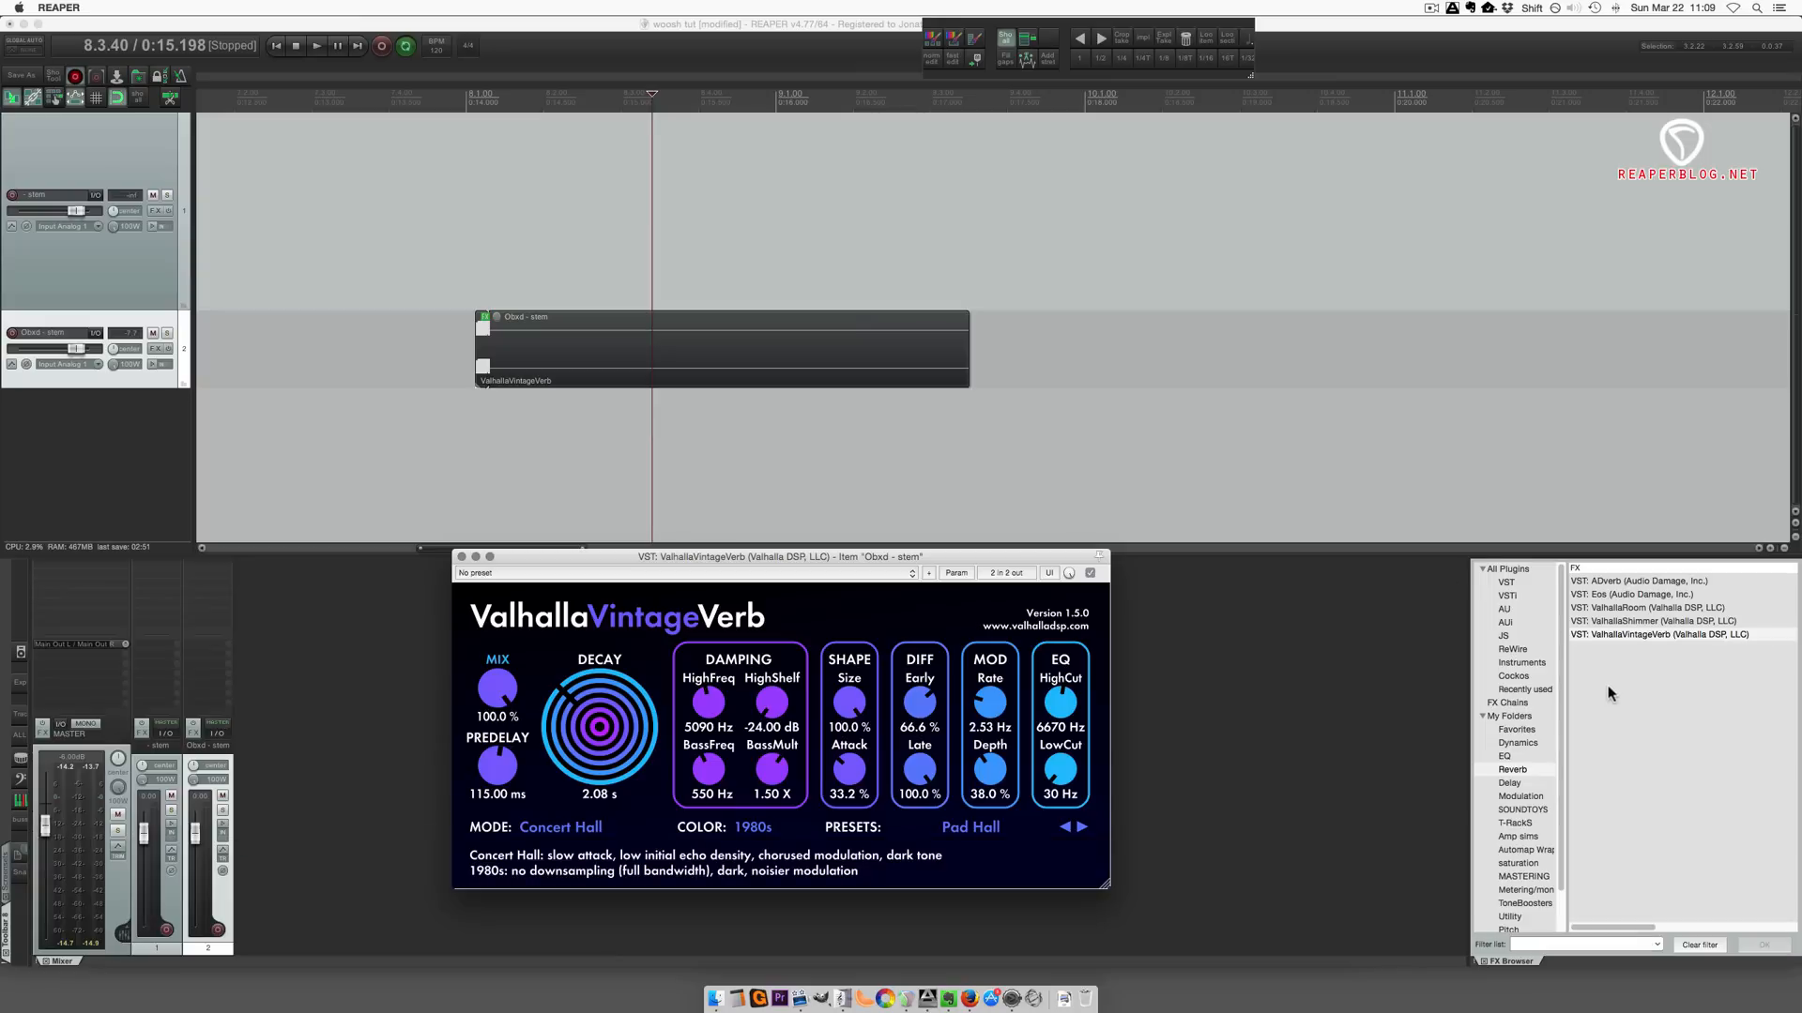
- Add Softube Saturation Knob after ValhallaVintageVerb on the item and stop playback
{"action": "left_click", "coordinate": [1519, 863]}
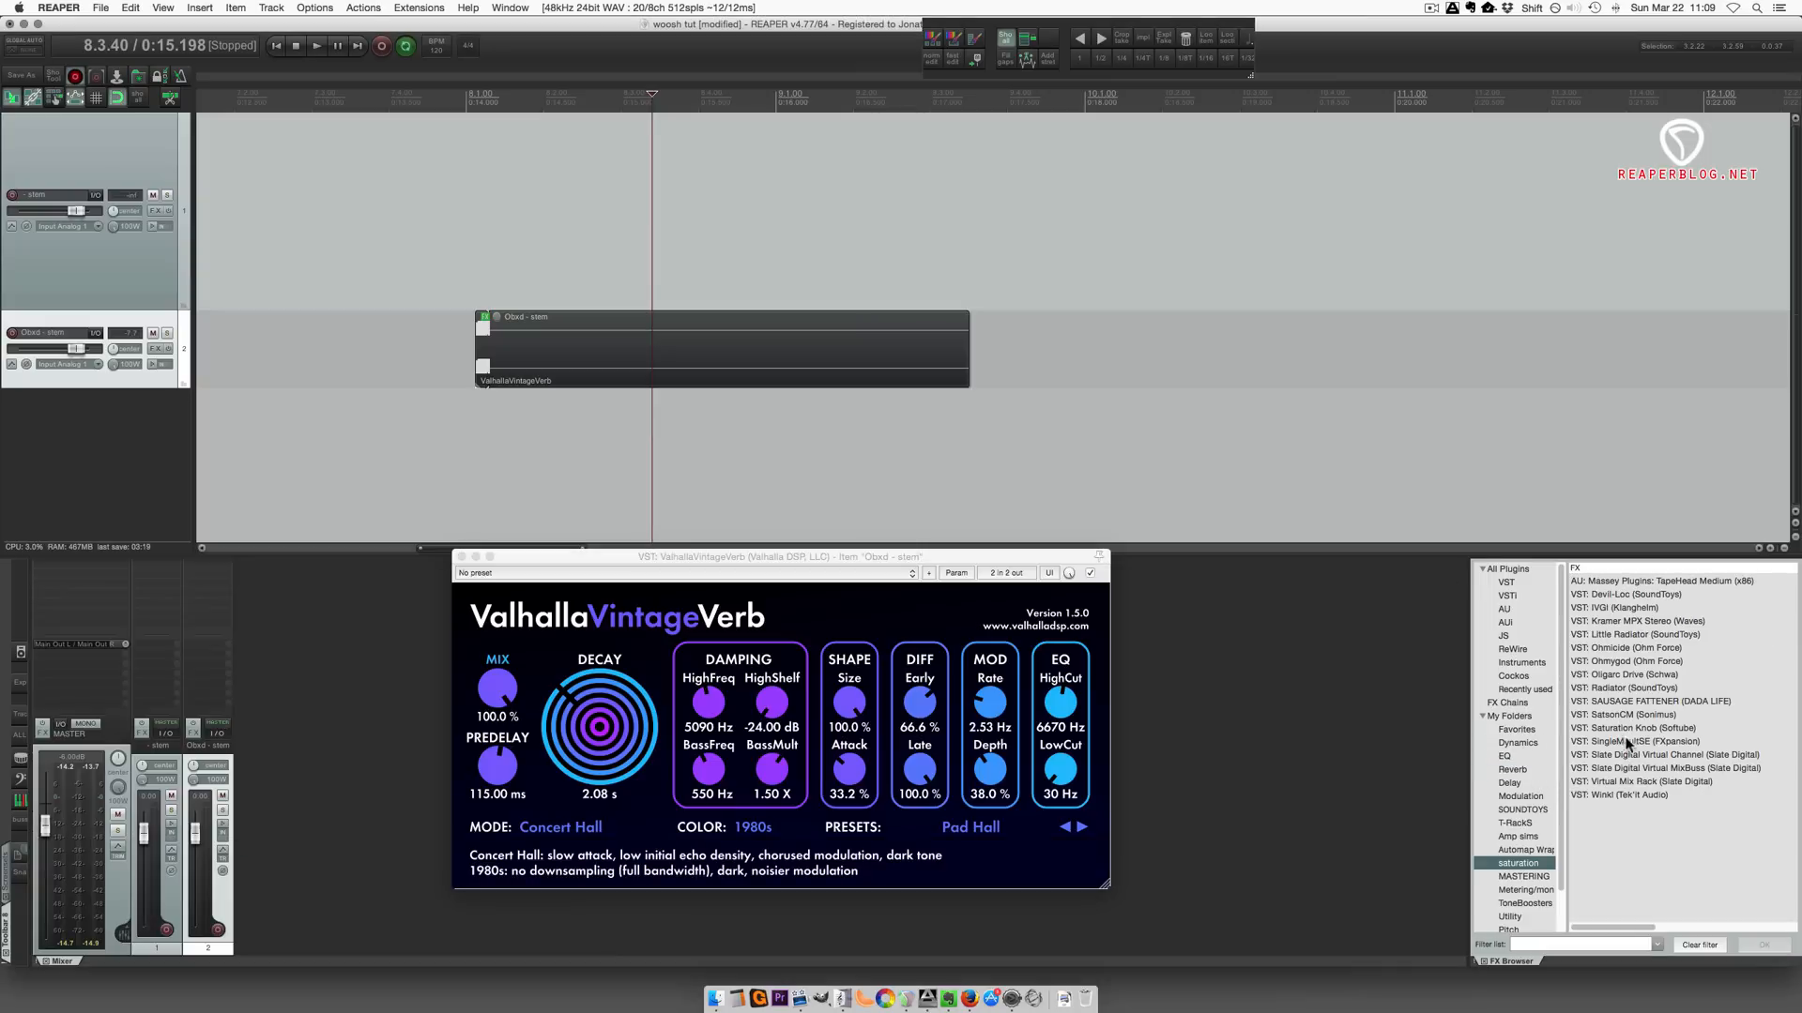
{"action": "left_click", "coordinate": [1640, 727]}
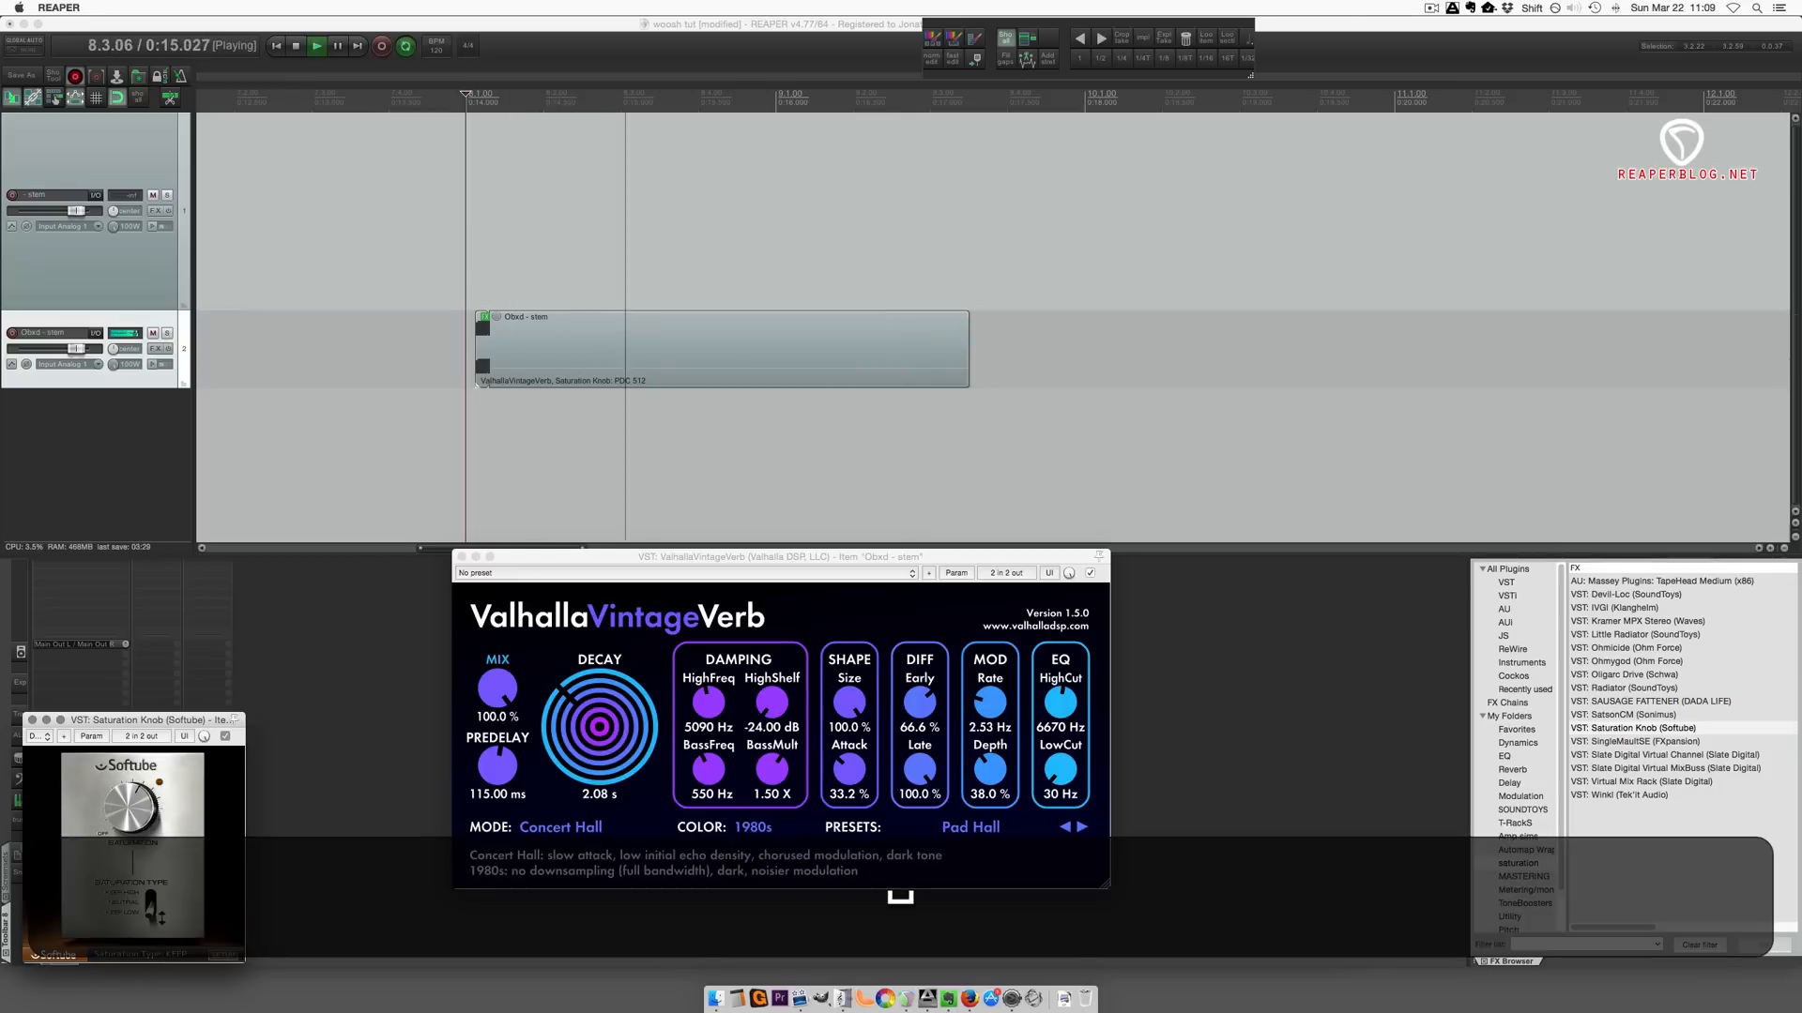
{"action": "left_click", "coordinate": [298, 45]}
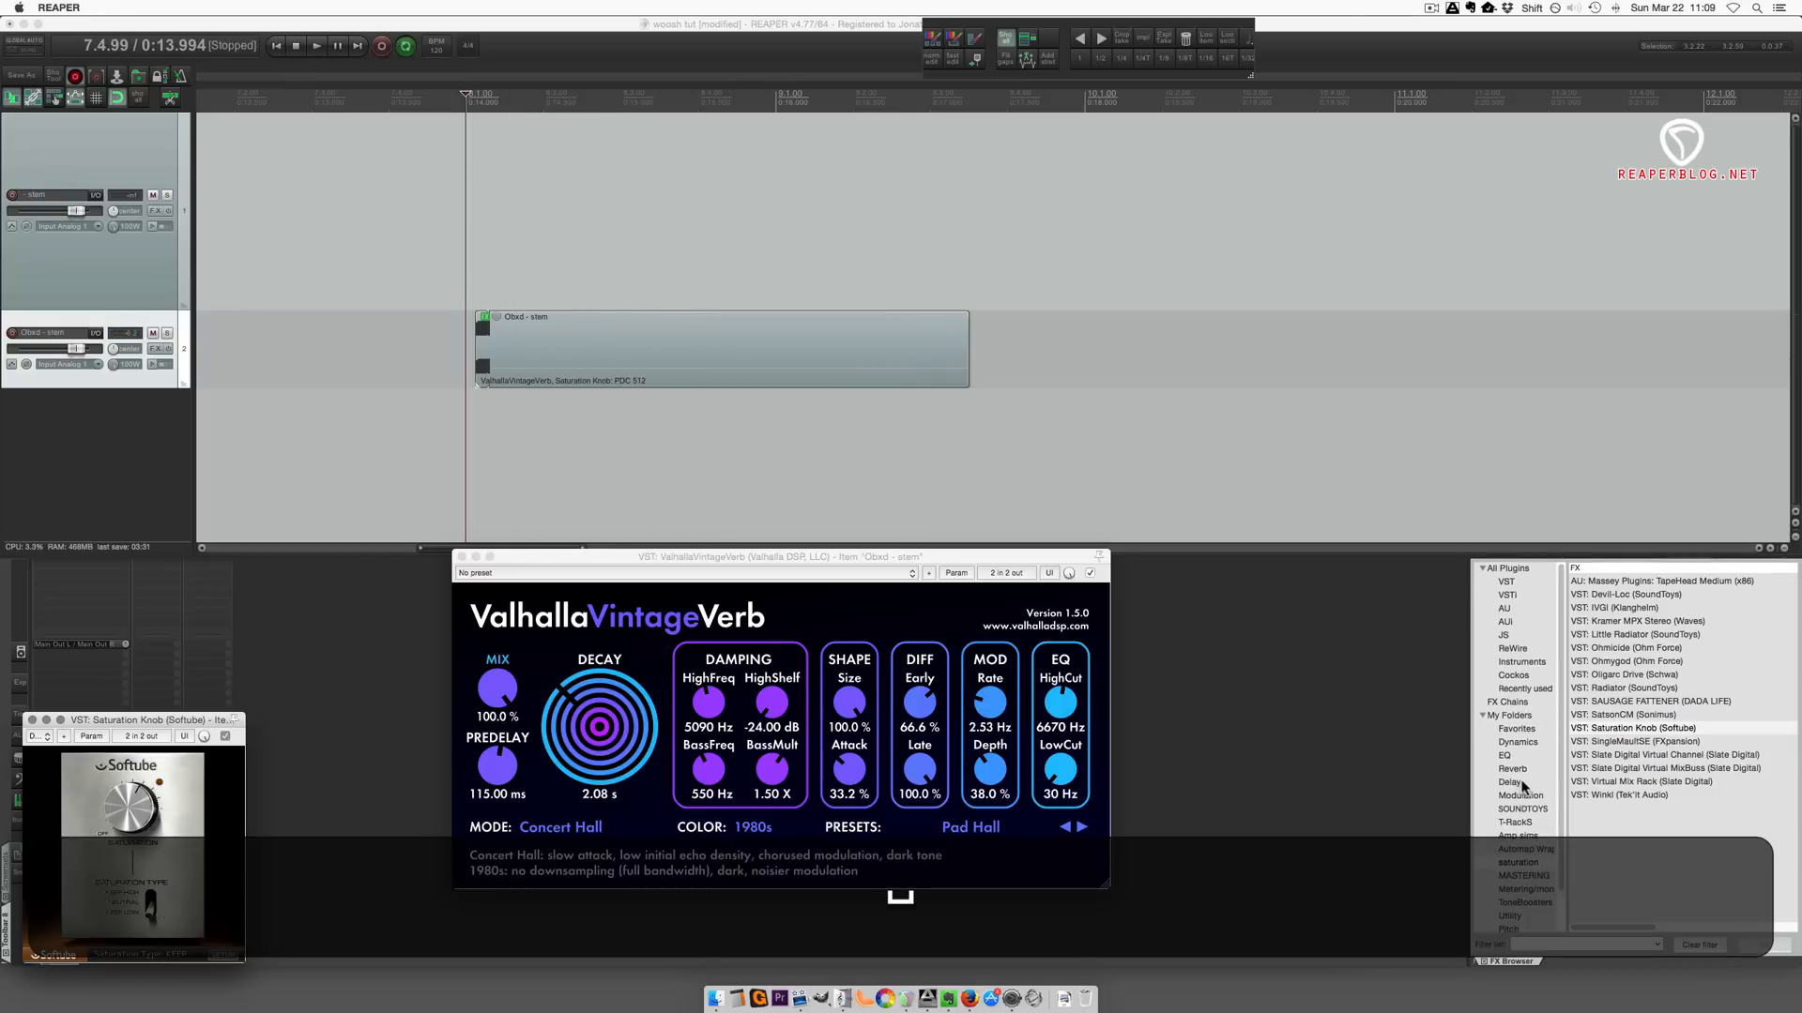
{"action": "left_click", "coordinate": [1507, 781]}
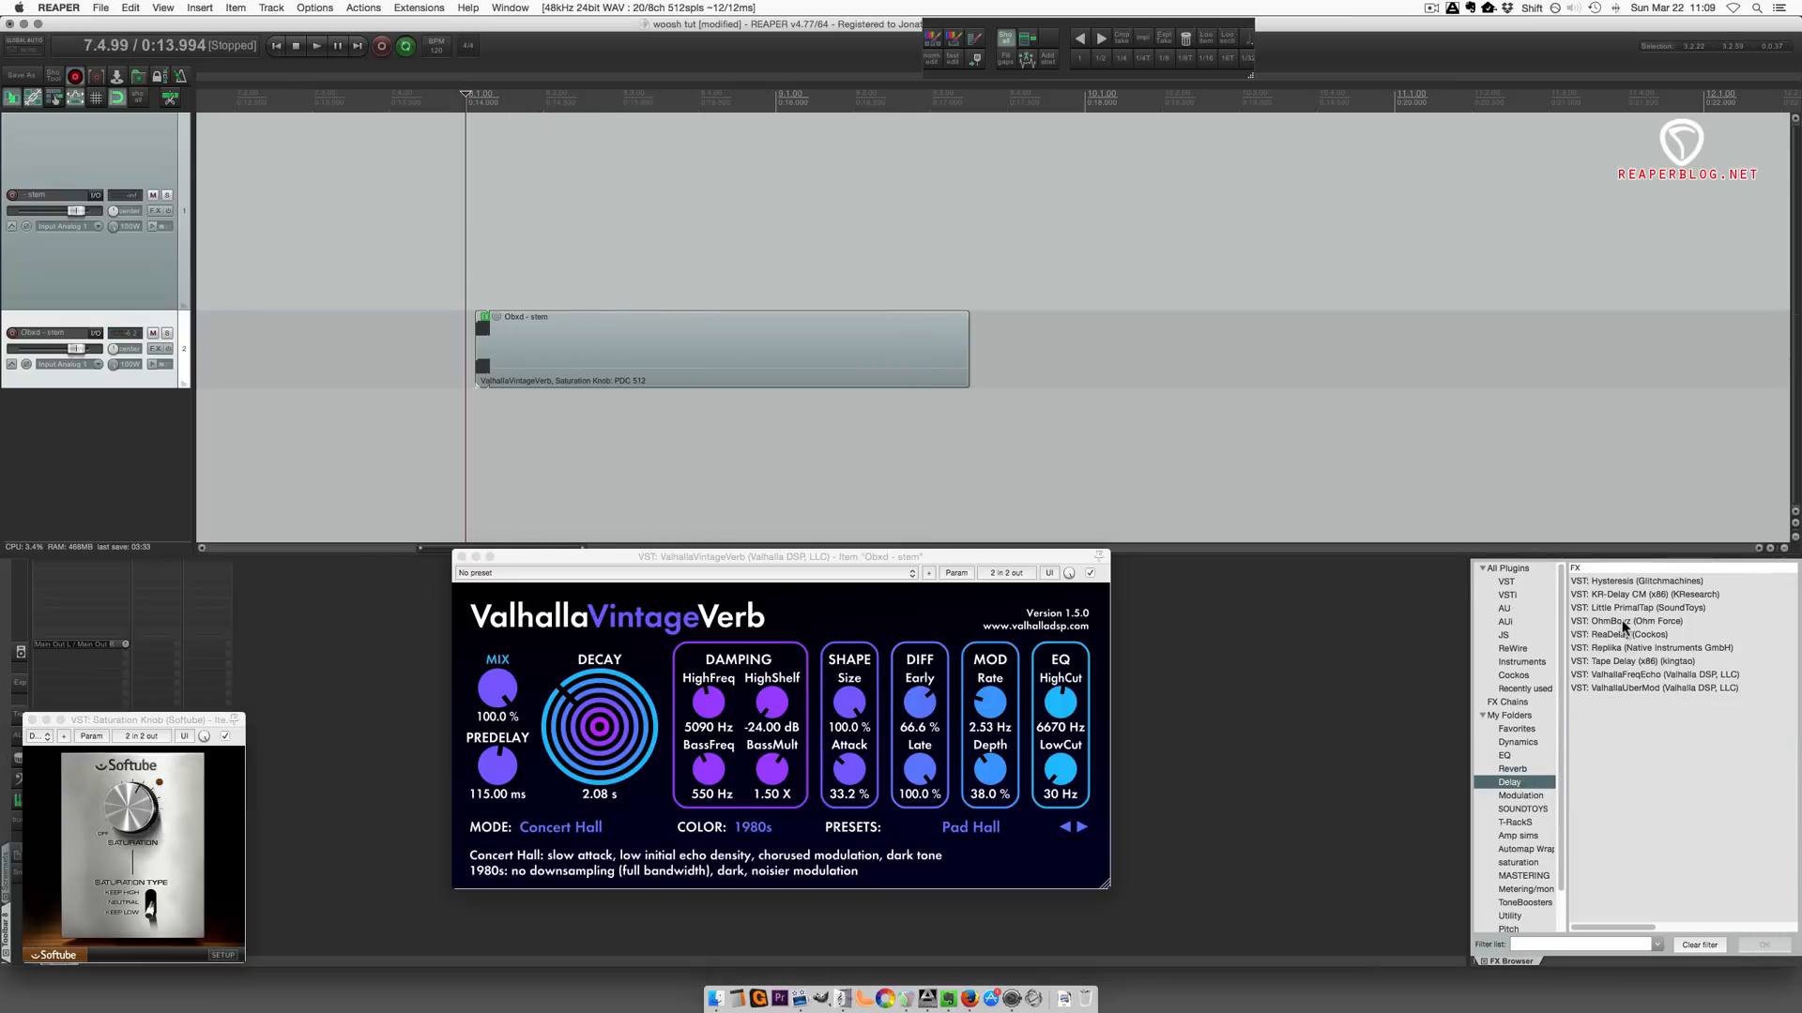
- Add ReaDelay to the noise item, raising feedback and lowering the lowpass to about 3478 Hz
{"action": "left_click", "coordinate": [1632, 634]}
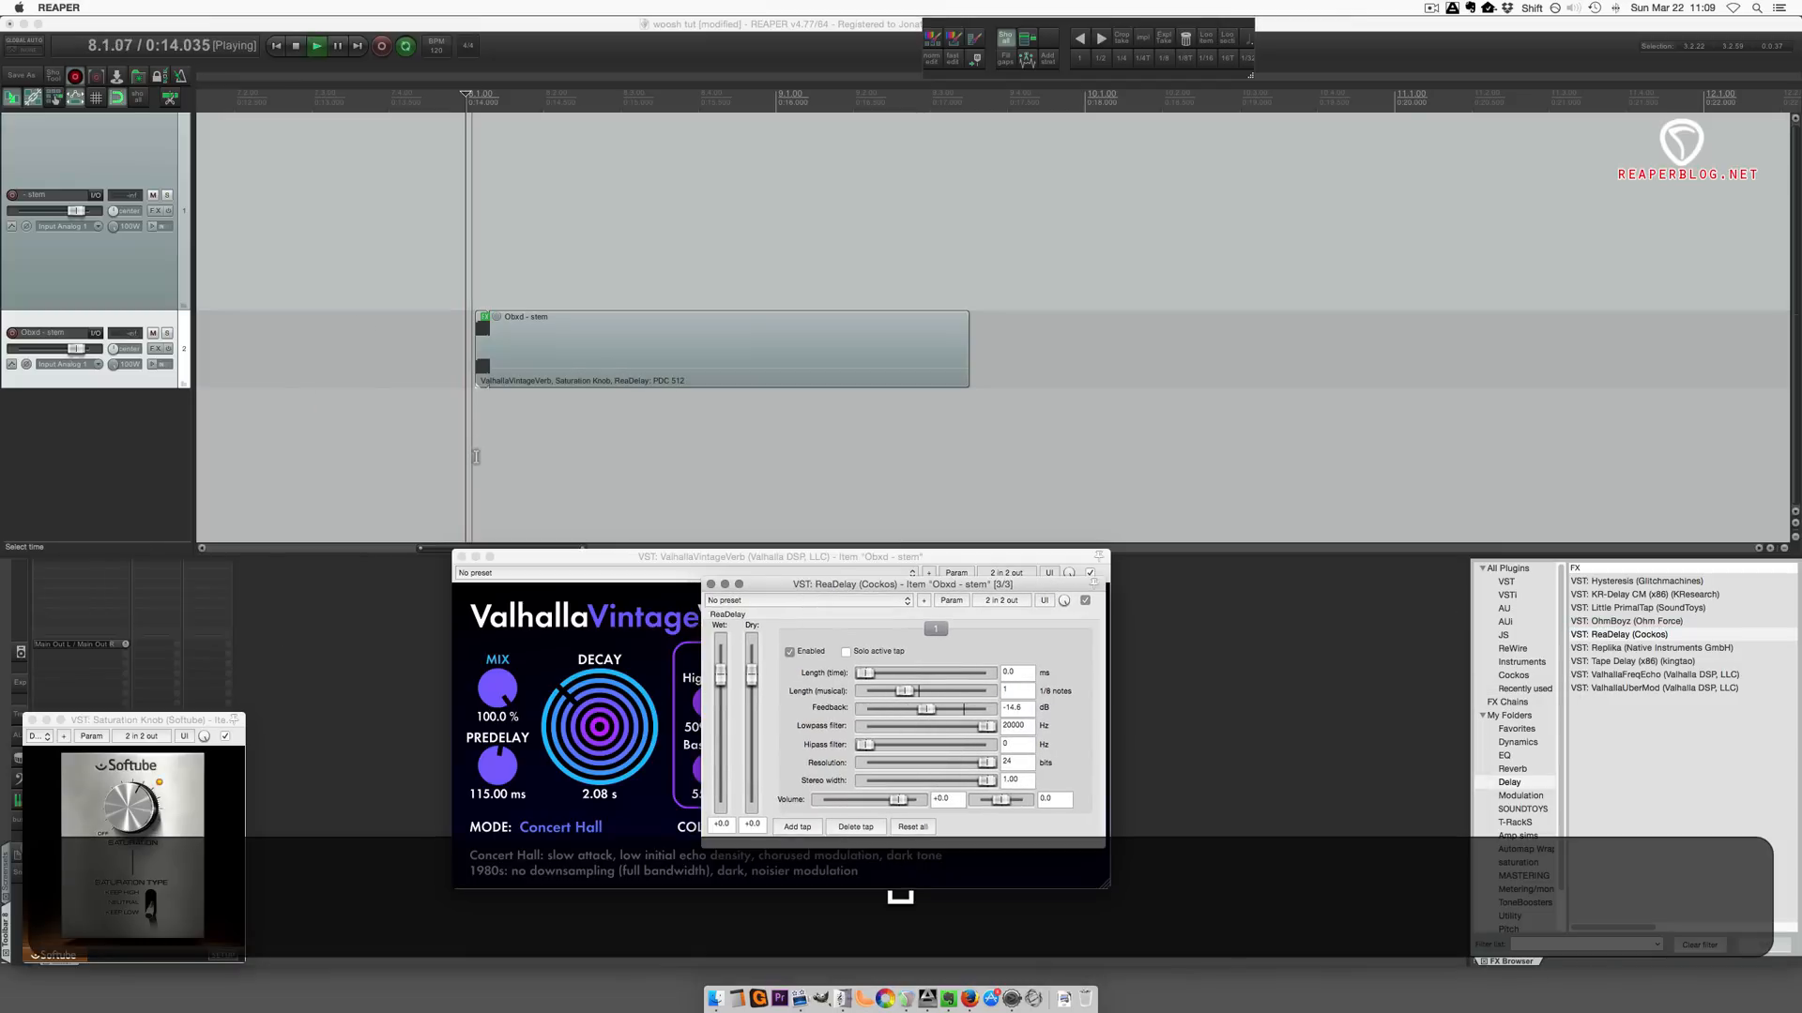
{"action": "left_click_drag", "start_coordinate": [926, 708], "coordinate": [933, 708]}
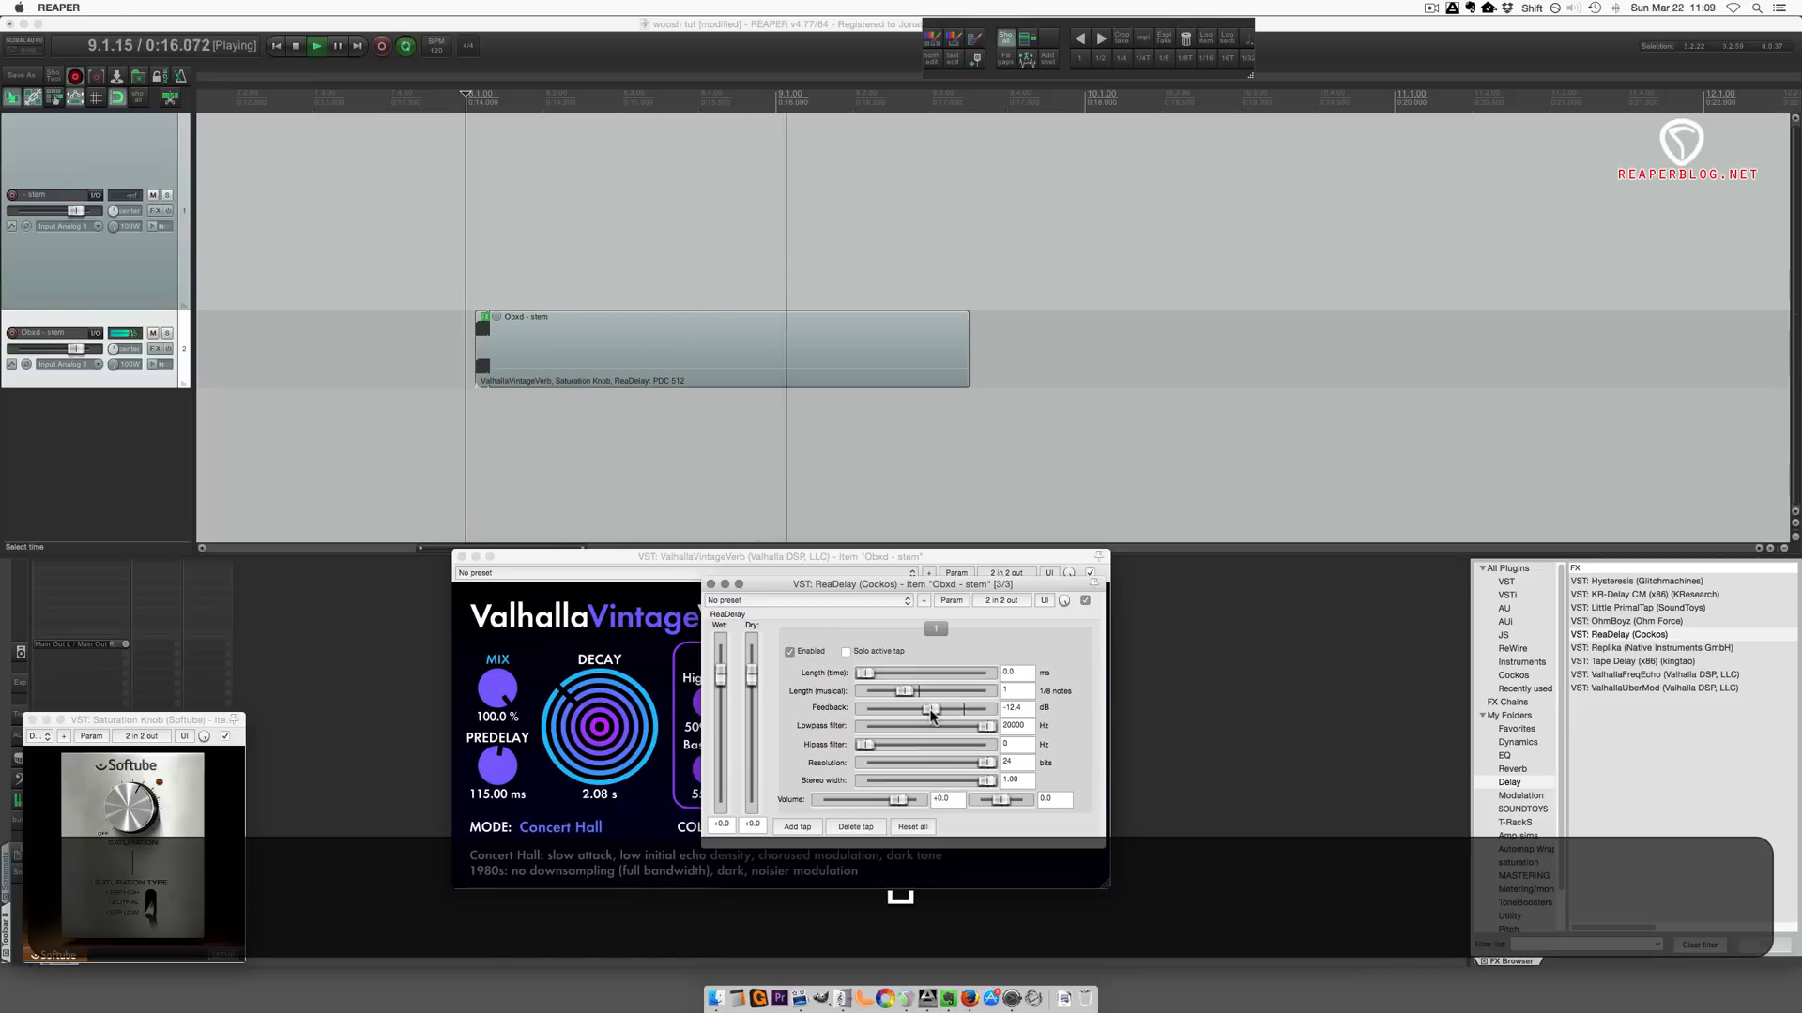
{"action": "left_click_drag", "start_coordinate": [984, 726], "coordinate": [906, 725]}
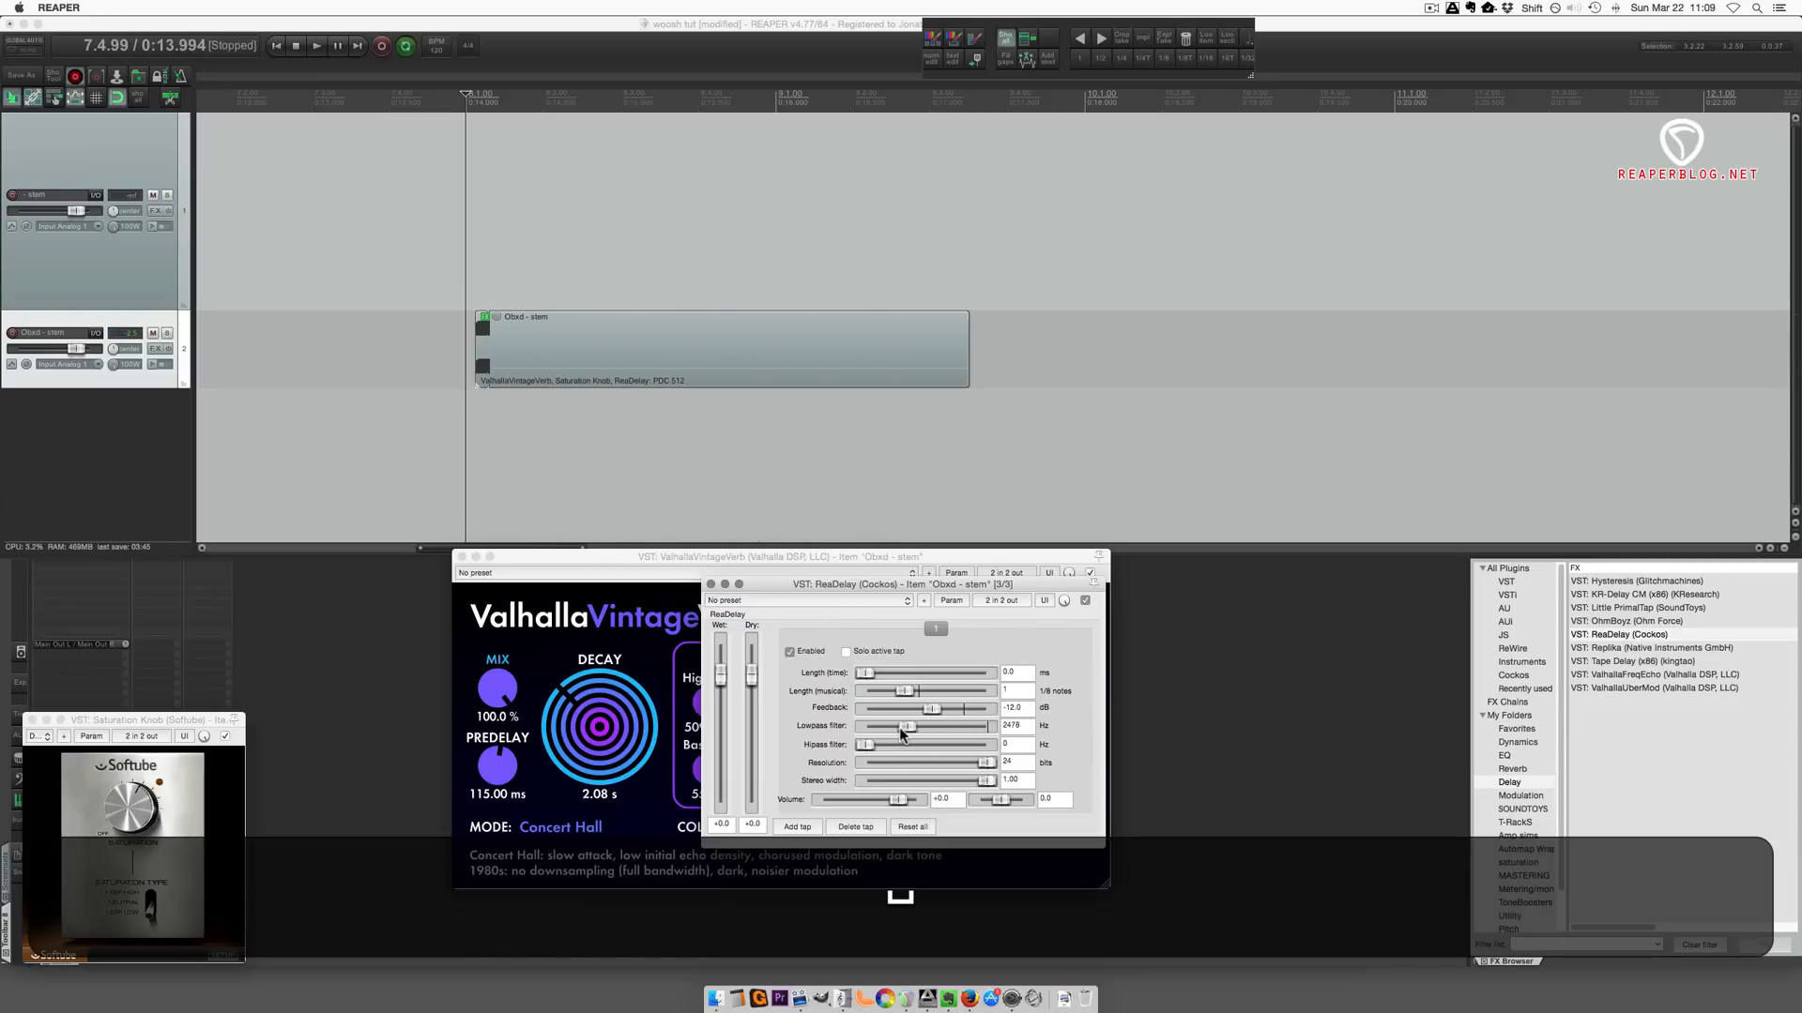
{"action": "left_click_drag", "start_coordinate": [905, 725], "coordinate": [928, 725]}
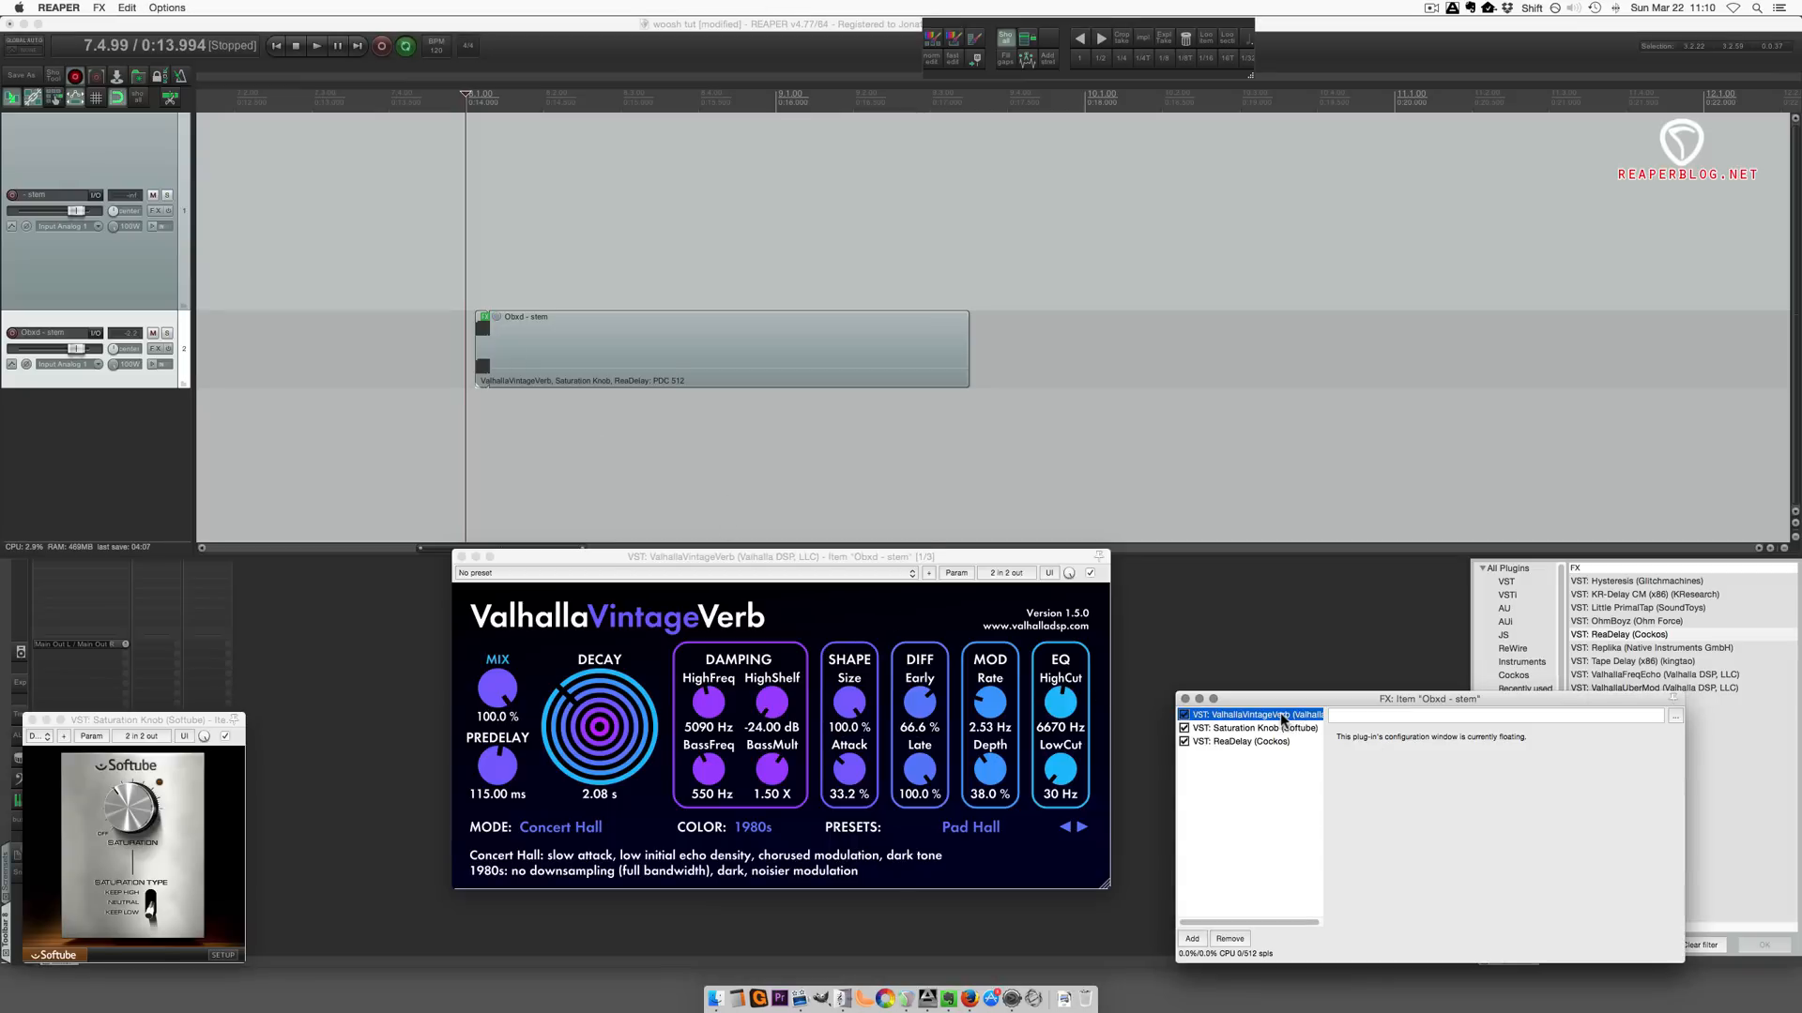
- Drag ValhallaVintageVerb below ReaDelay in the item FX chain, then select ReaDelay
{"action": "left_click_drag", "start_coordinate": [1252, 713], "coordinate": [1253, 758]}
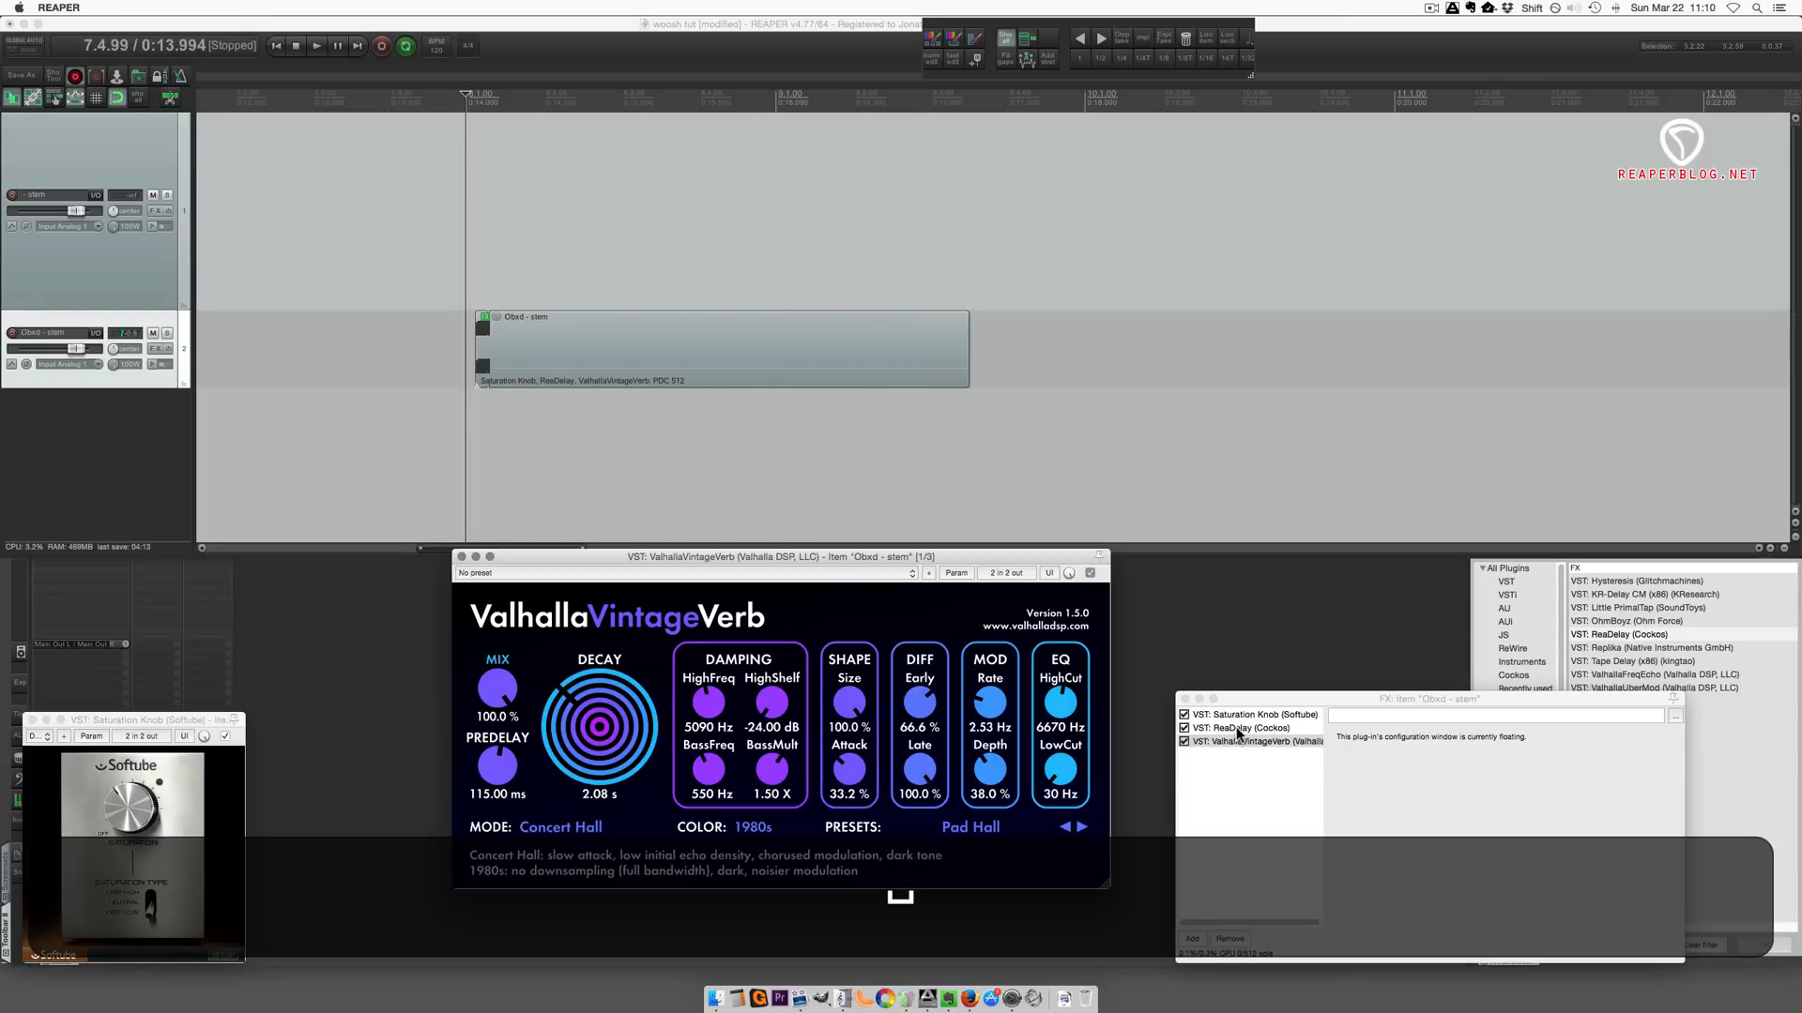
{"action": "left_click", "coordinate": [1234, 728]}
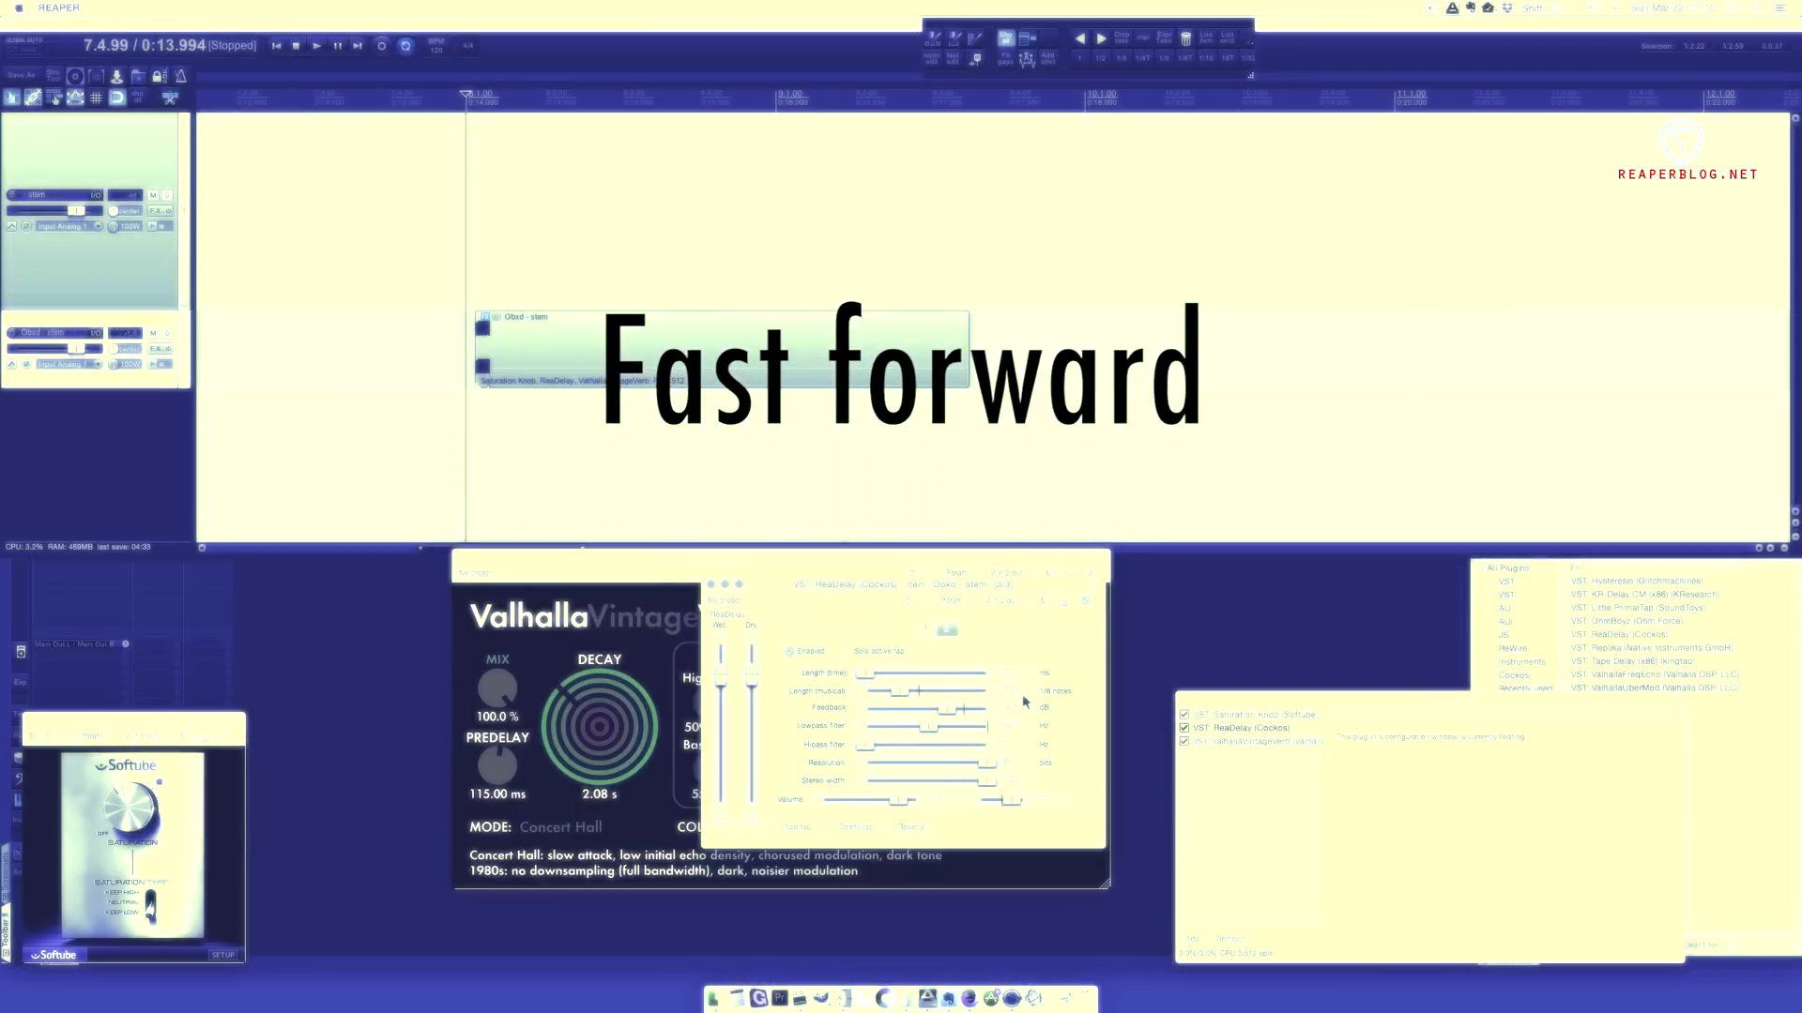
- Start gluing the effected noise item from the top menu bar
{"action": "left_click", "coordinate": [318, 46]}
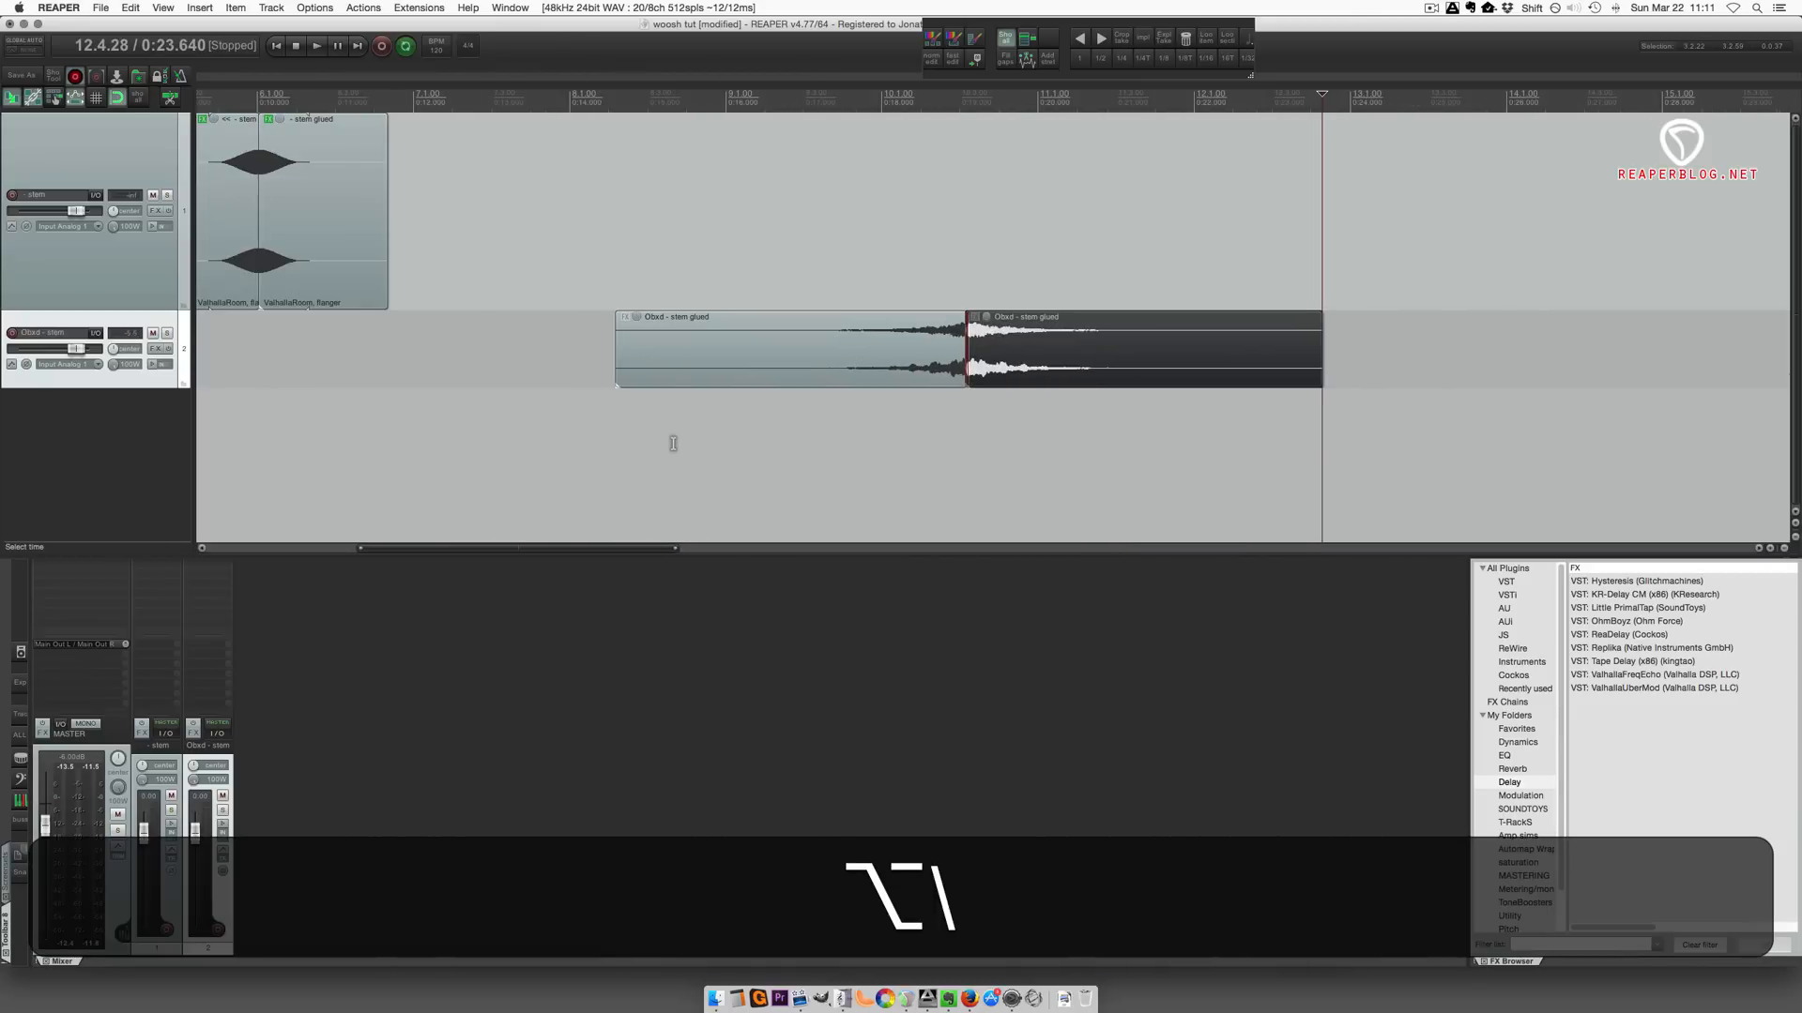
{"action": "mouse_move", "coordinate": [911, 371]}
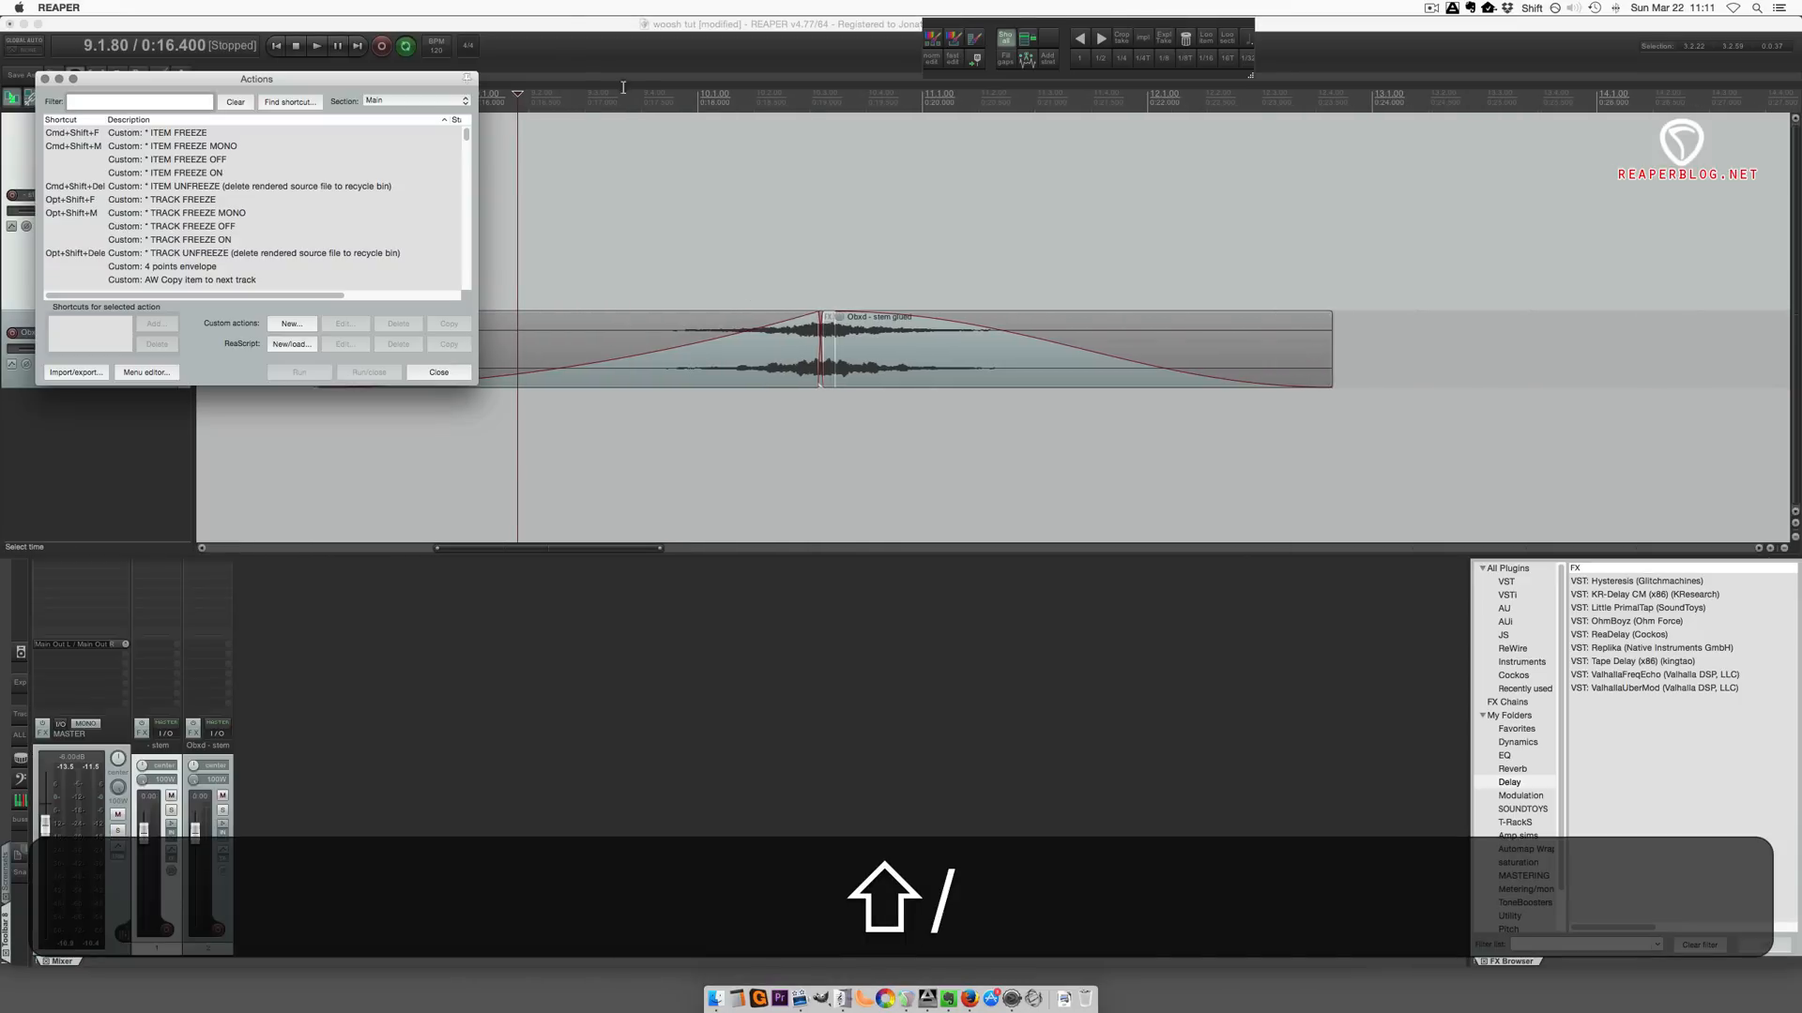
- Open the Custom: woosh action for editing and select its nudge step
{"action": "left_click", "coordinate": [464, 378]}
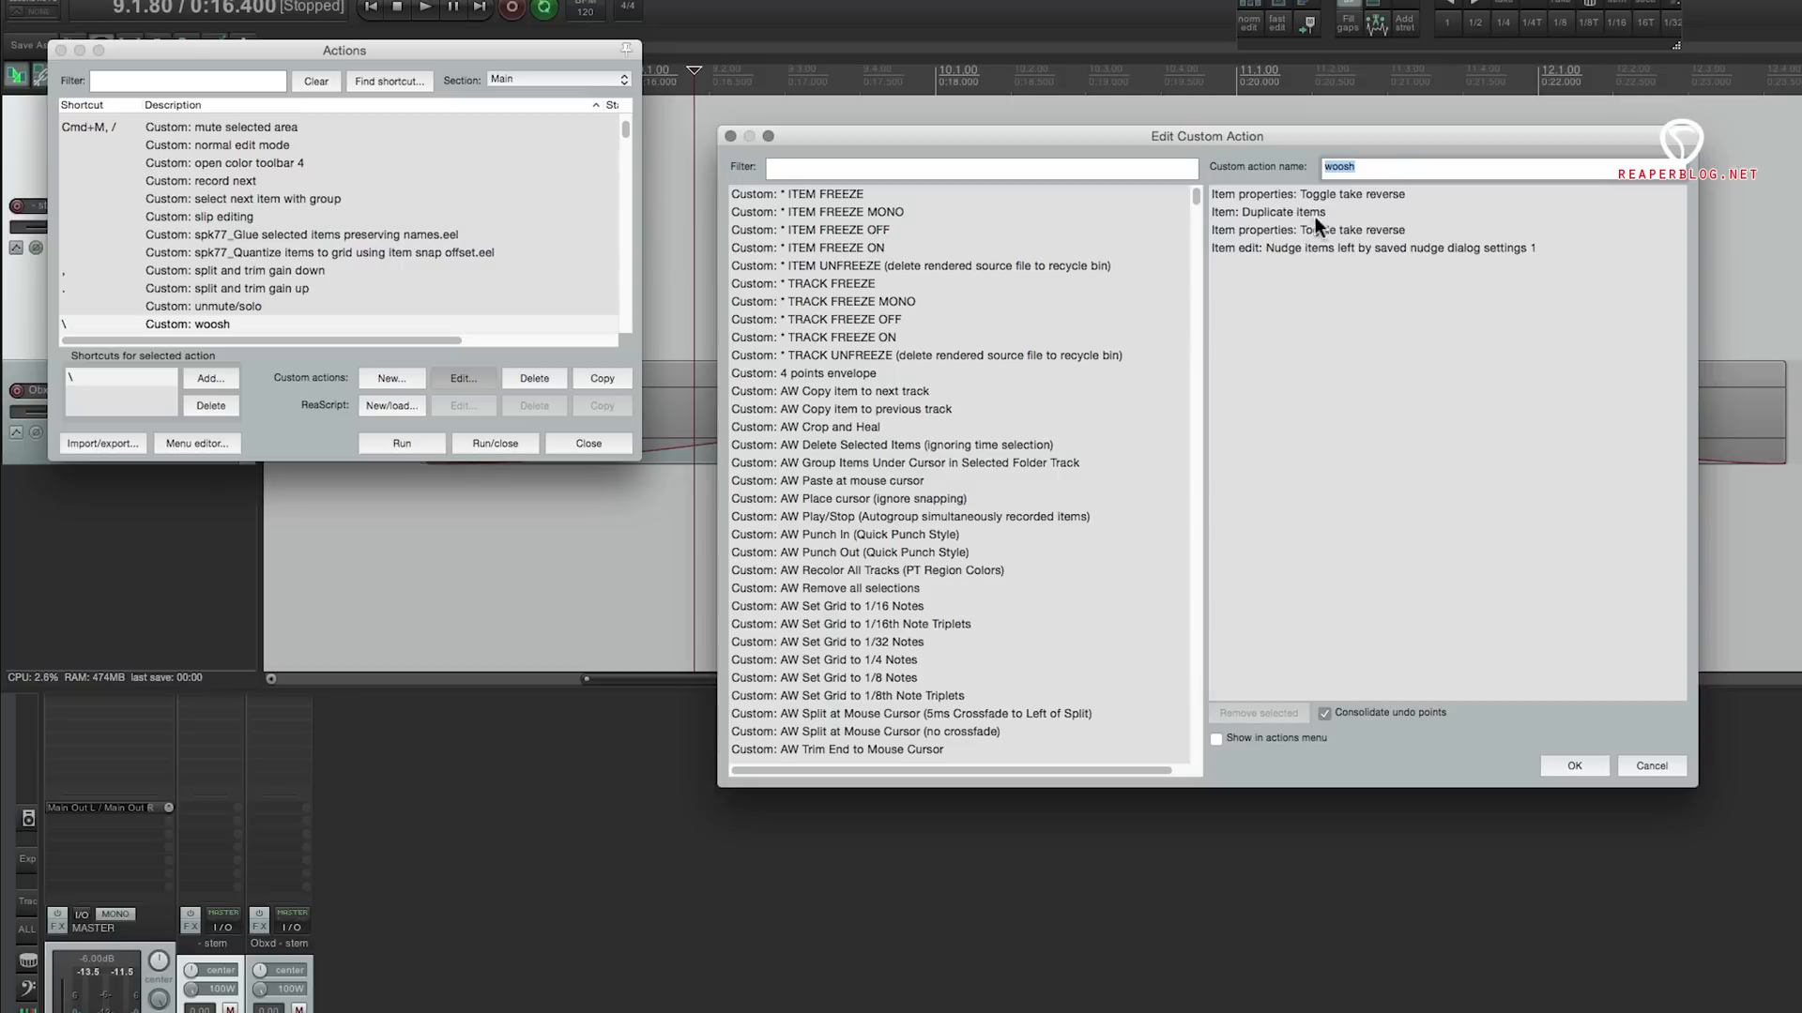
{"action": "mouse_move", "coordinate": [973, 502]}
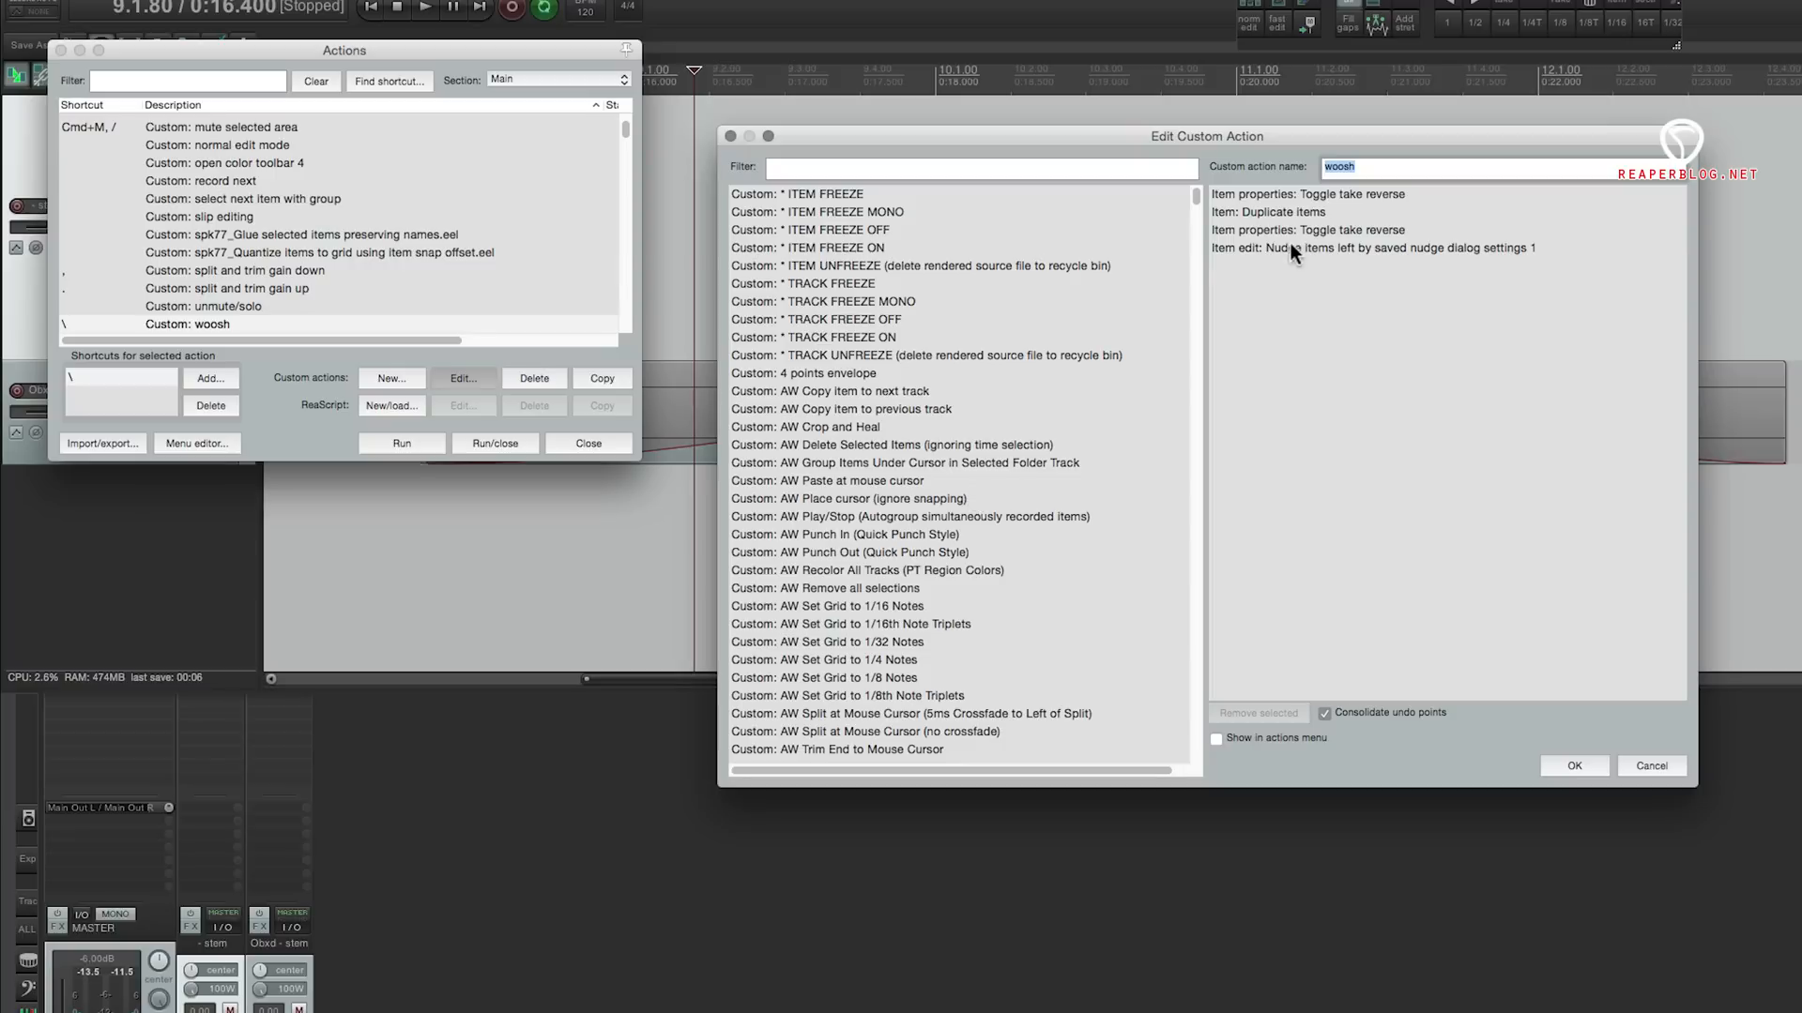
{"action": "left_click", "coordinate": [1306, 229]}
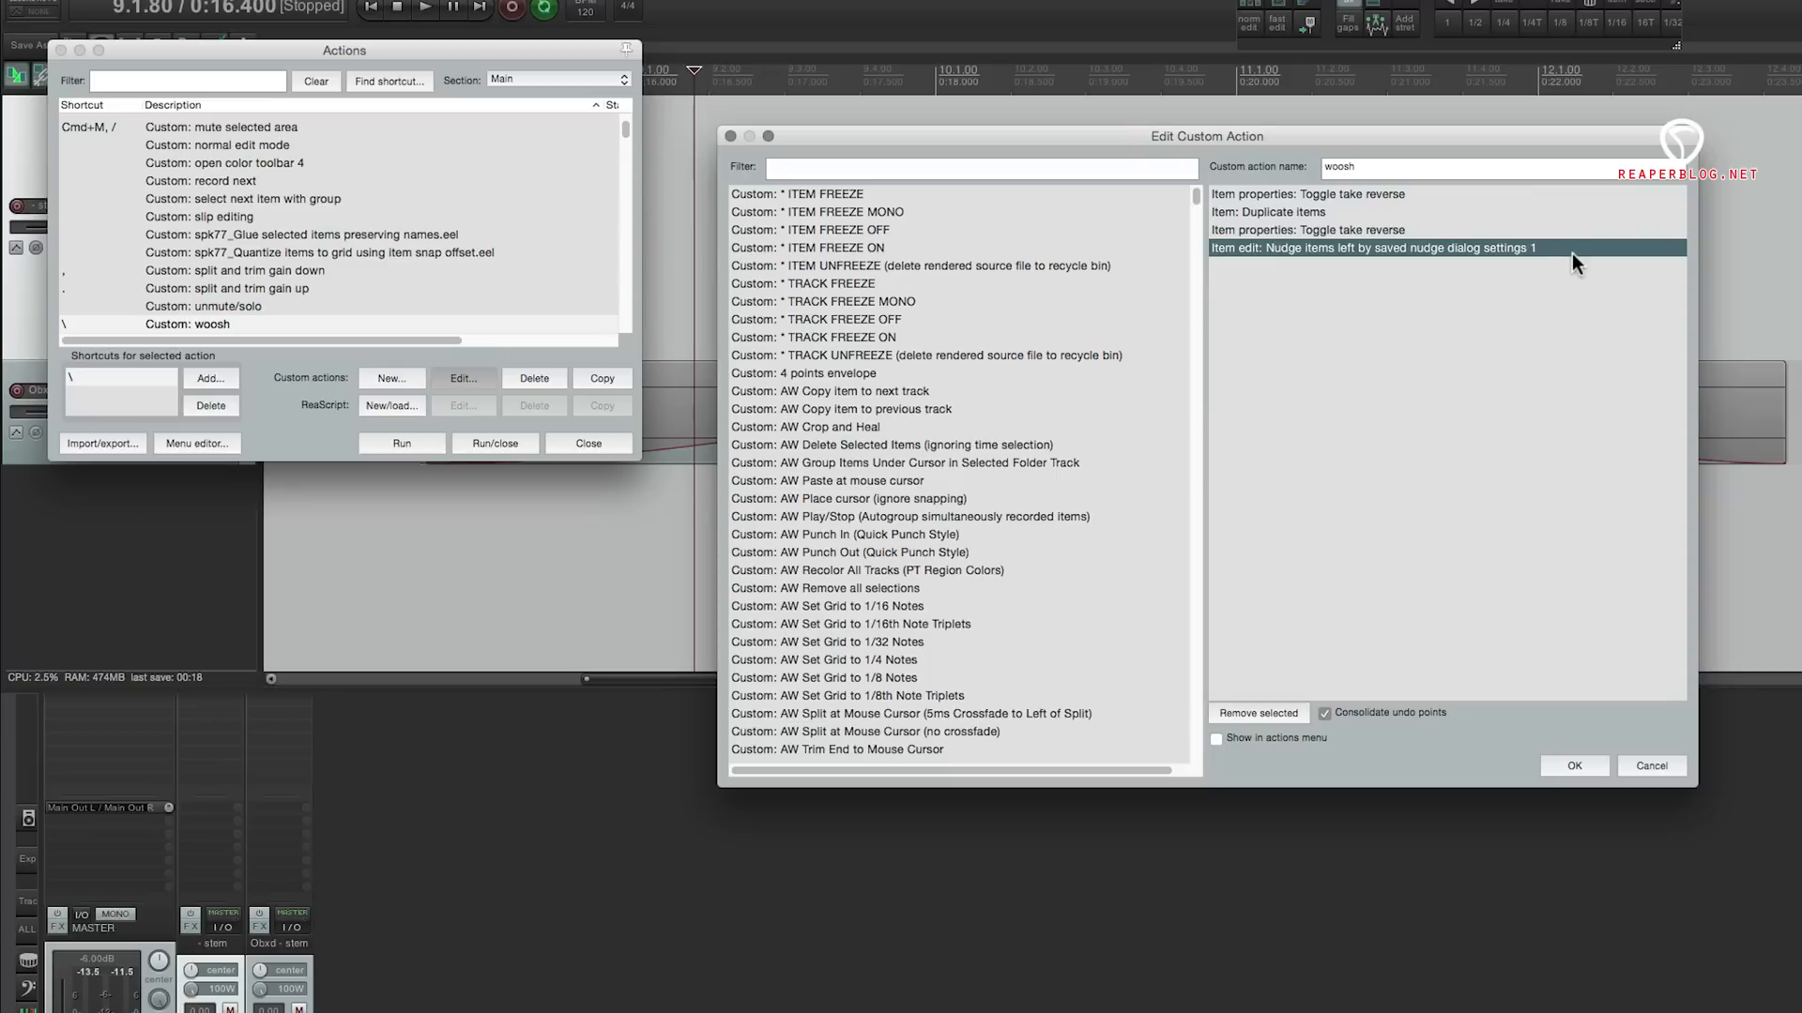
{"action": "mouse_move", "coordinate": [1652, 752]}
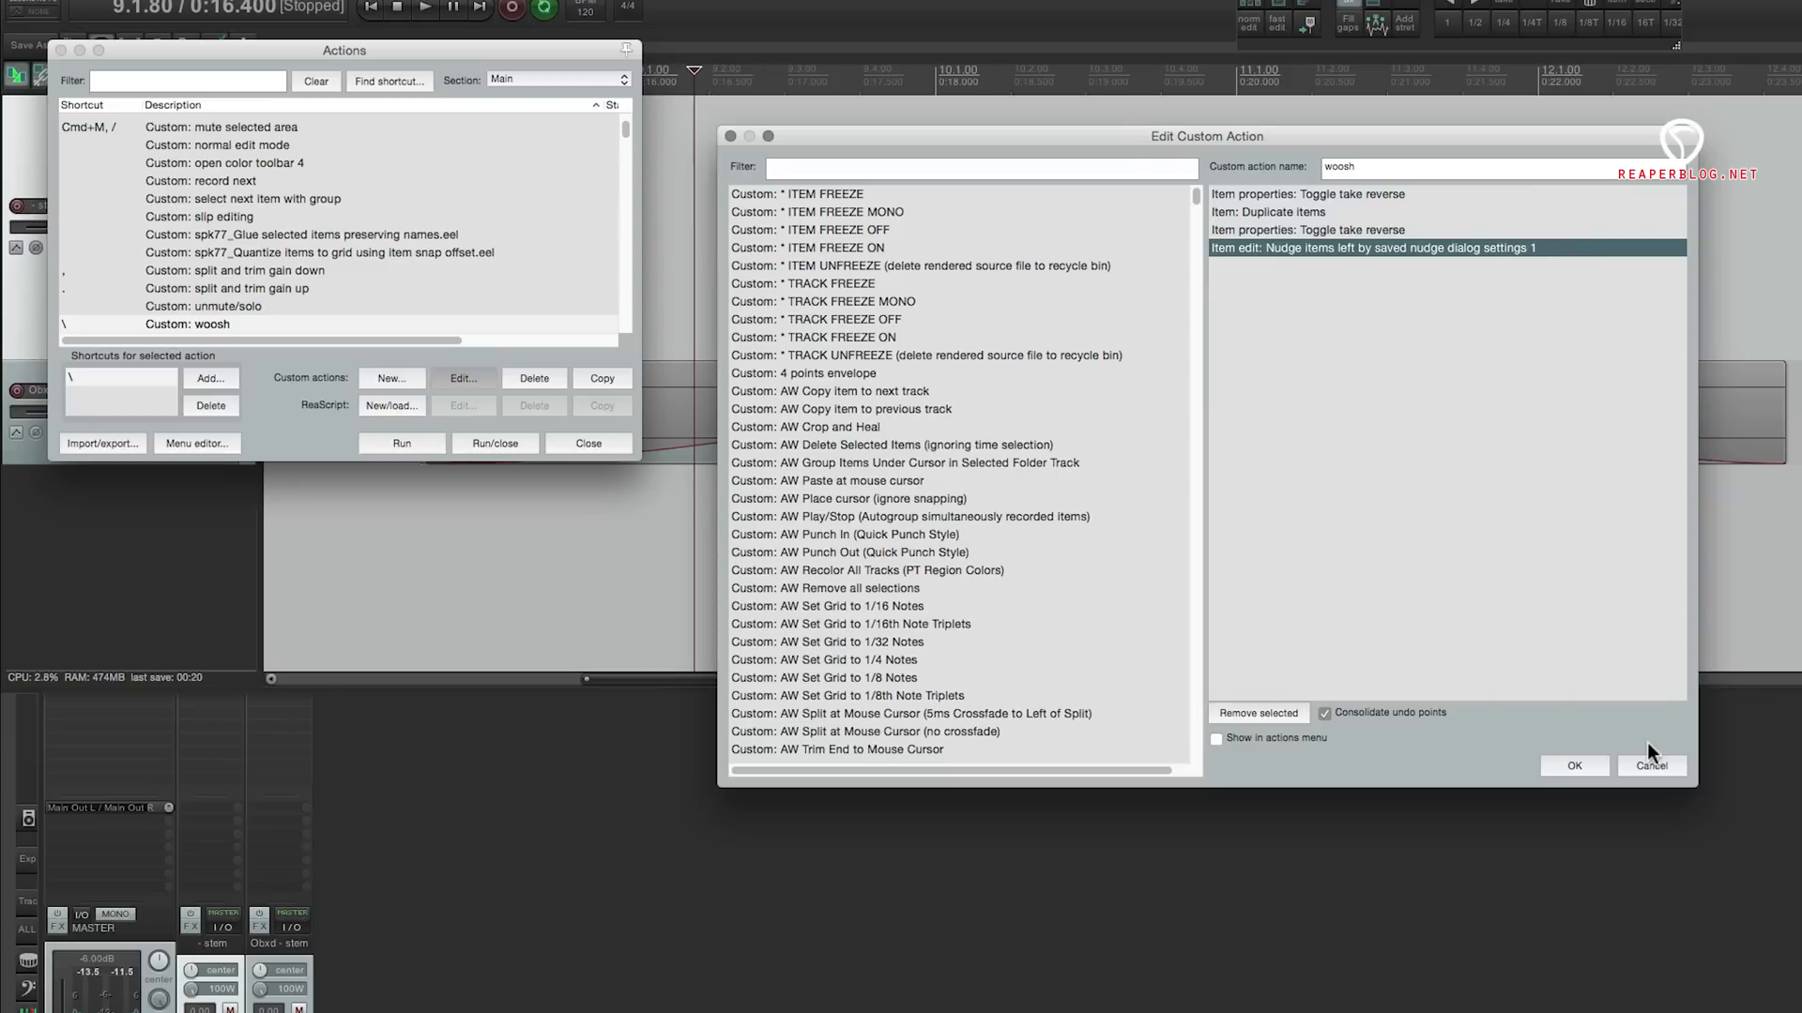
{"action": "mouse_move", "coordinate": [1605, 756]}
{"action": "type", "text": "nudge set"}
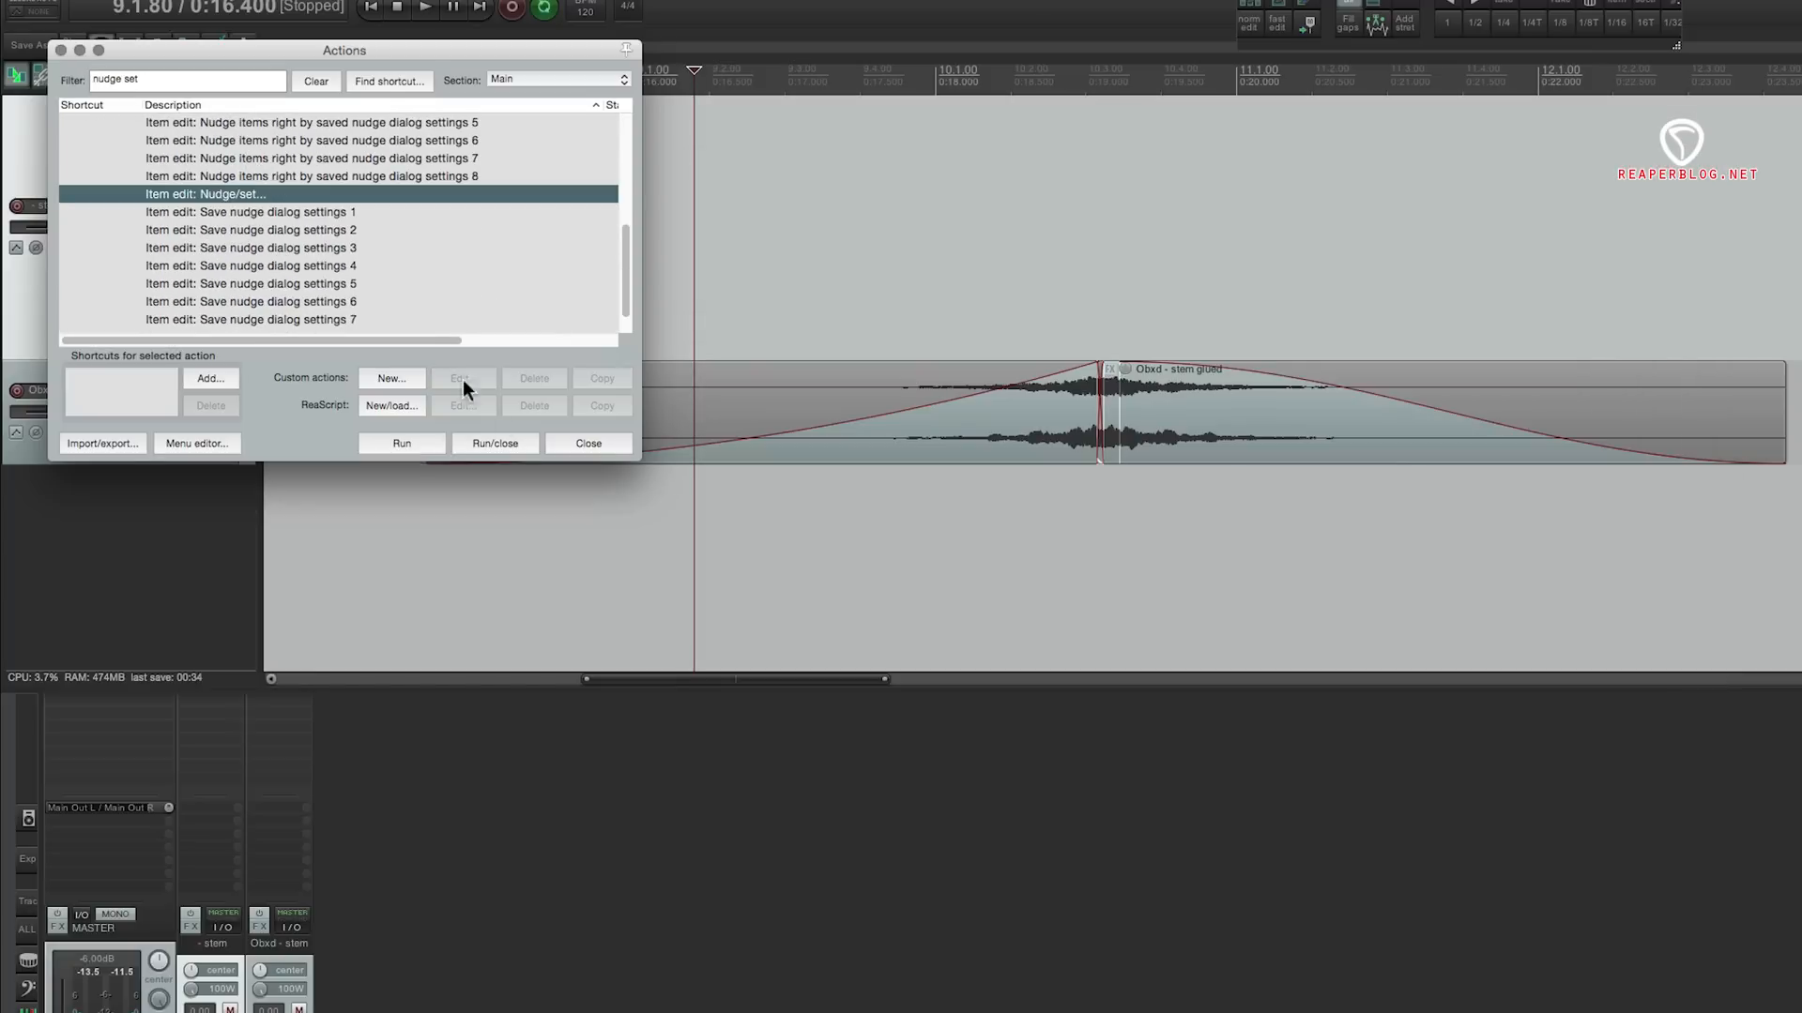
- Run Item edit: Nudge/set and set the nudge amount to 40 milliseconds
{"action": "left_click", "coordinate": [401, 443]}
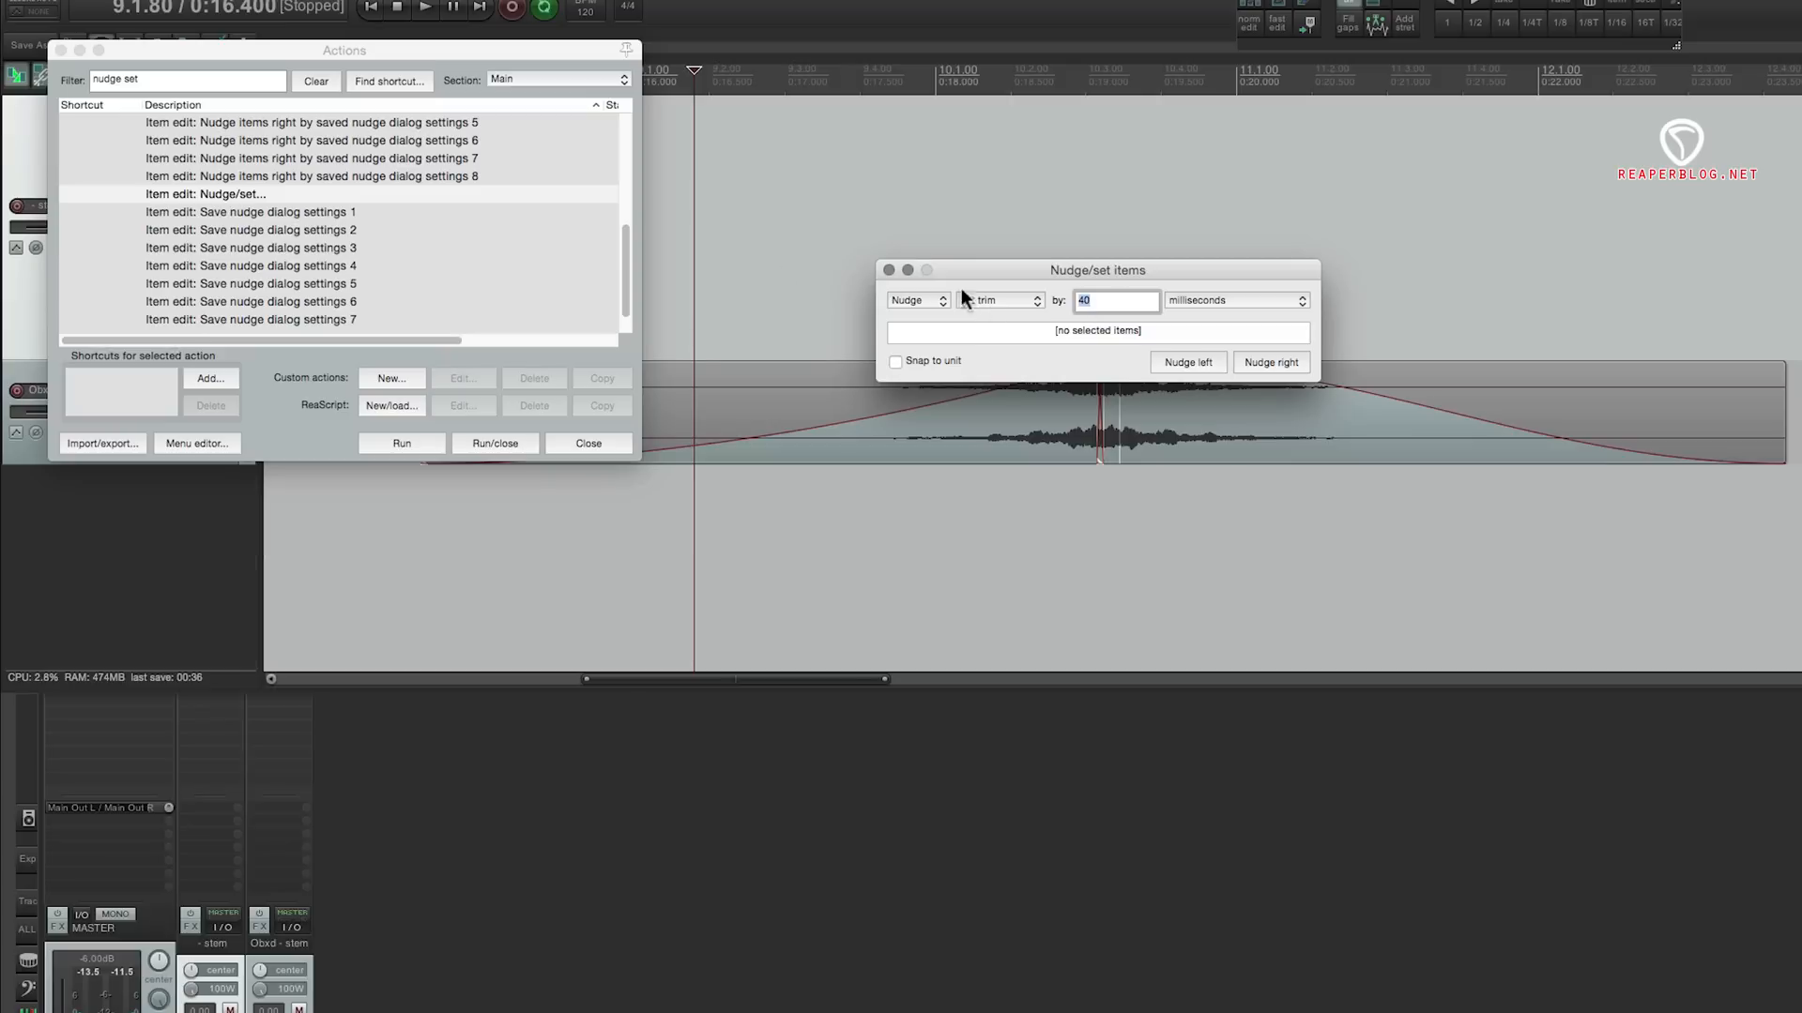
{"action": "left_click", "coordinate": [253, 211]}
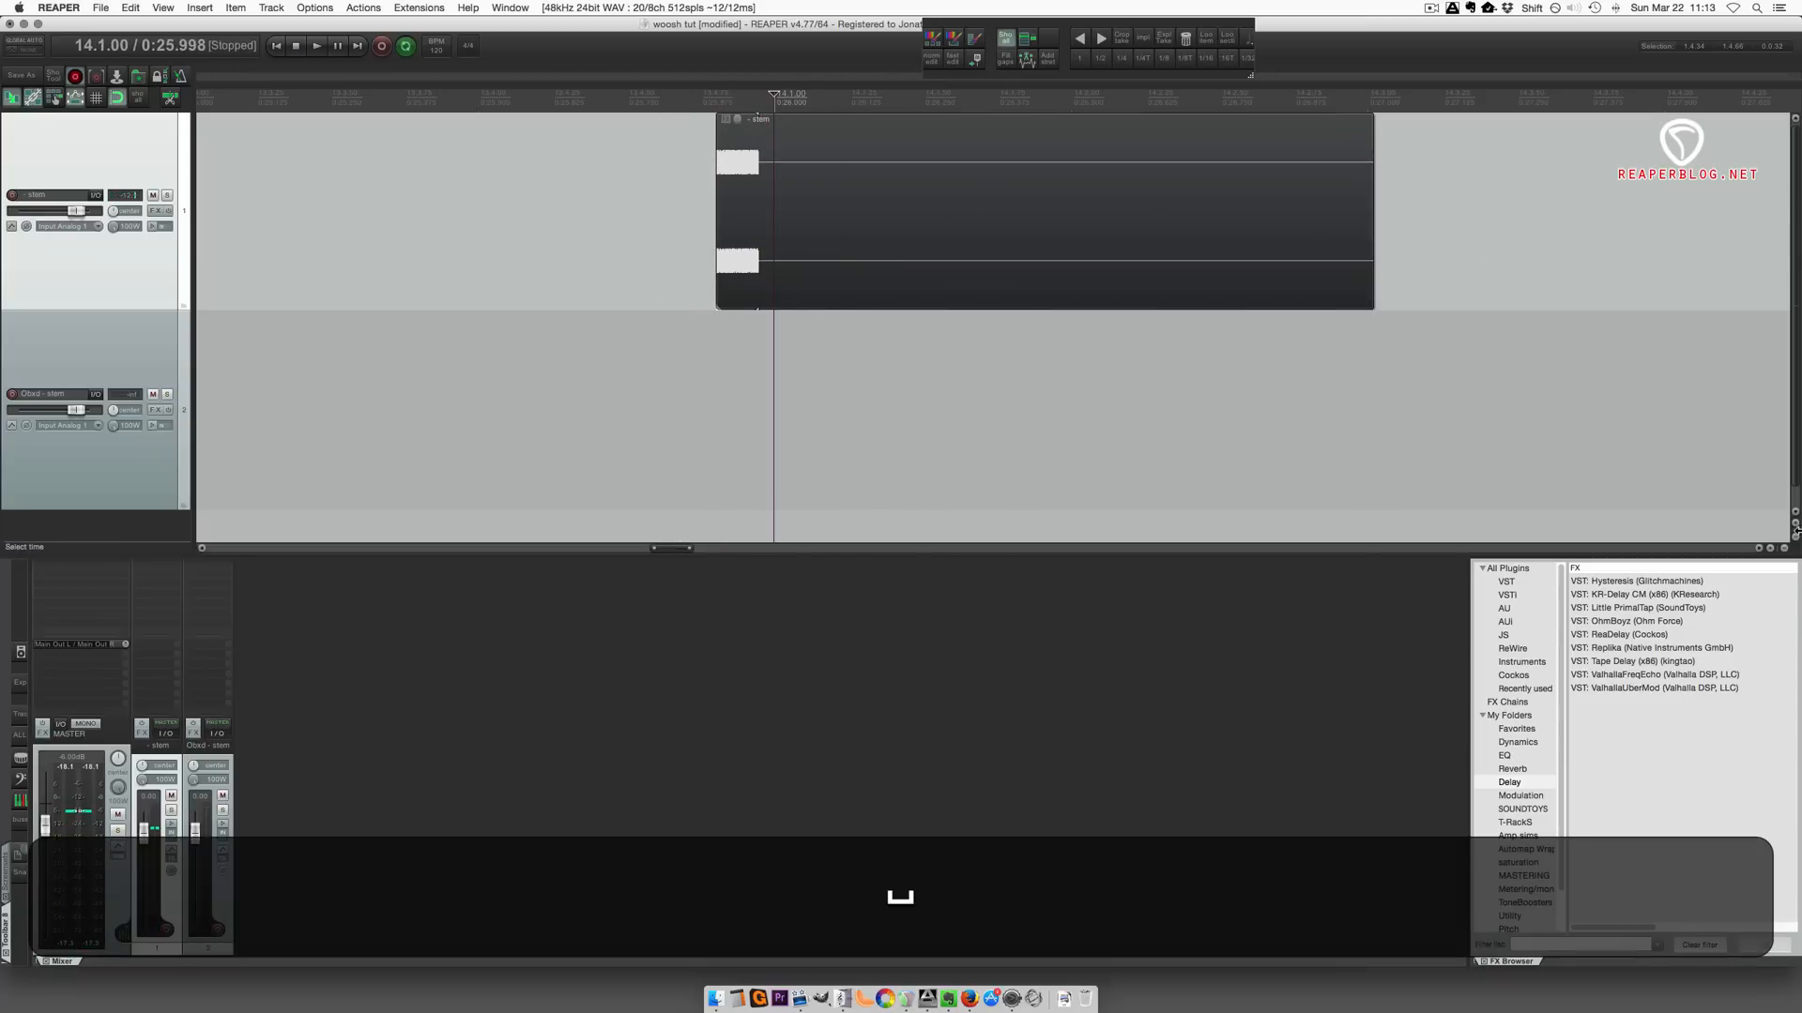
- Select VST: Replika in the FX Browser's Delay folder
{"action": "left_click", "coordinate": [1662, 647]}
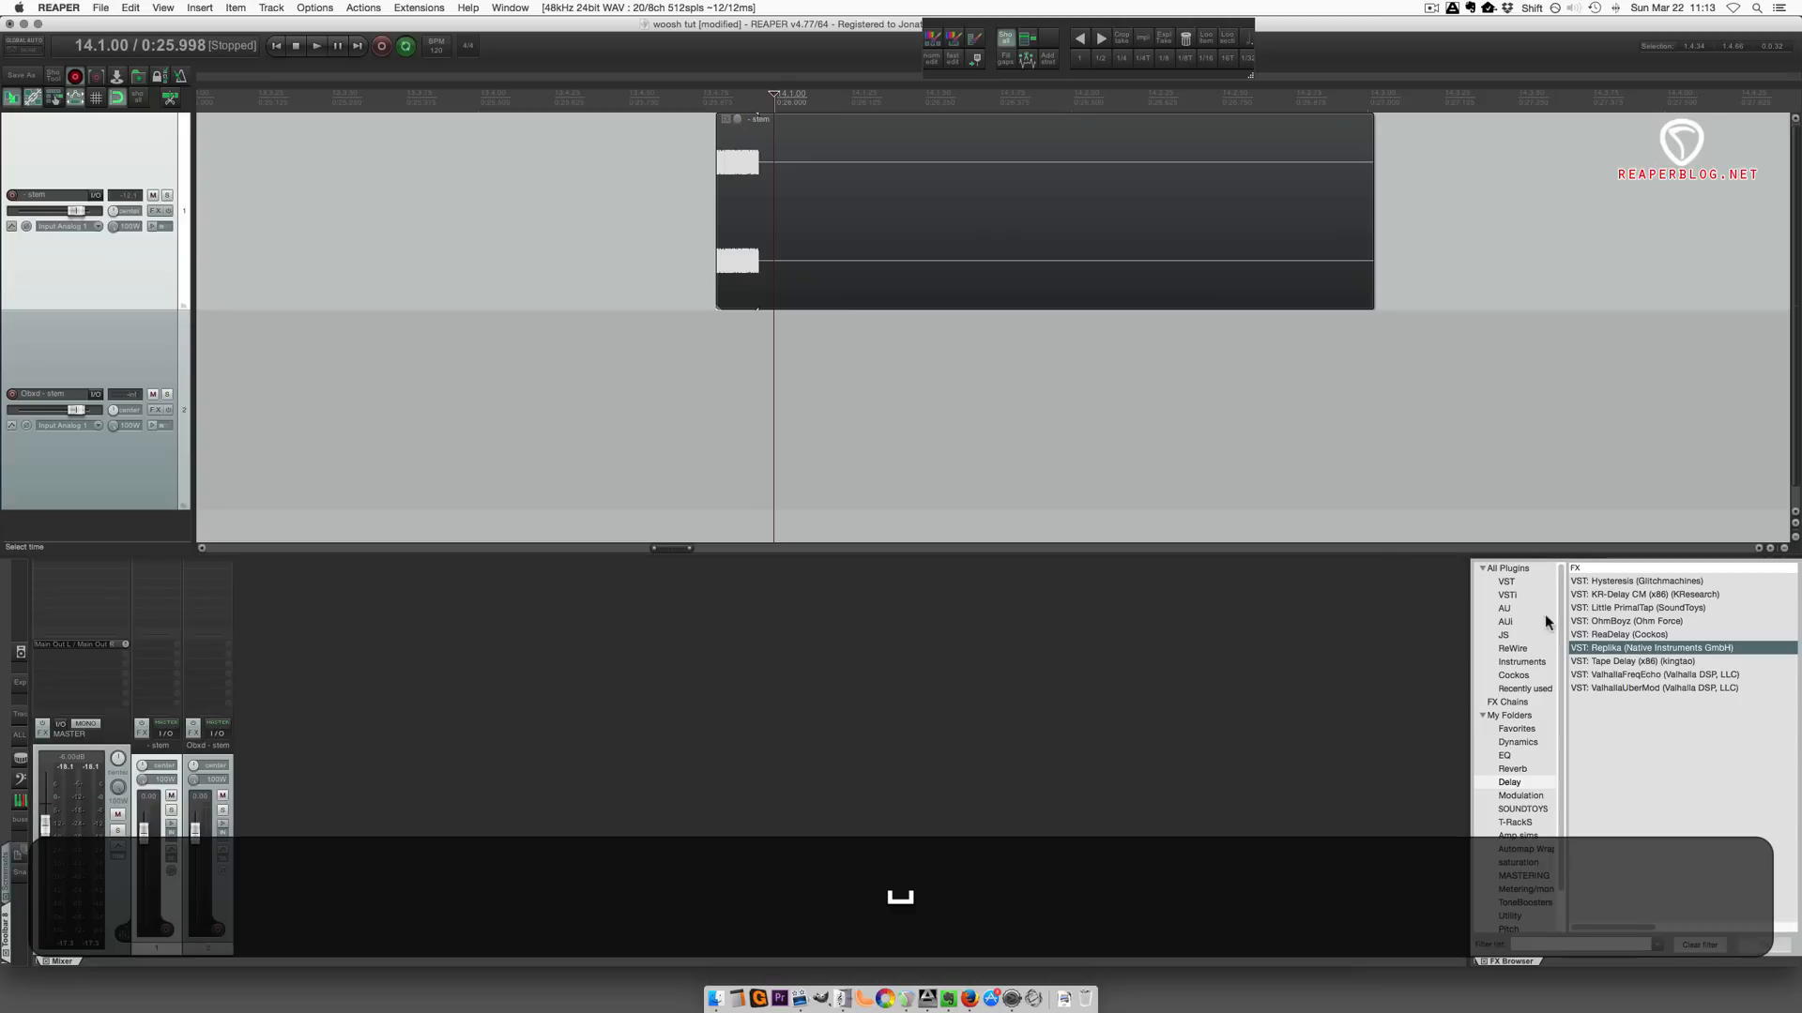
- Add Replika to the new noise item and switch the second instance to Diffusion mode
{"action": "double_click", "coordinate": [1670, 648]}
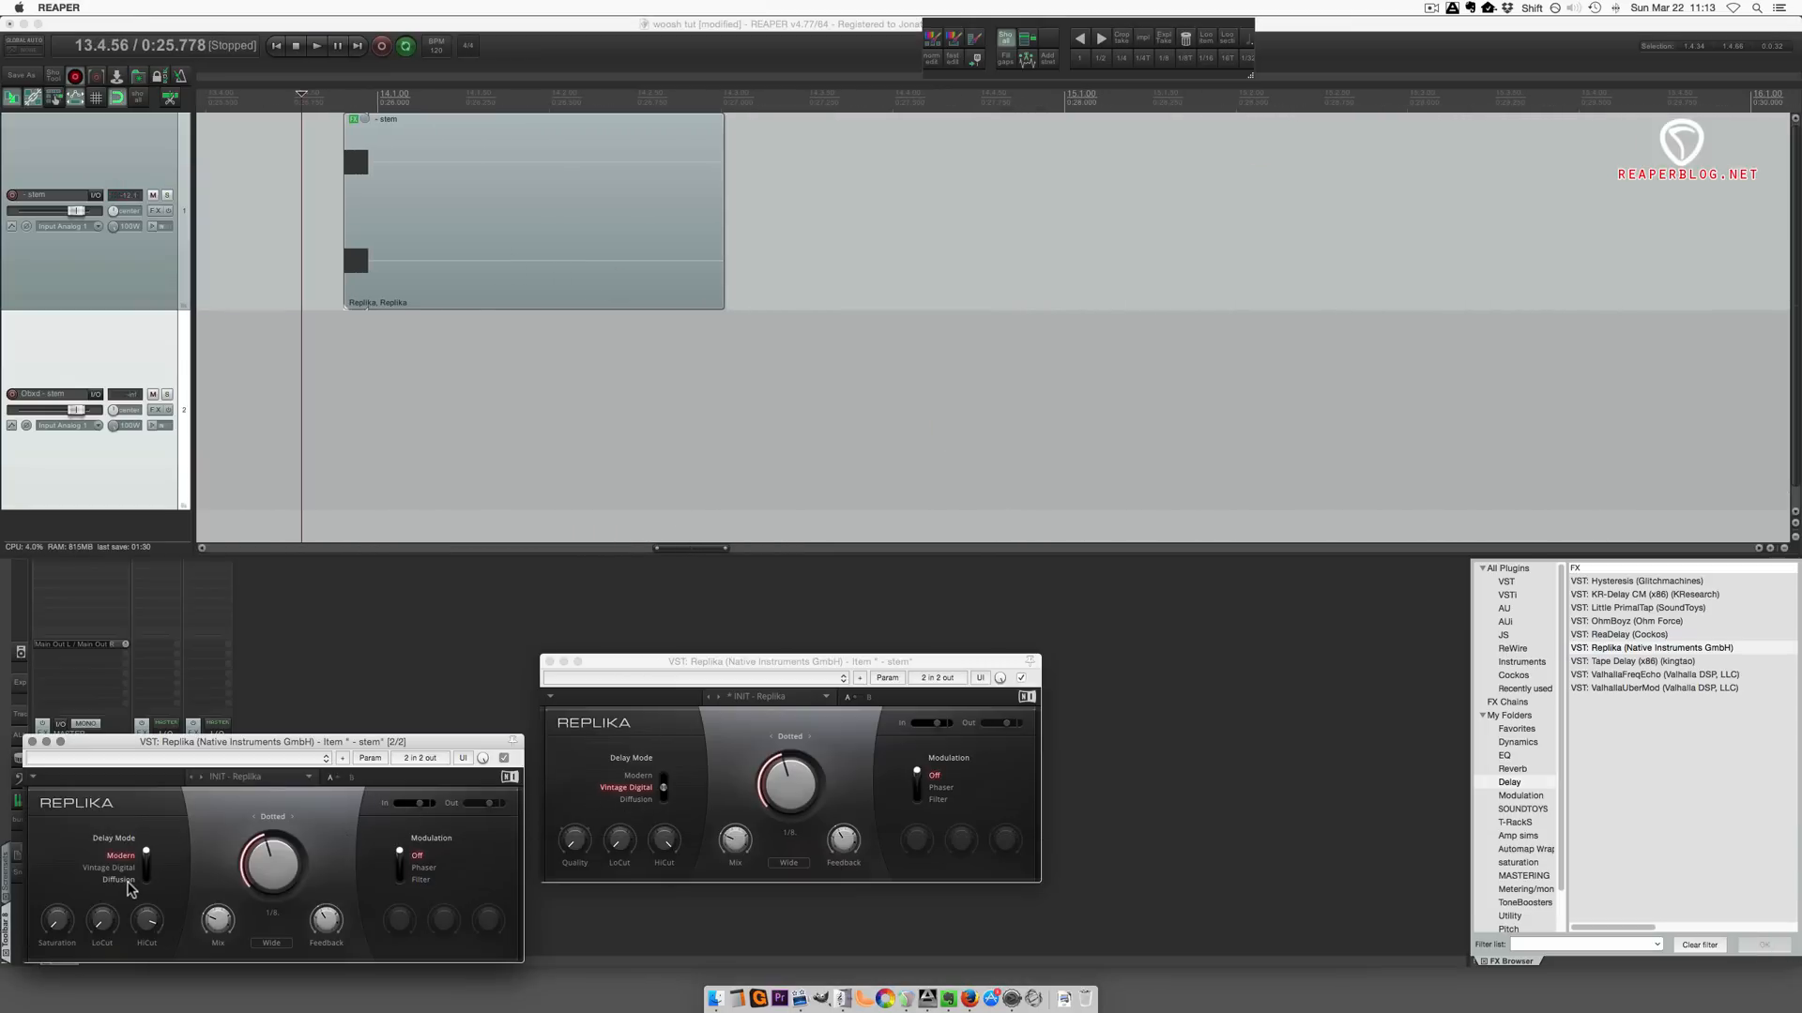
{"action": "left_click", "coordinate": [116, 879]}
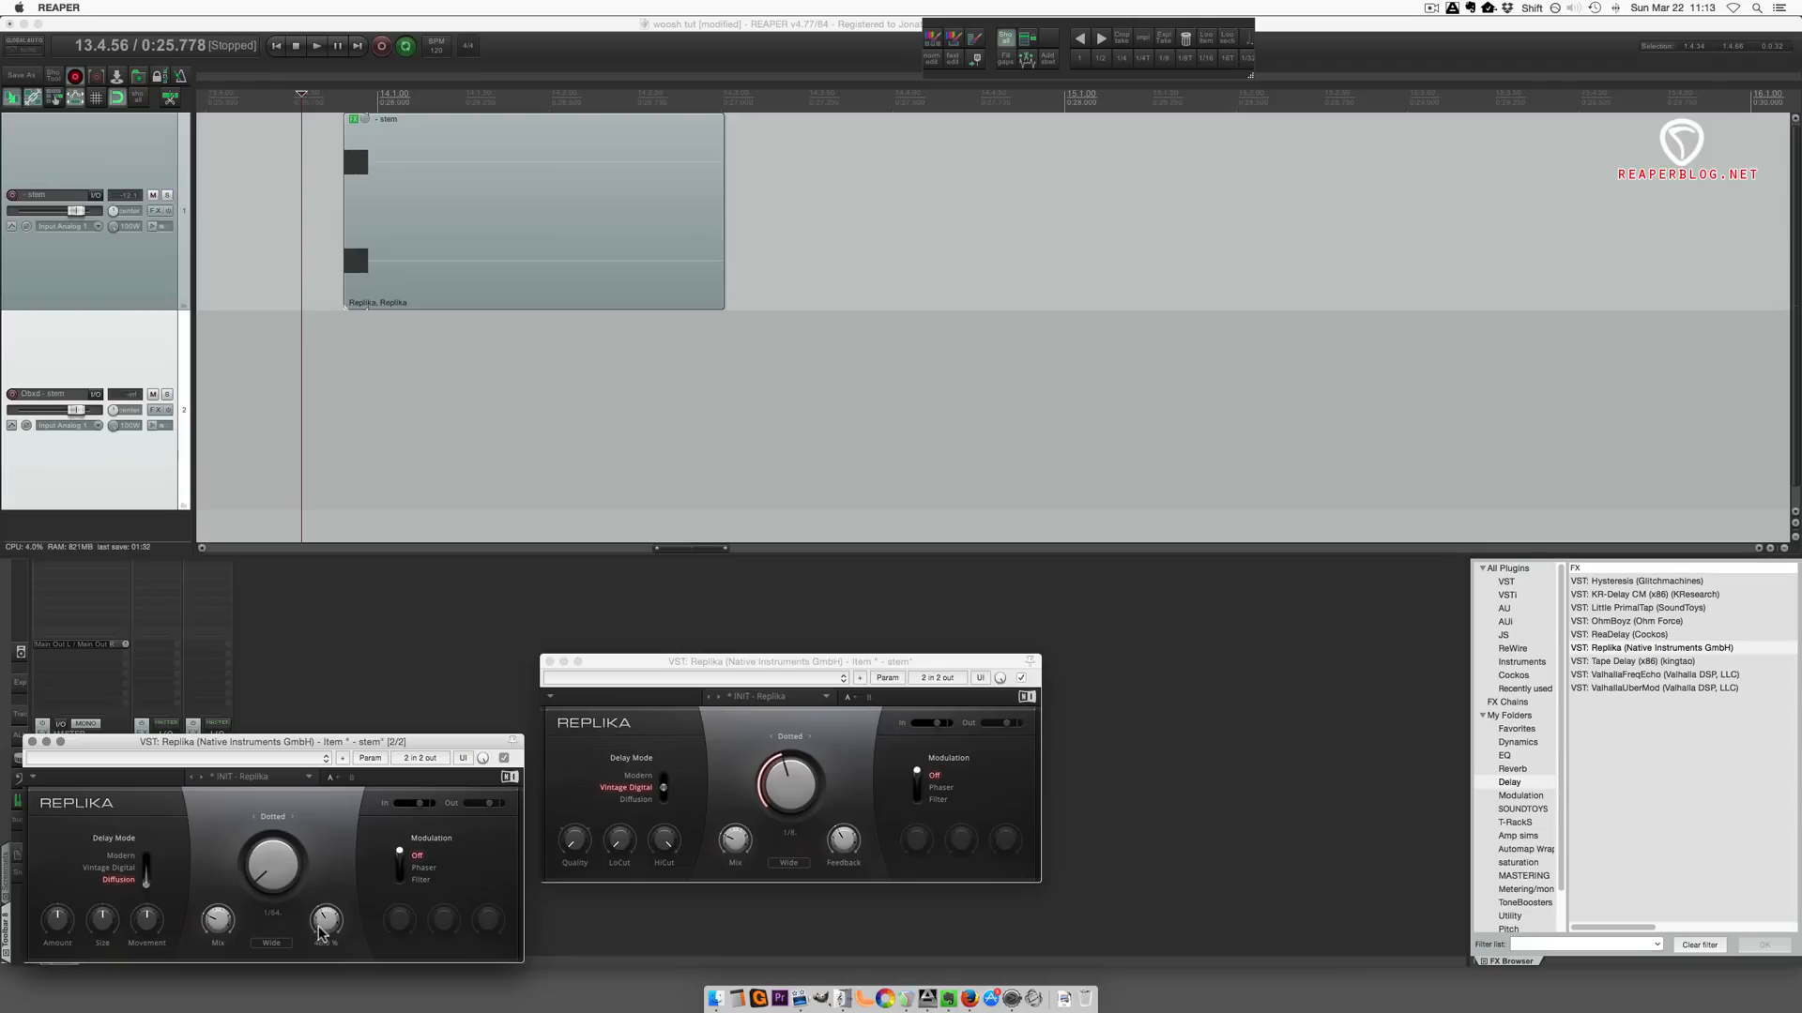
{"action": "left_click", "coordinate": [317, 45]}
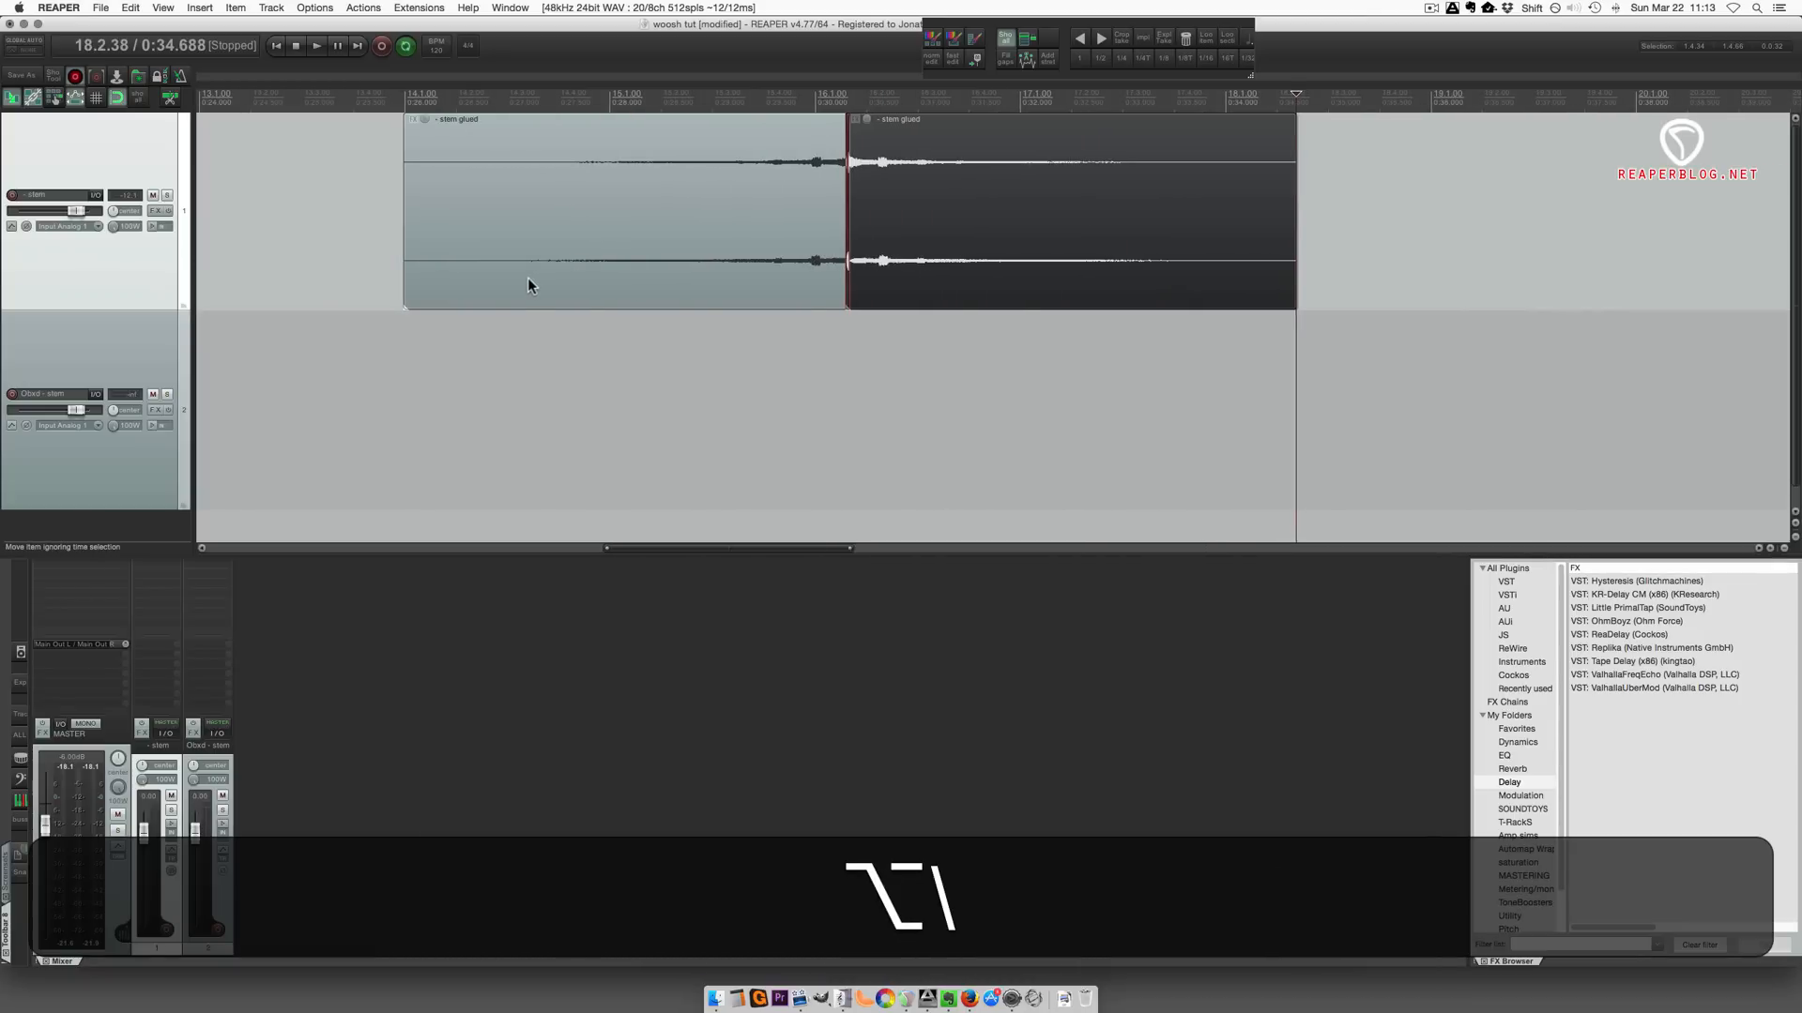
- Glue the first-track item and run the woosh action from the top menu bar
{"action": "left_click", "coordinate": [317, 45]}
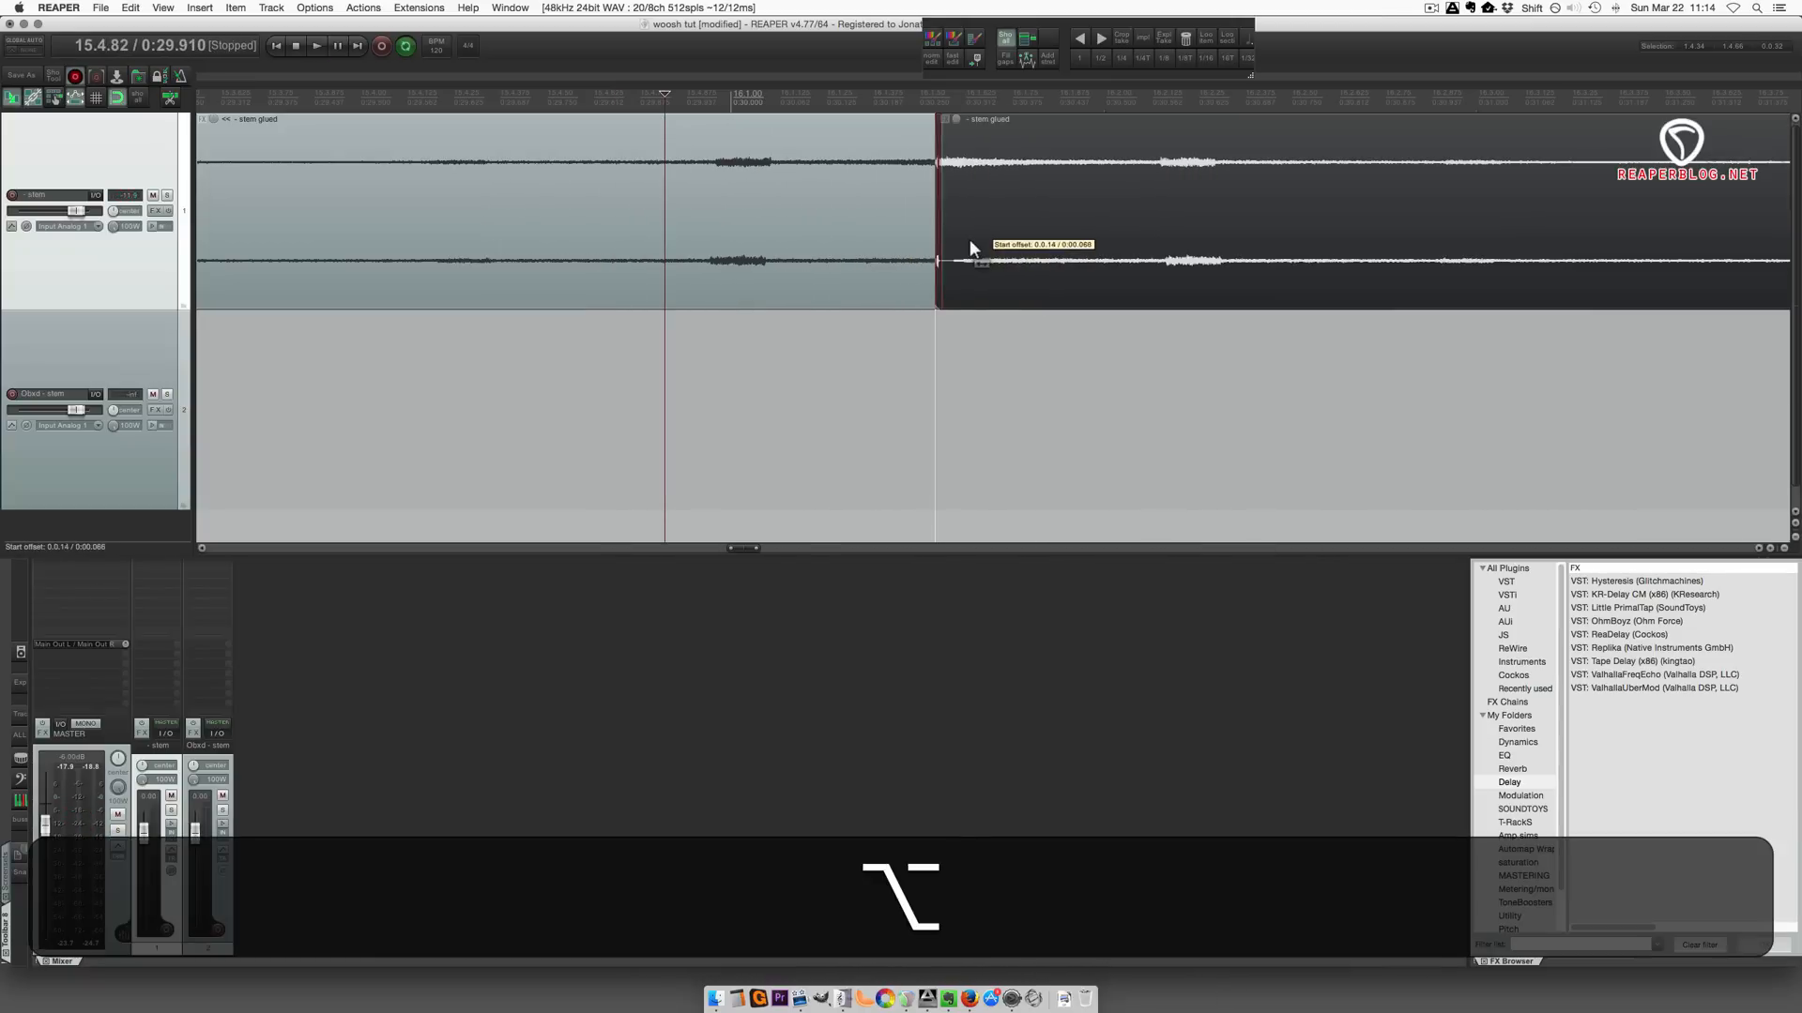
{"action": "left_click", "coordinate": [317, 45]}
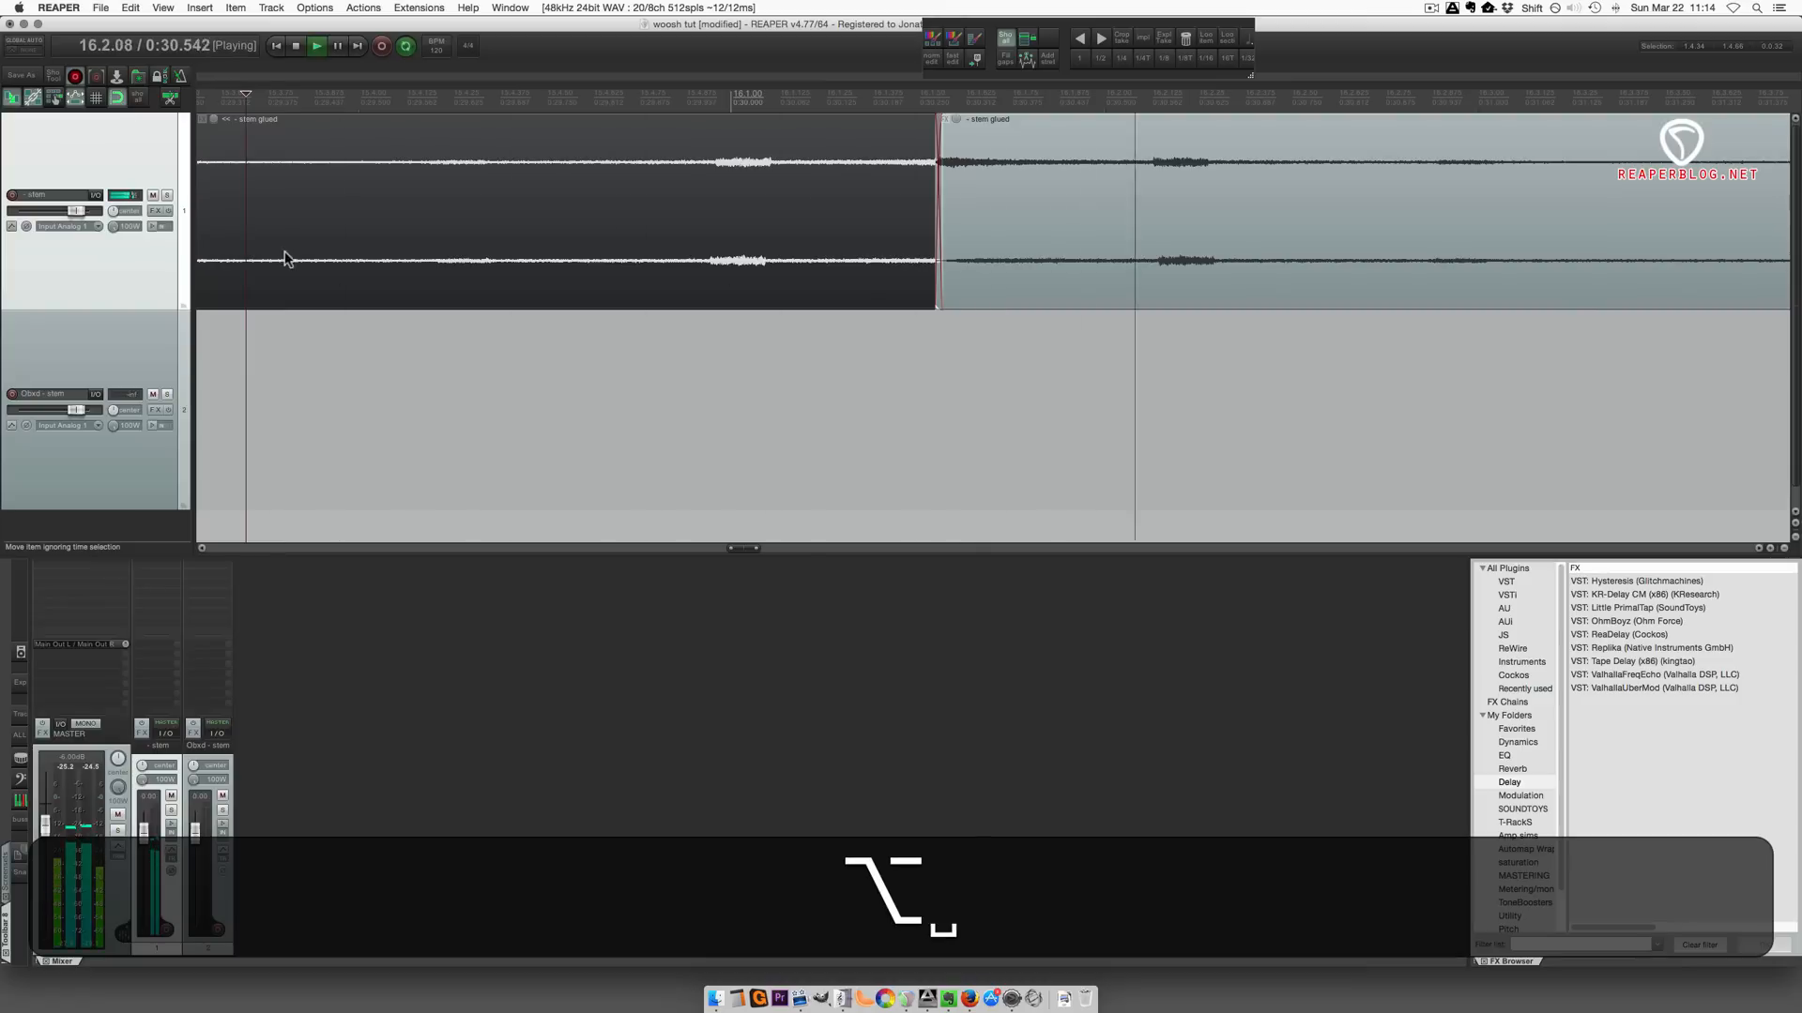